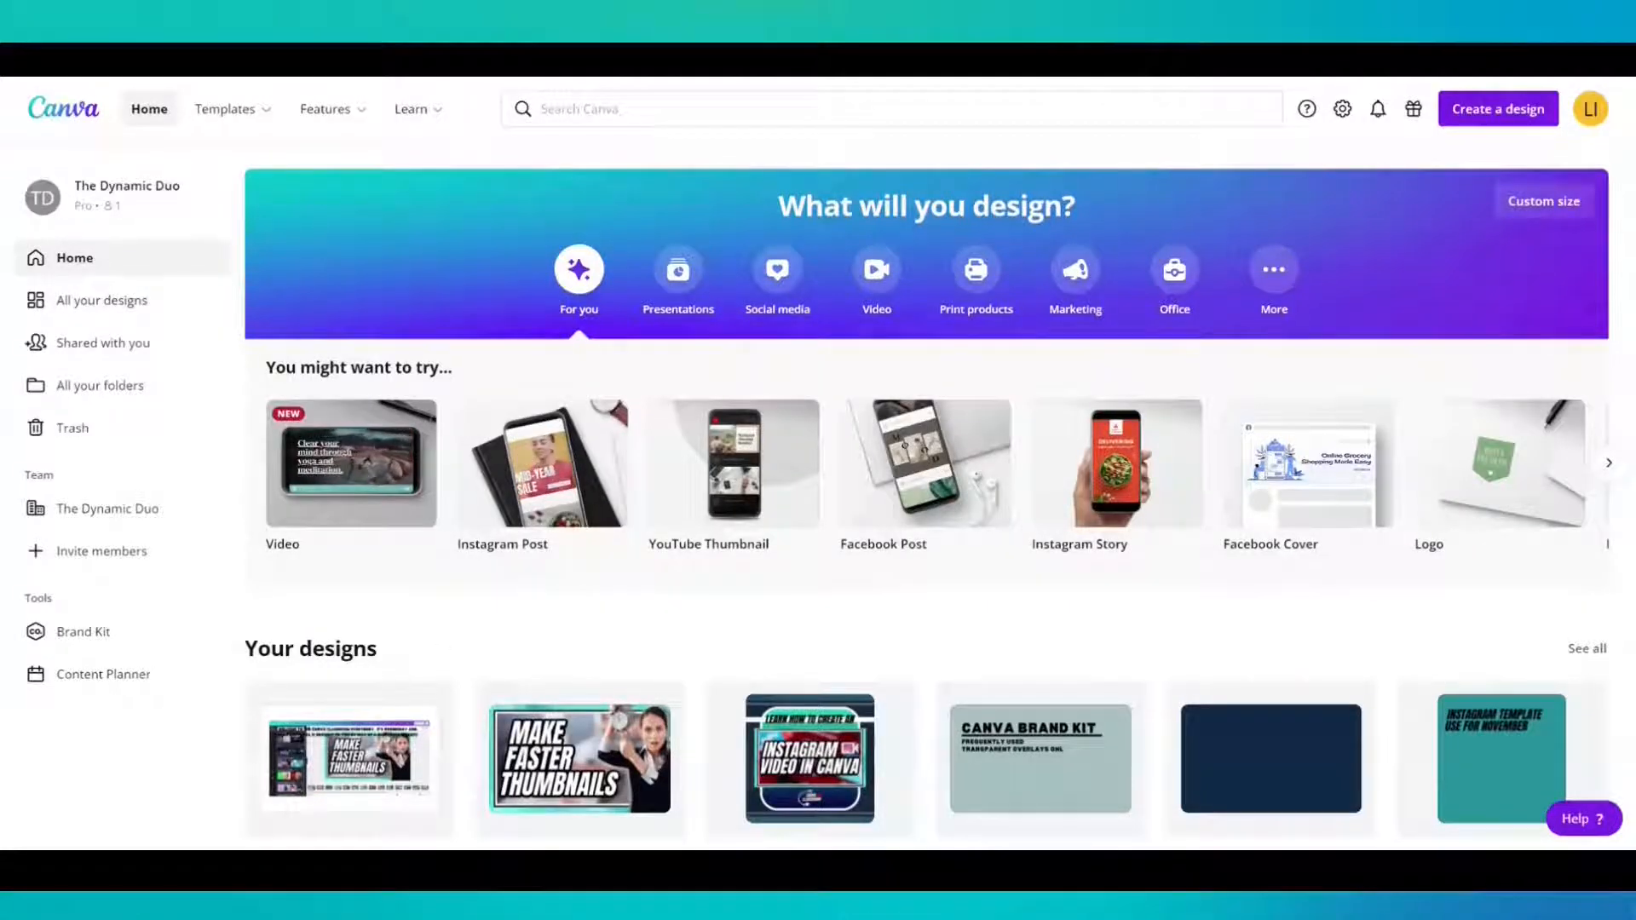
{"action": "mouse_move", "coordinate": [353, 610]}
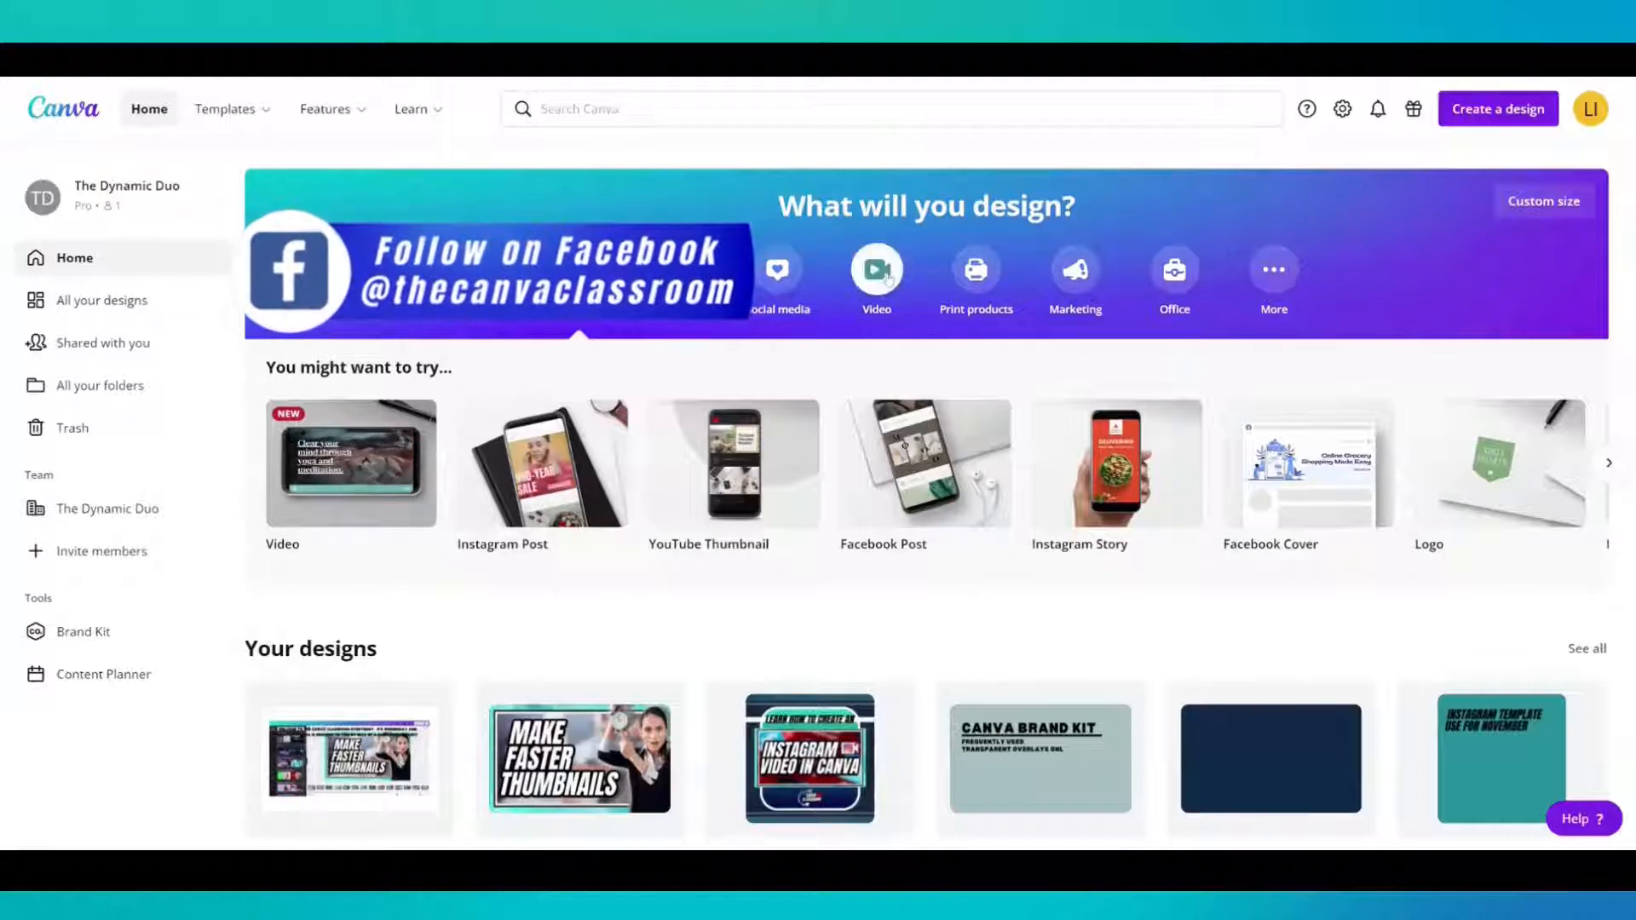
- Choose Video under 'What will you design?' on the Canva home page
{"action": "left_click", "coordinate": [876, 269]}
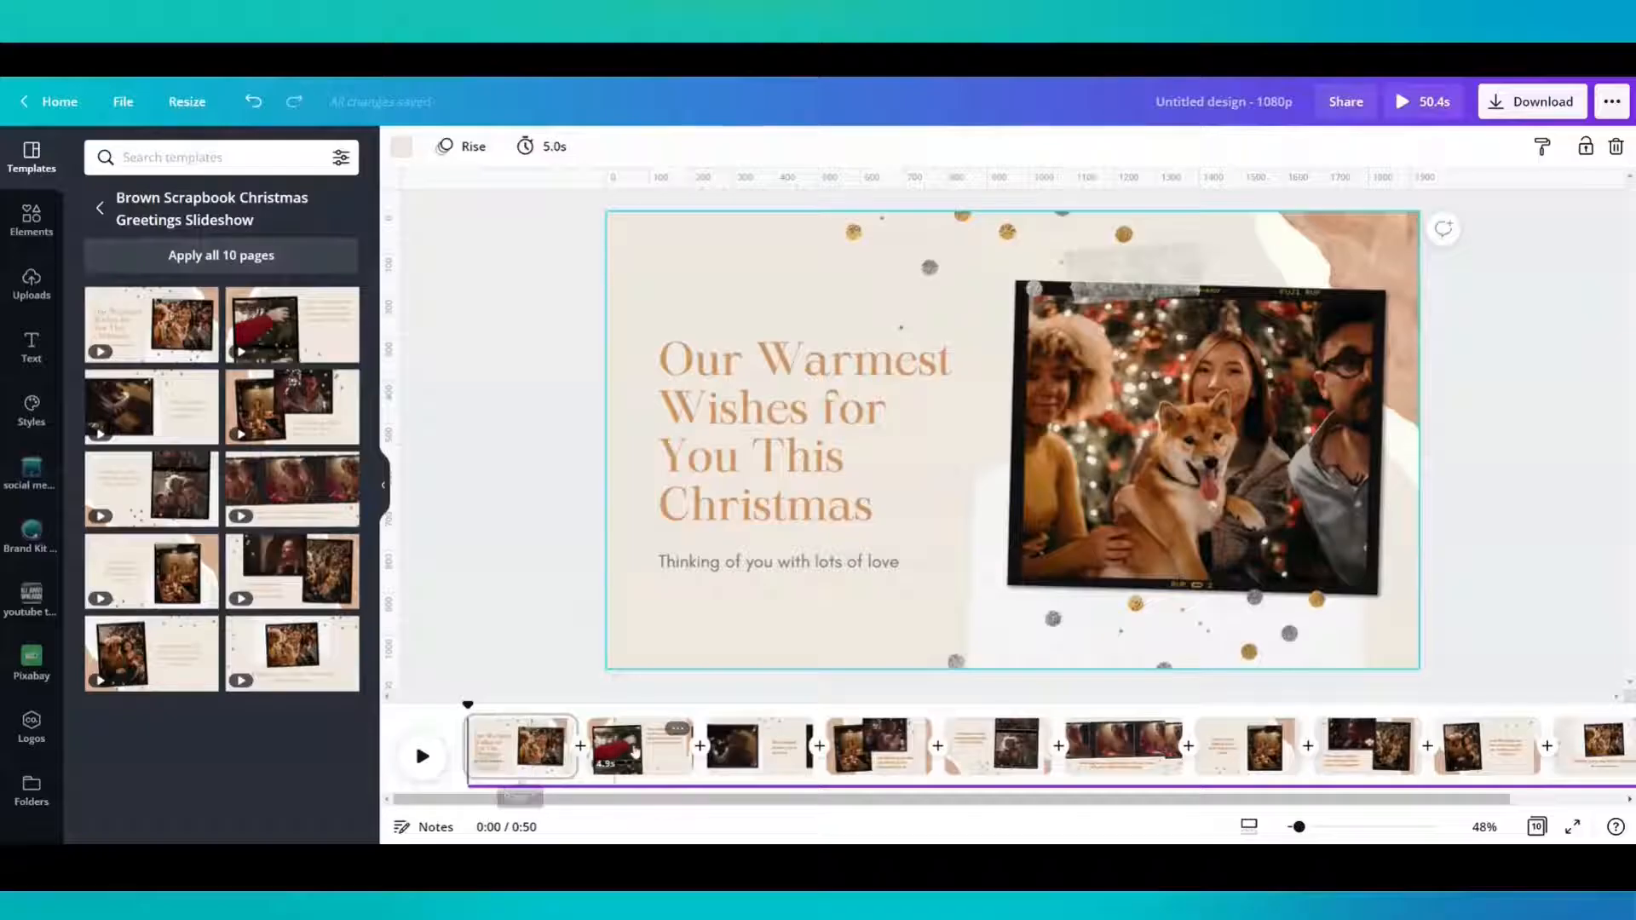
{"action": "mouse_move", "coordinate": [877, 747]}
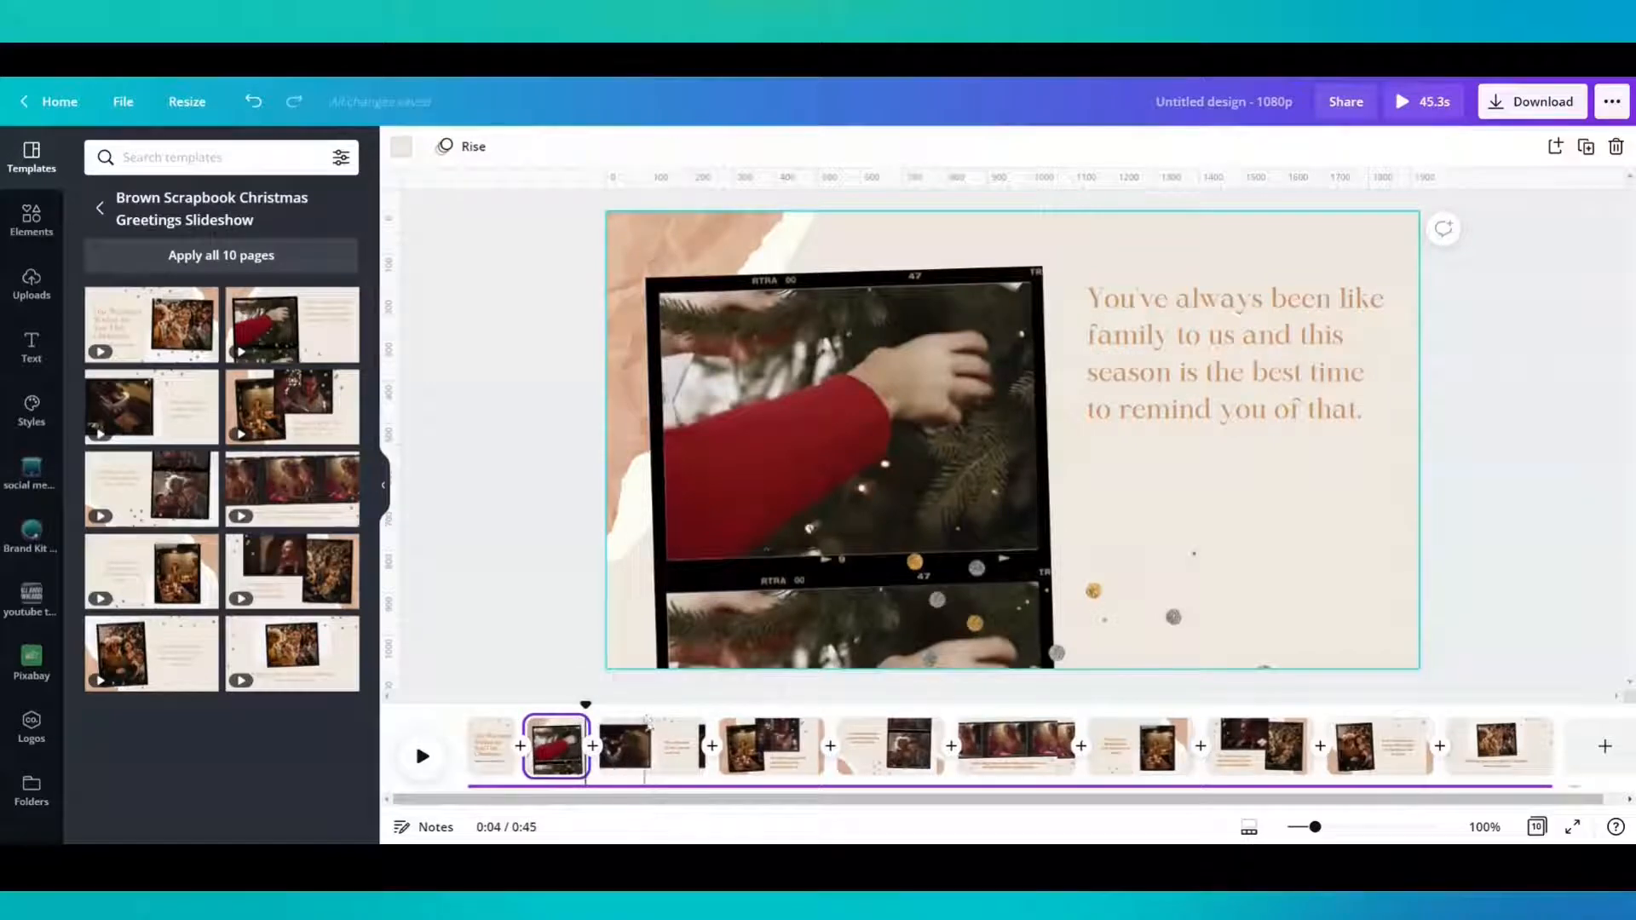
- Bring up the options menu for the second page in the timeline
{"action": "right_click", "coordinate": [652, 749]}
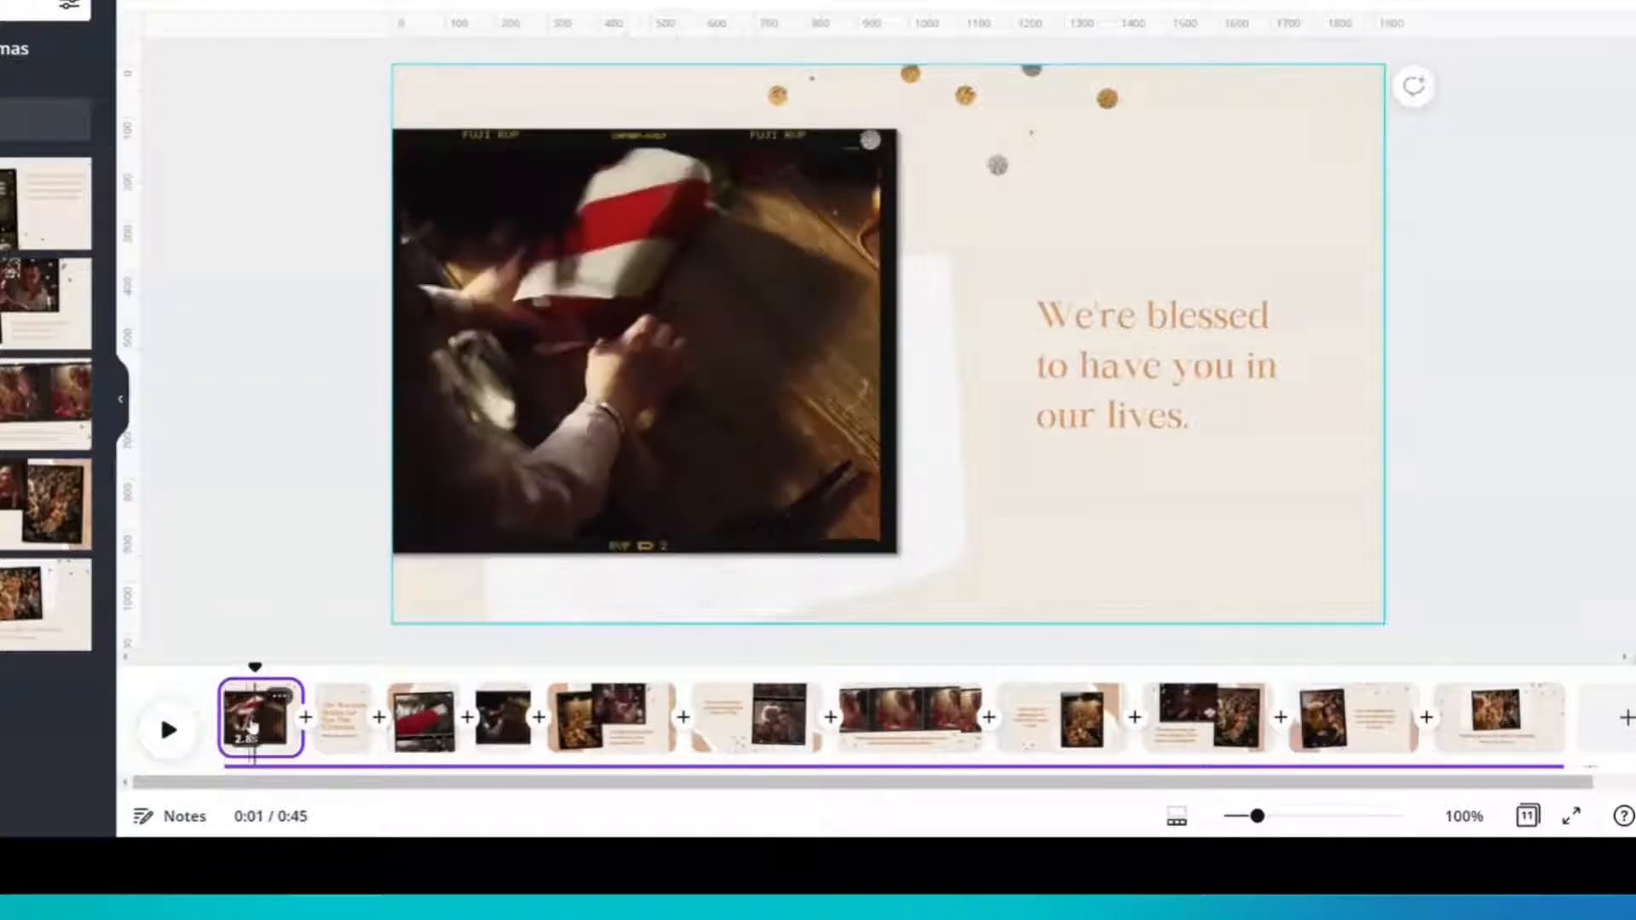
- Add two new blank pages after the opening clip page
{"action": "right_click", "coordinate": [254, 728]}
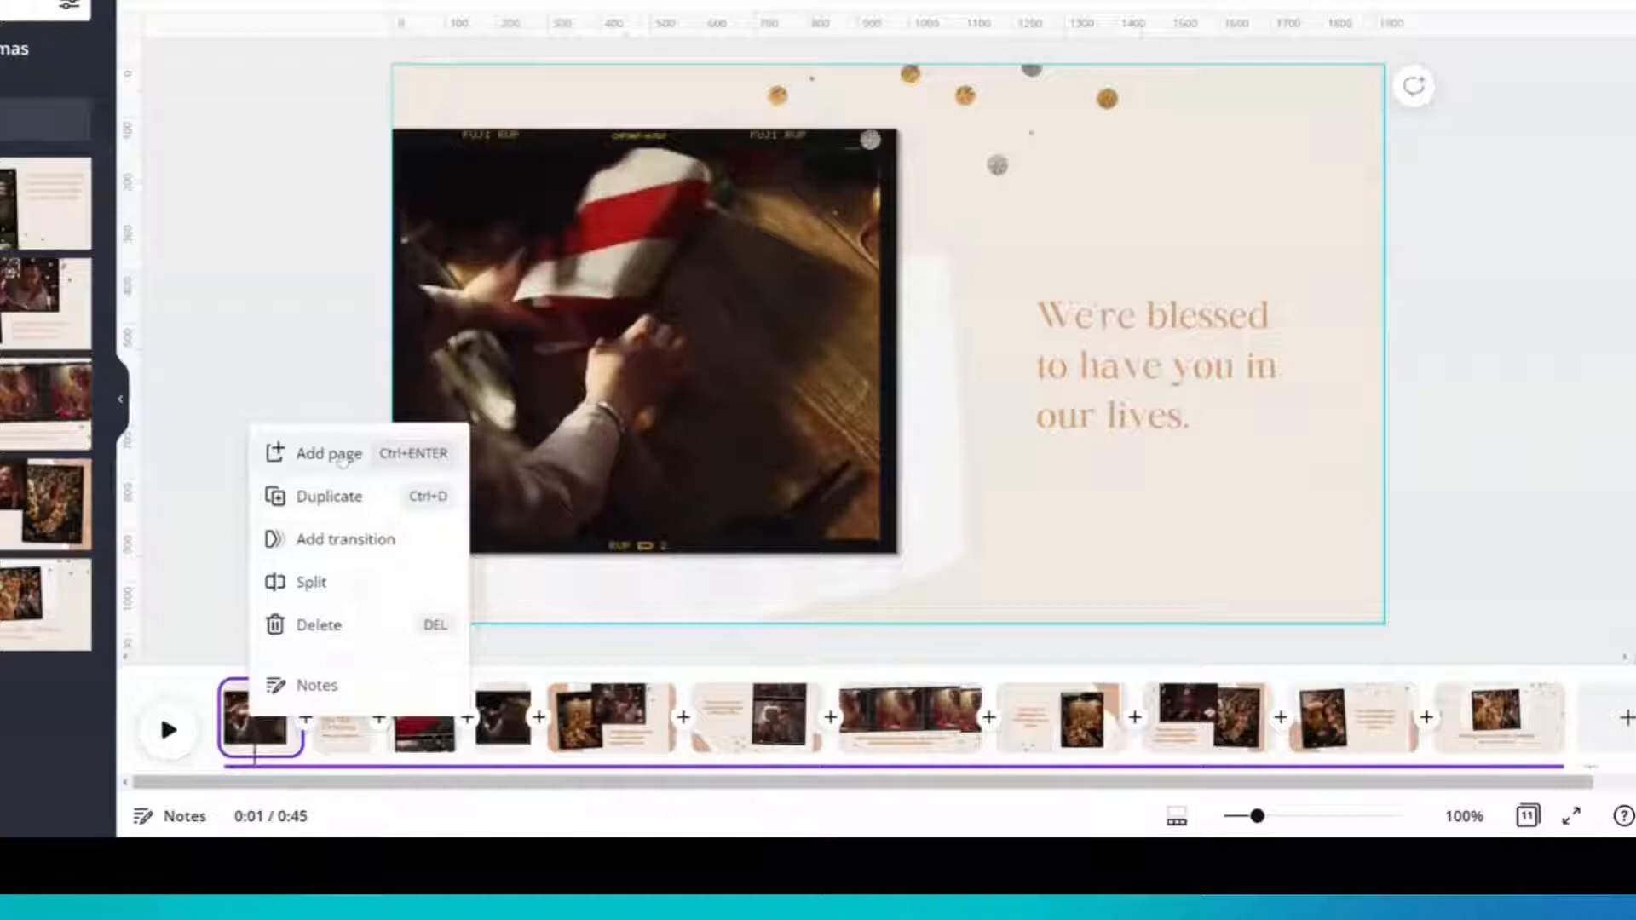
{"action": "left_click", "coordinate": [327, 454]}
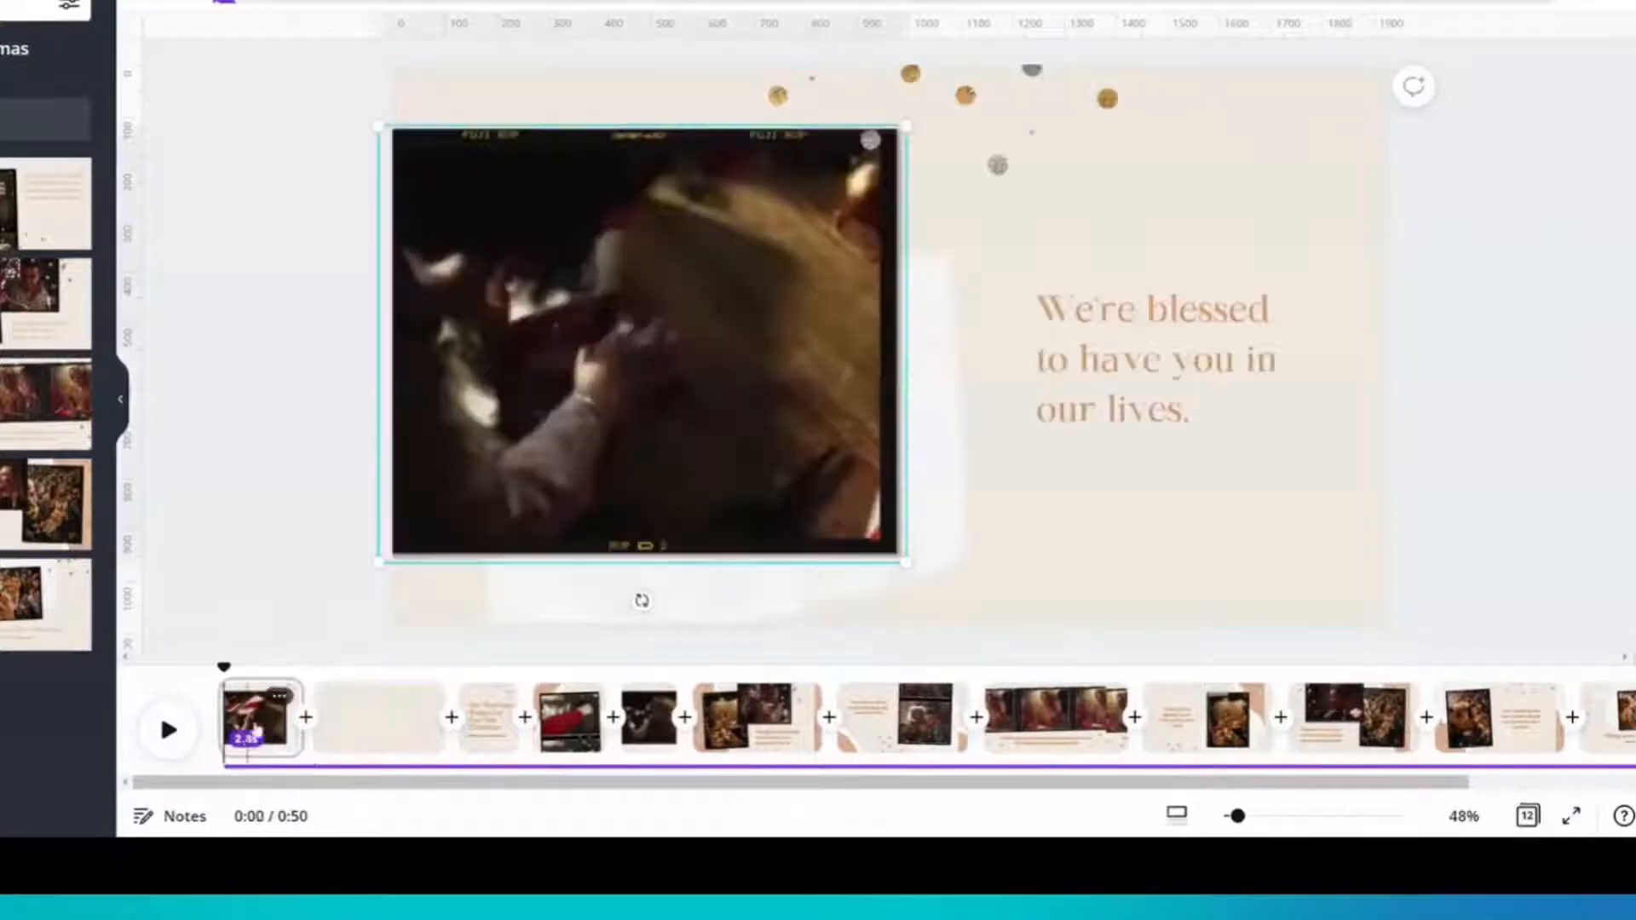
{"action": "right_click", "coordinate": [251, 730]}
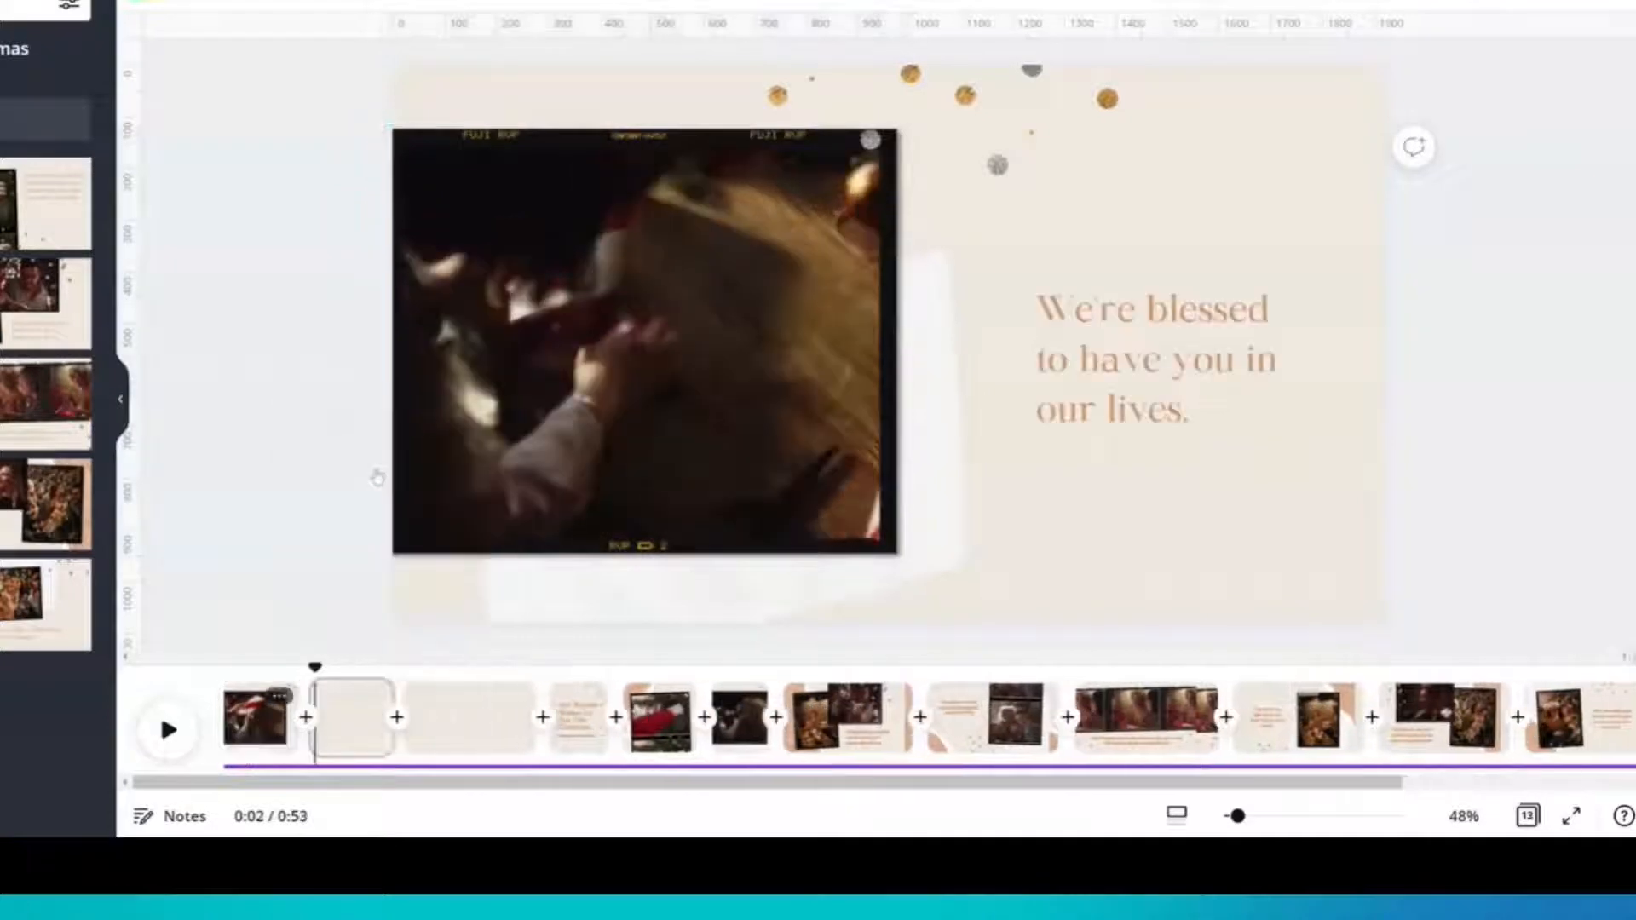
{"action": "left_click", "coordinate": [348, 729]}
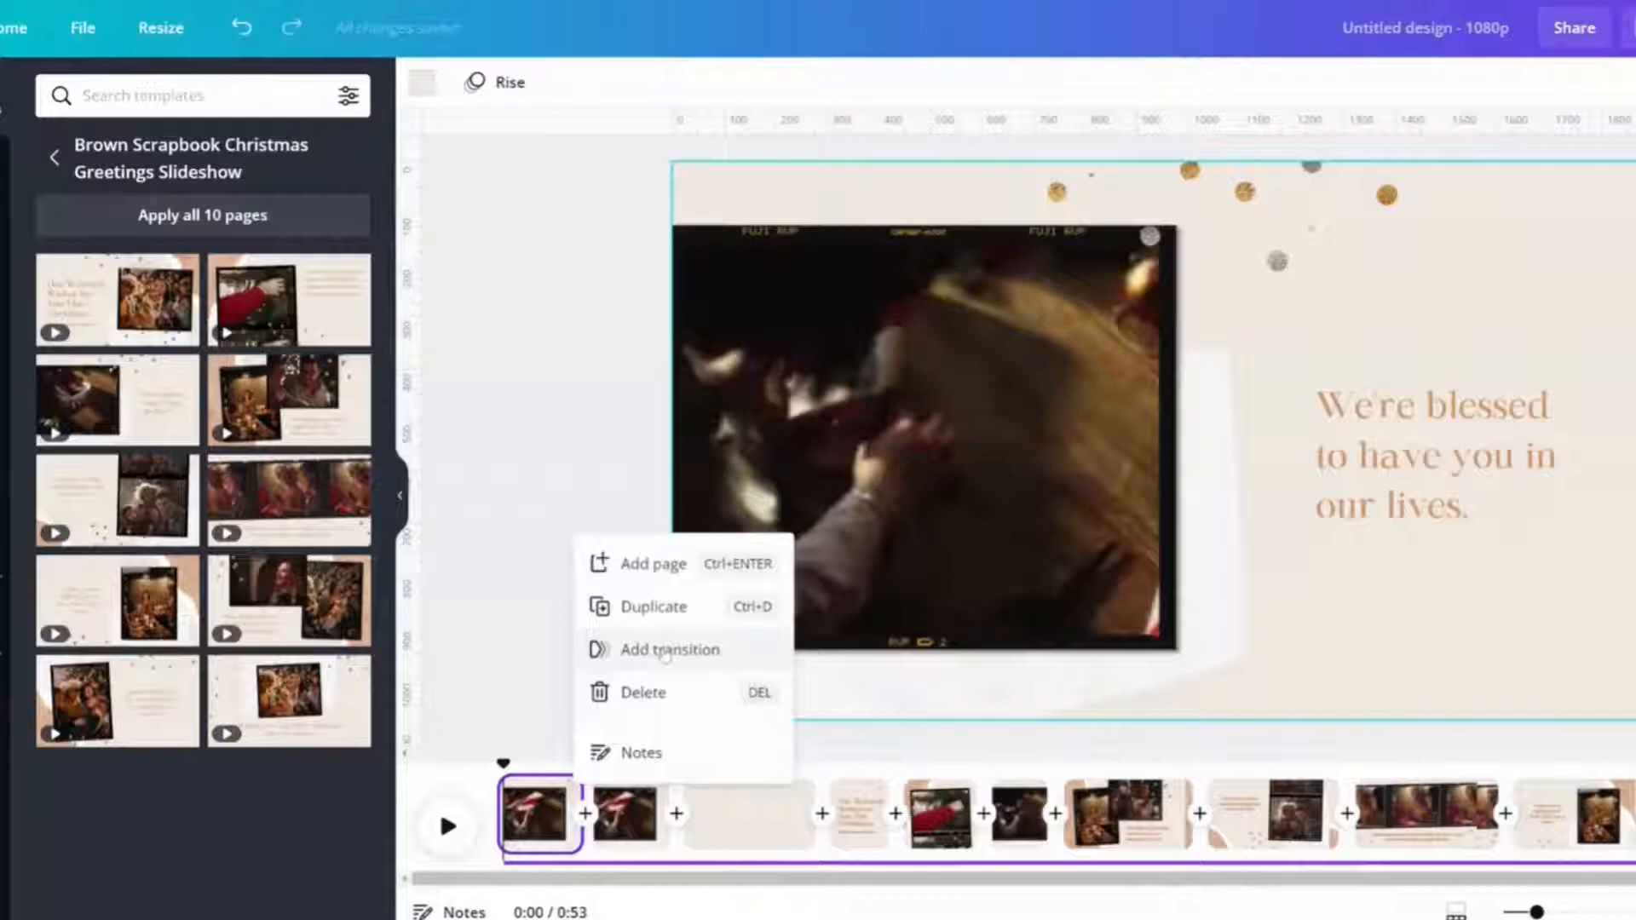
- Try Slide, Line Wipe and Circle Wipe after page one, then set None
{"action": "left_click", "coordinate": [670, 649]}
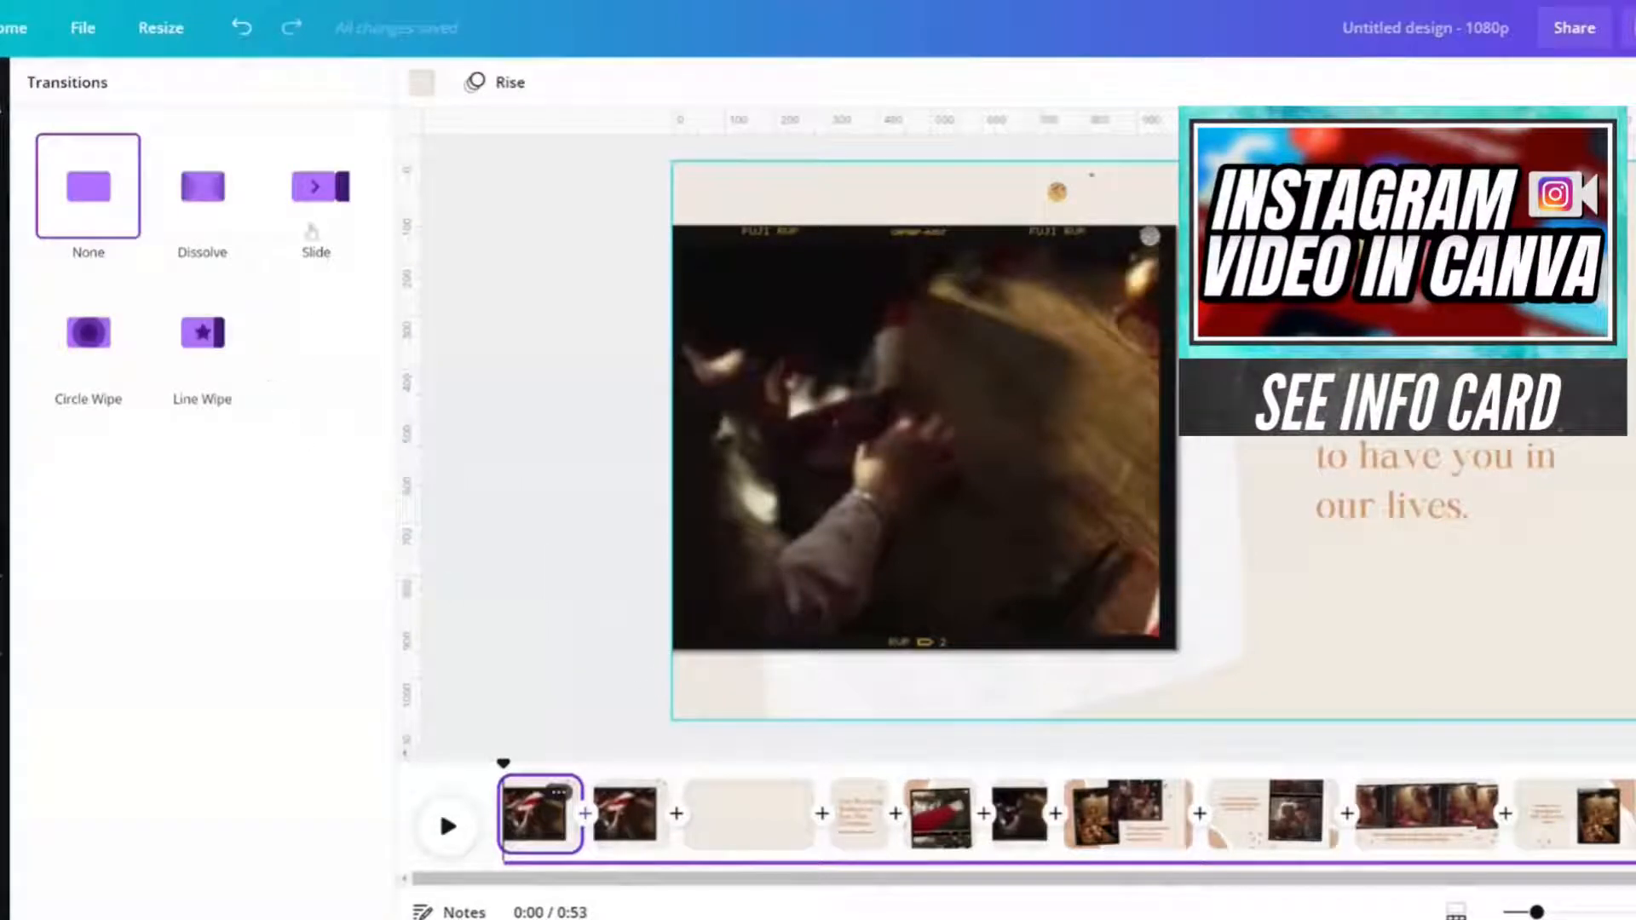
{"action": "left_click", "coordinate": [315, 186]}
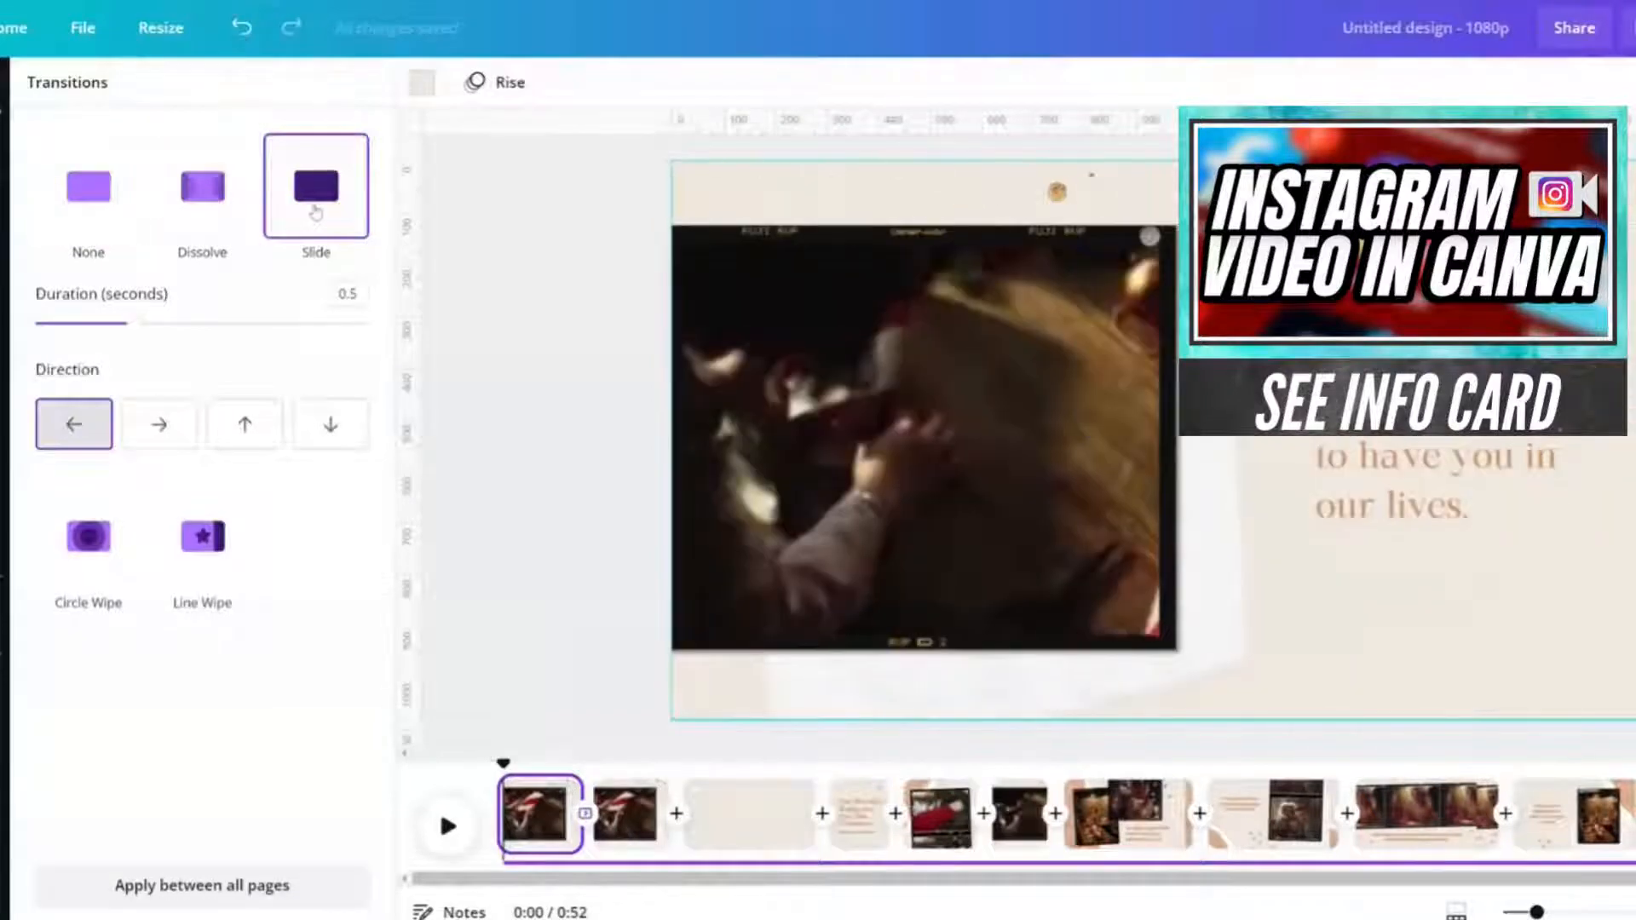
{"action": "left_click", "coordinate": [201, 185]}
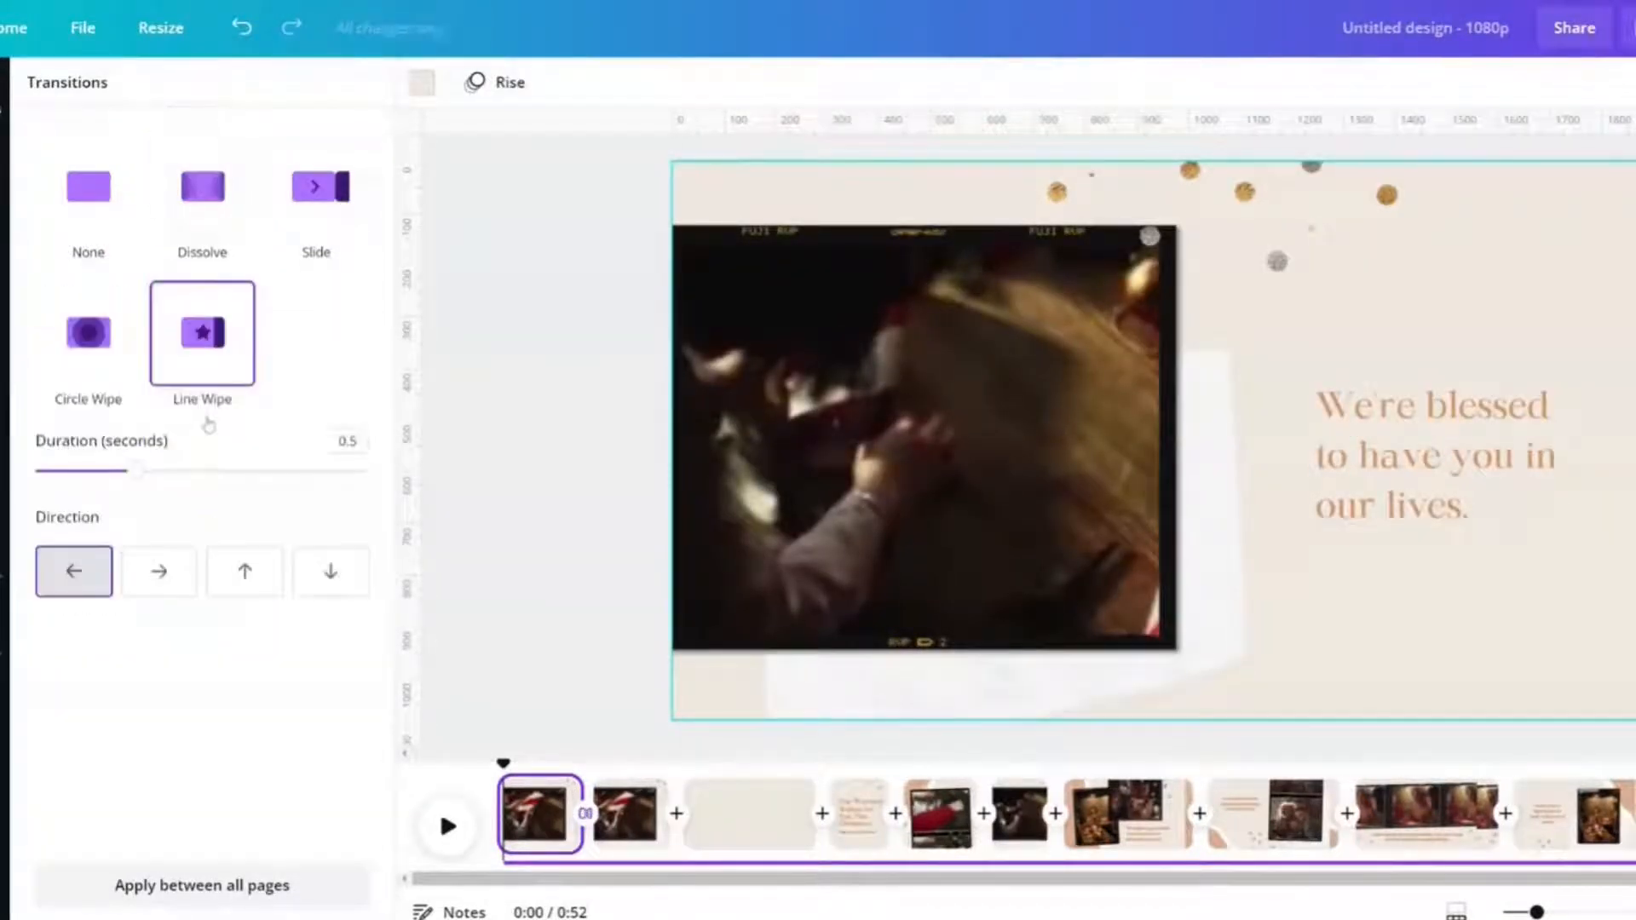
{"action": "left_click", "coordinate": [88, 333]}
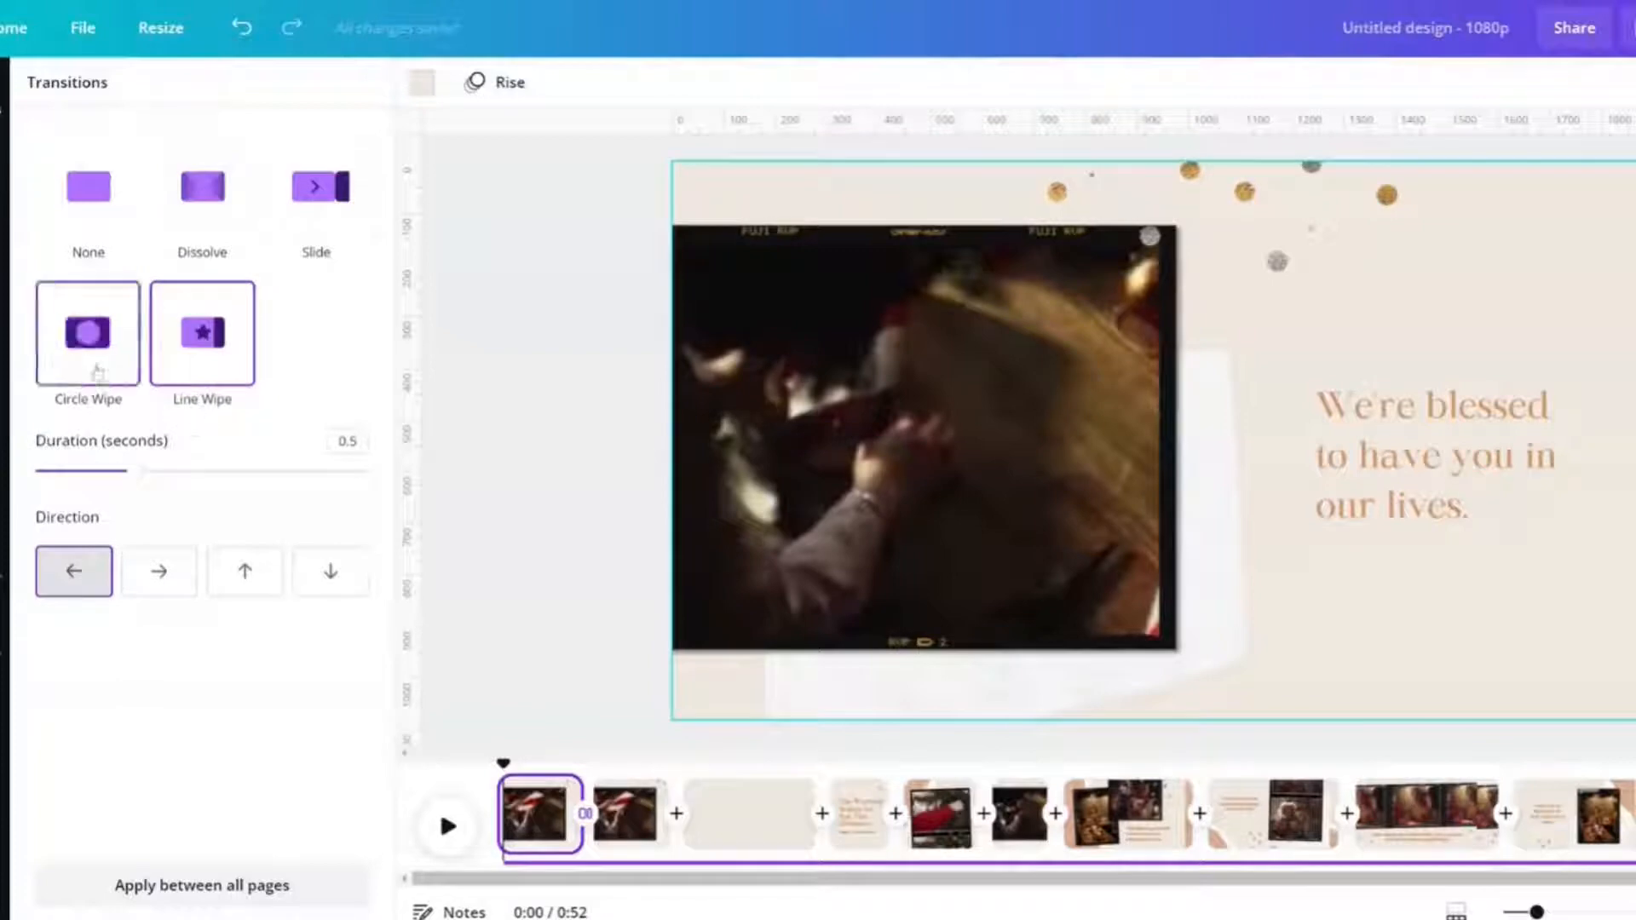
{"action": "left_click", "coordinate": [88, 334]}
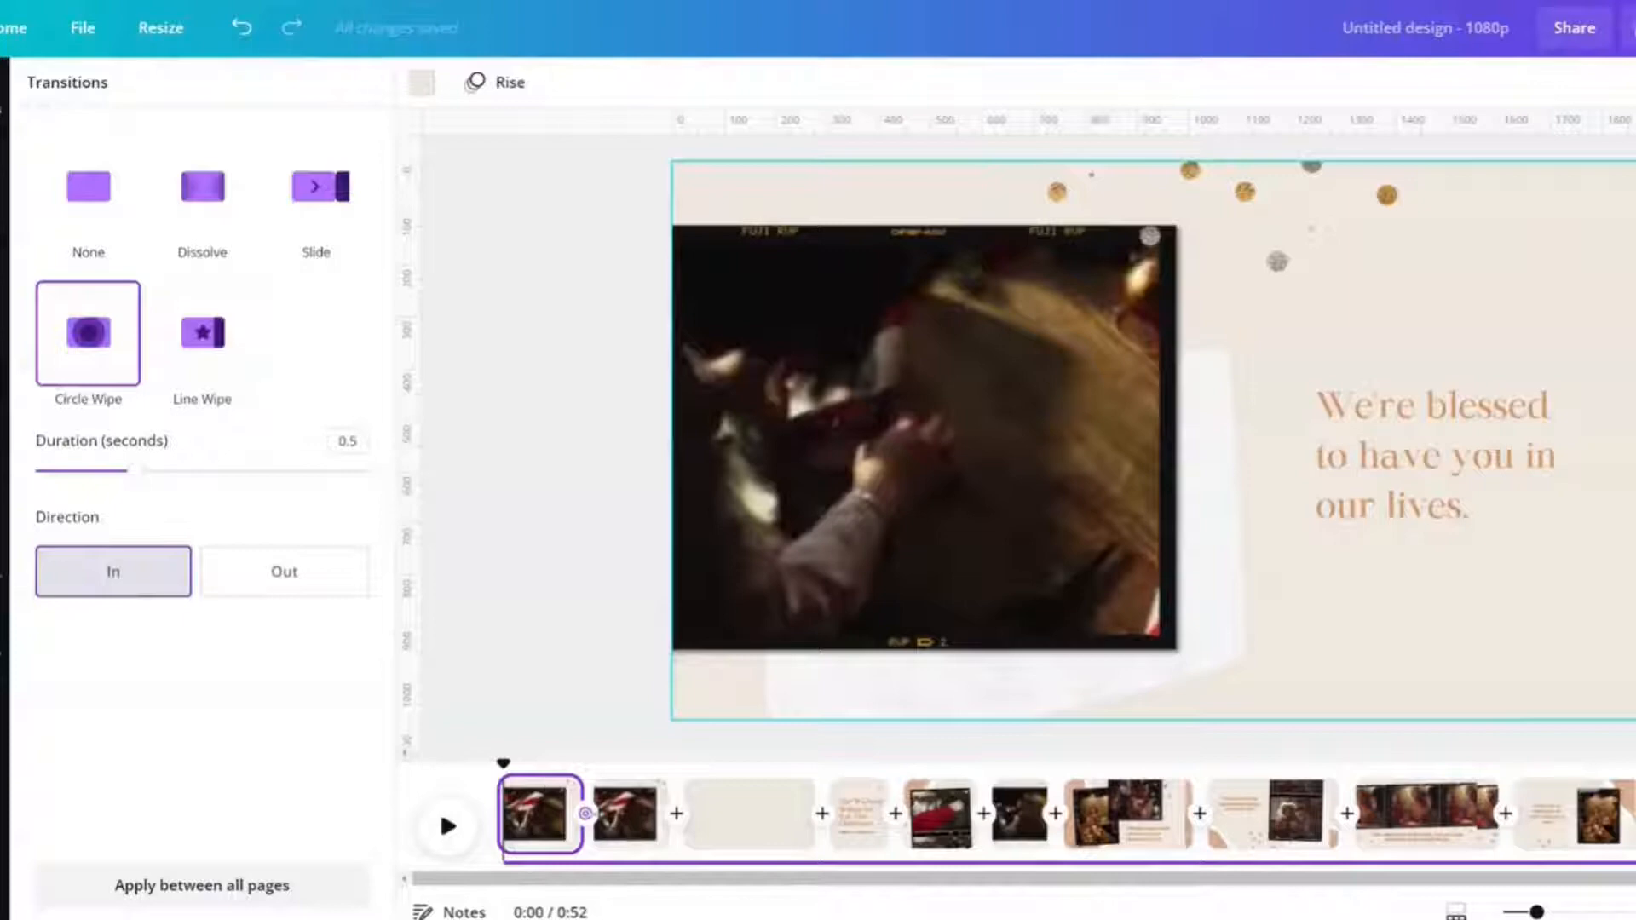
{"action": "left_click", "coordinate": [87, 186]}
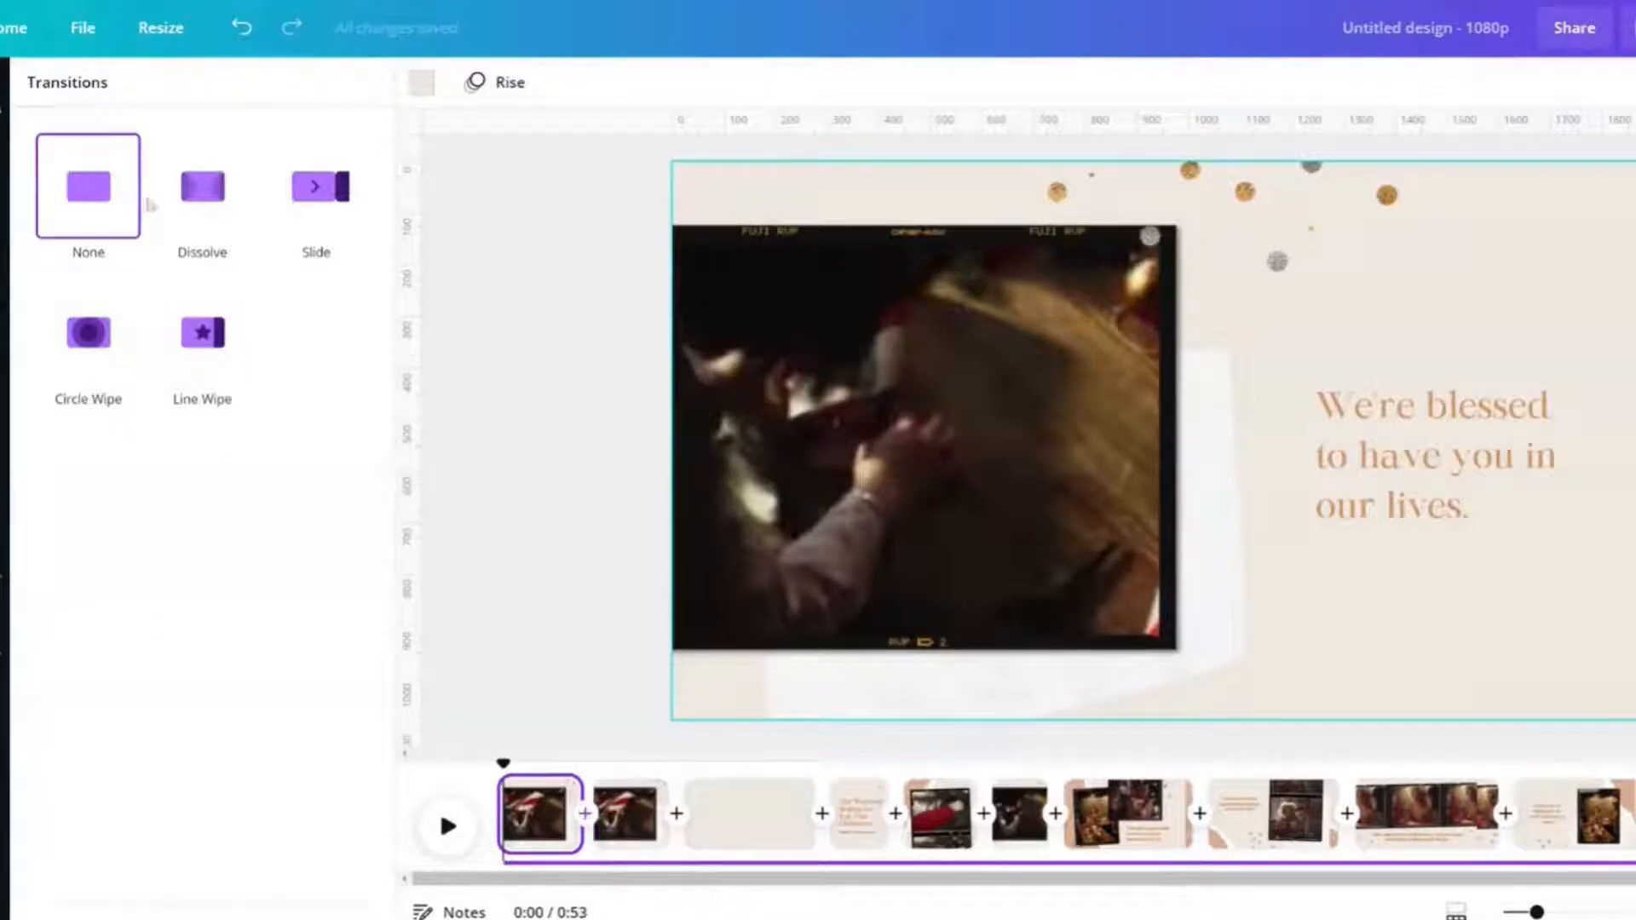
{"action": "left_click", "coordinate": [202, 333]}
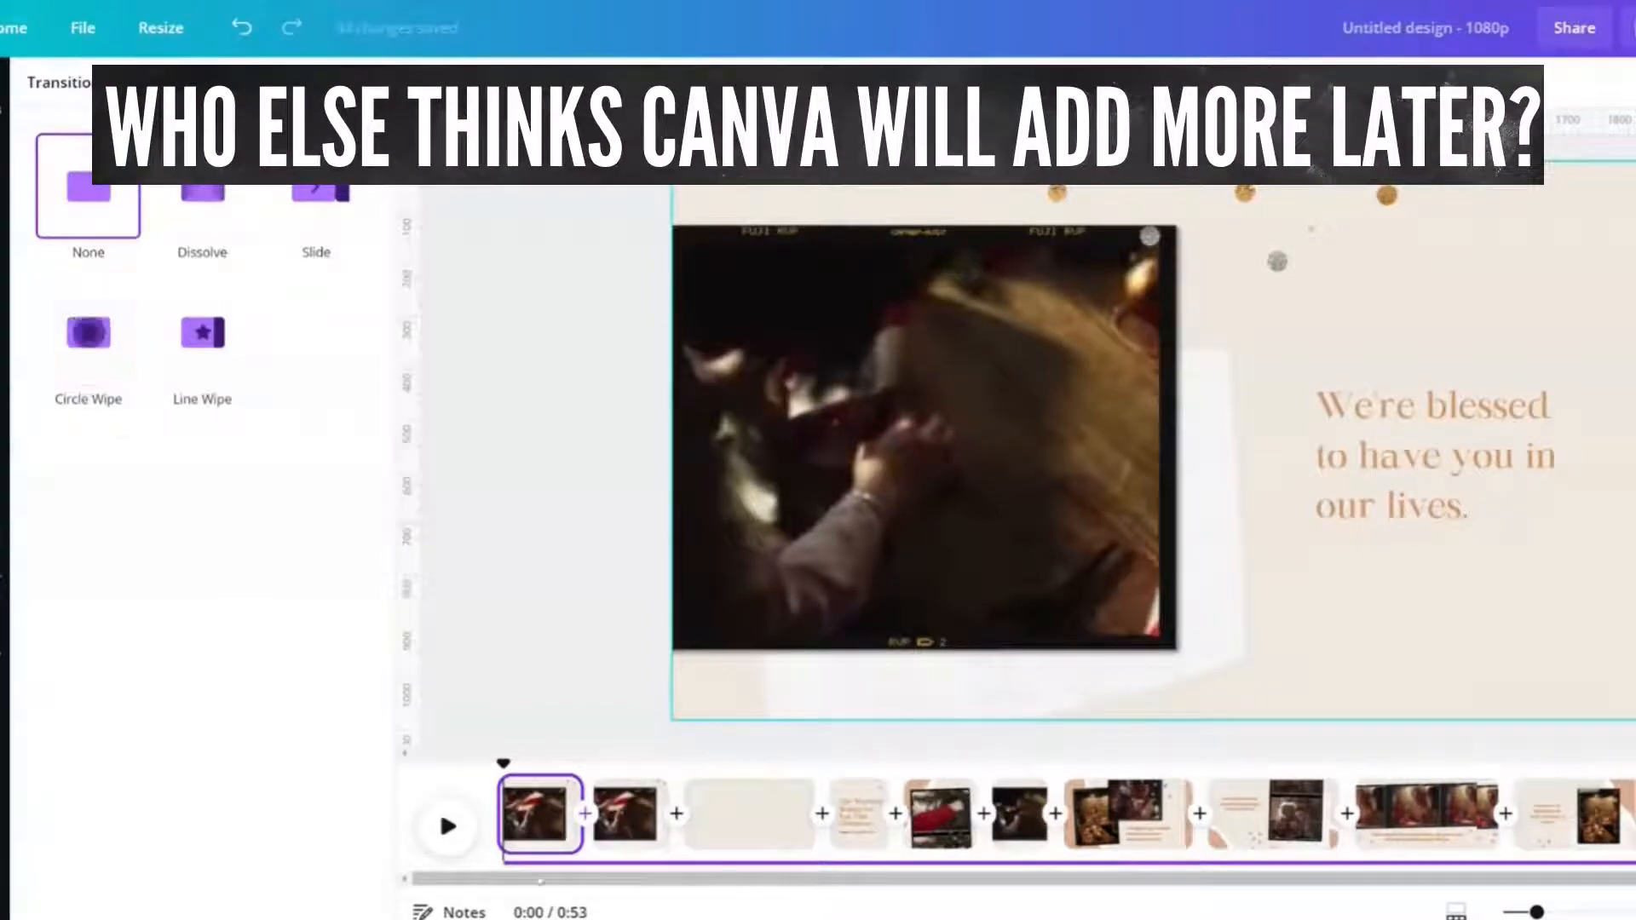
{"action": "mouse_move", "coordinate": [536, 837]}
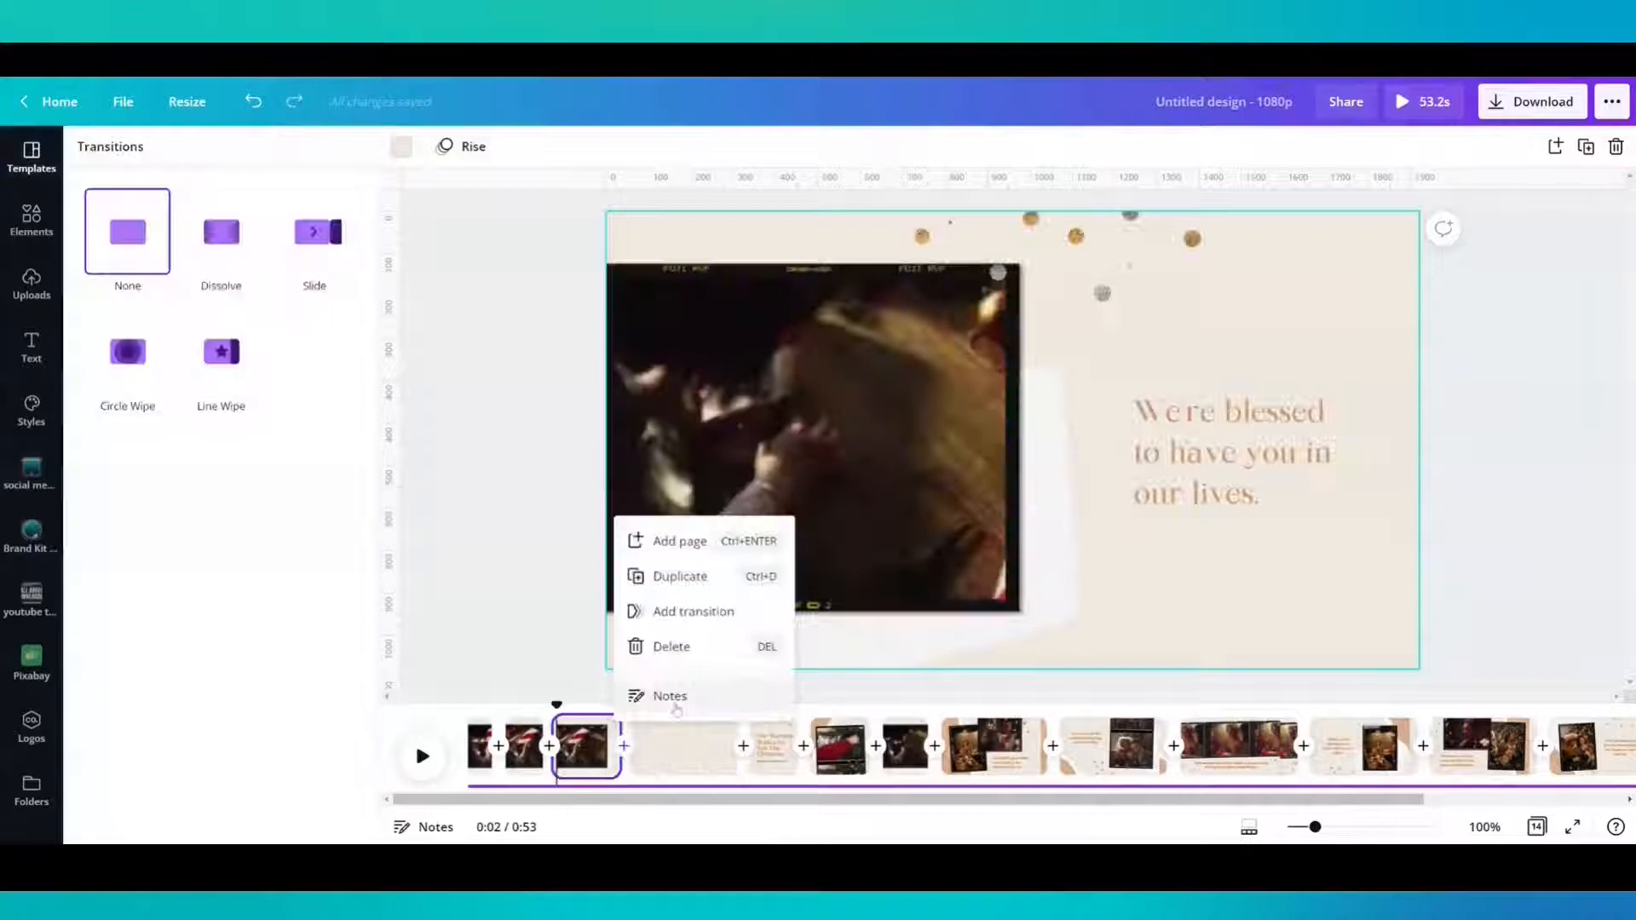
- Delete all six template pages from Grid view, leaving one blank page
{"action": "left_click", "coordinate": [670, 696]}
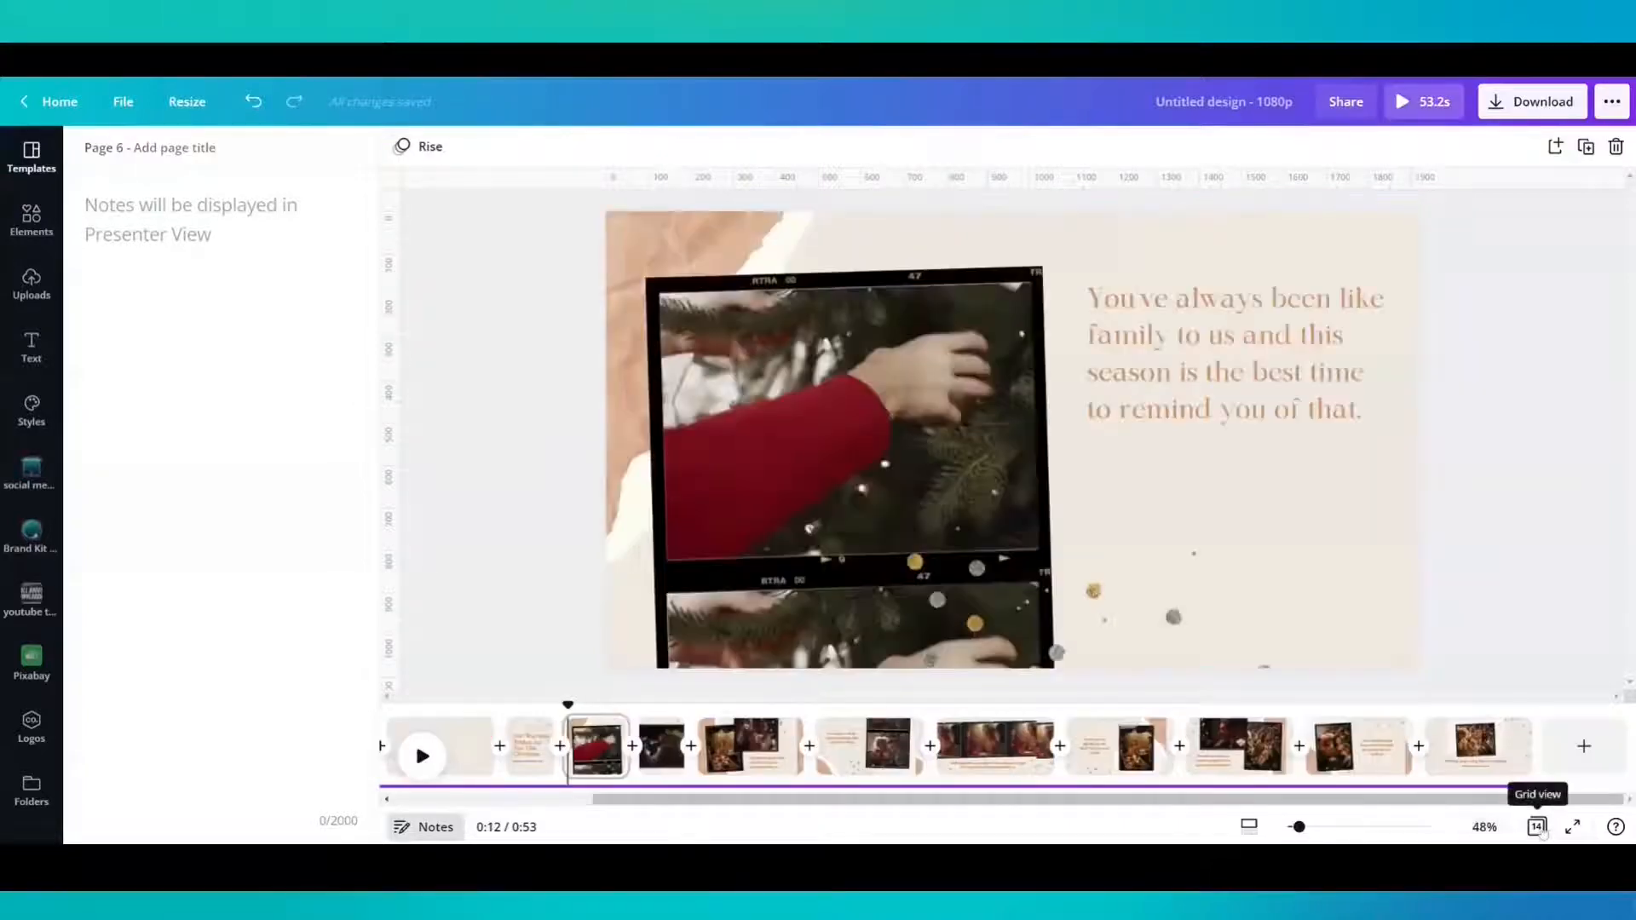
{"action": "left_click", "coordinate": [1536, 827]}
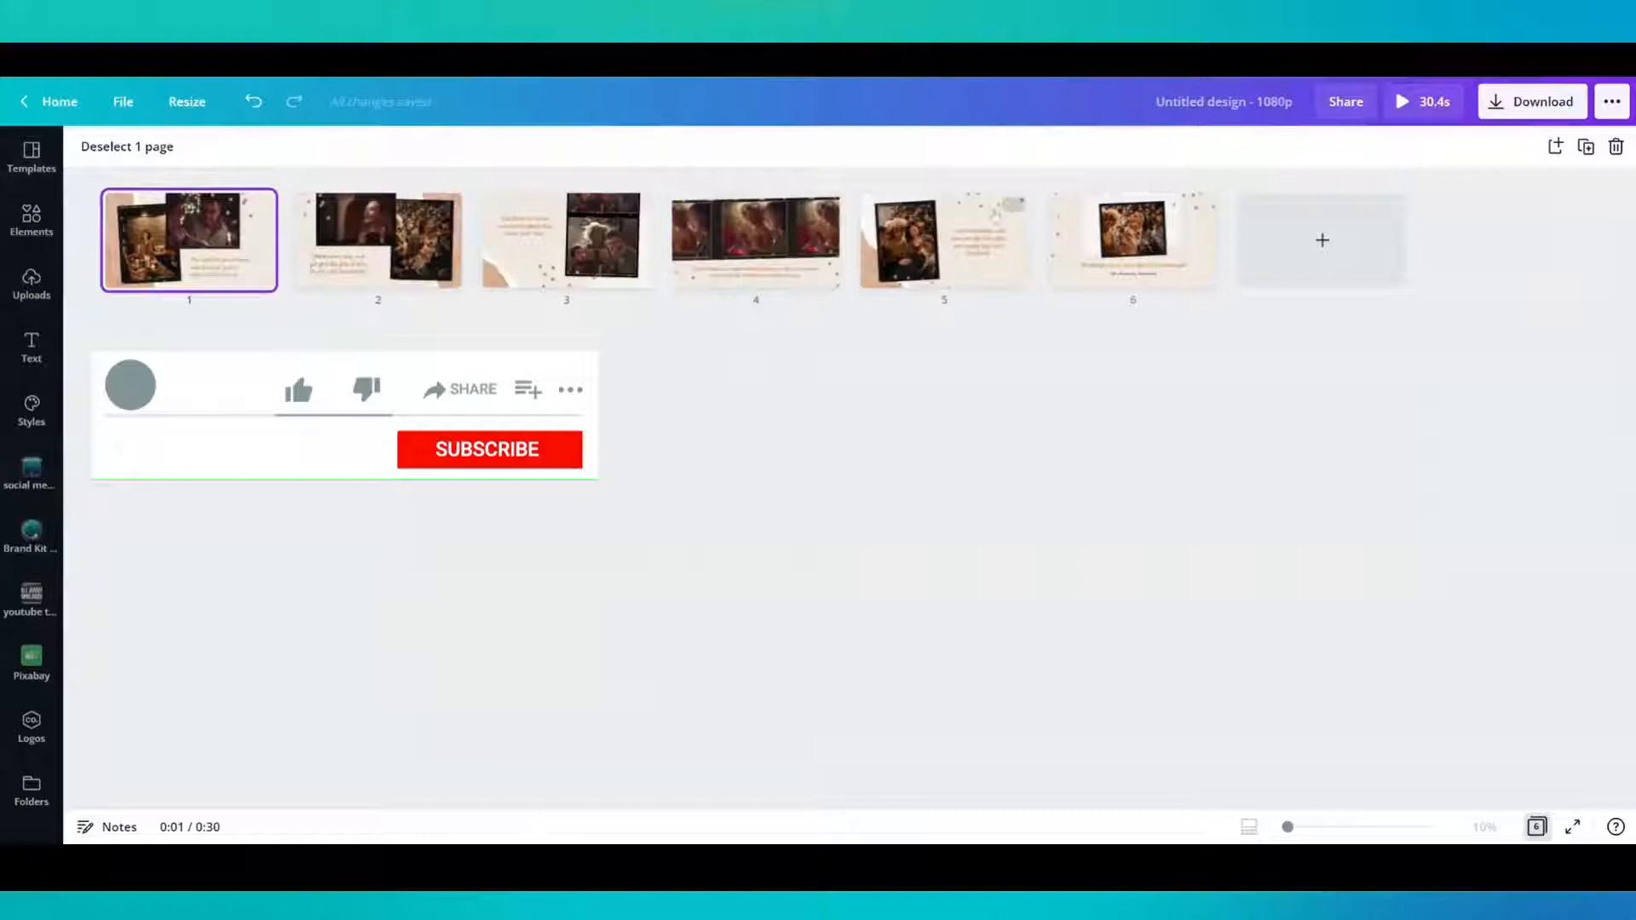
{"action": "right_click", "coordinate": [1133, 241]}
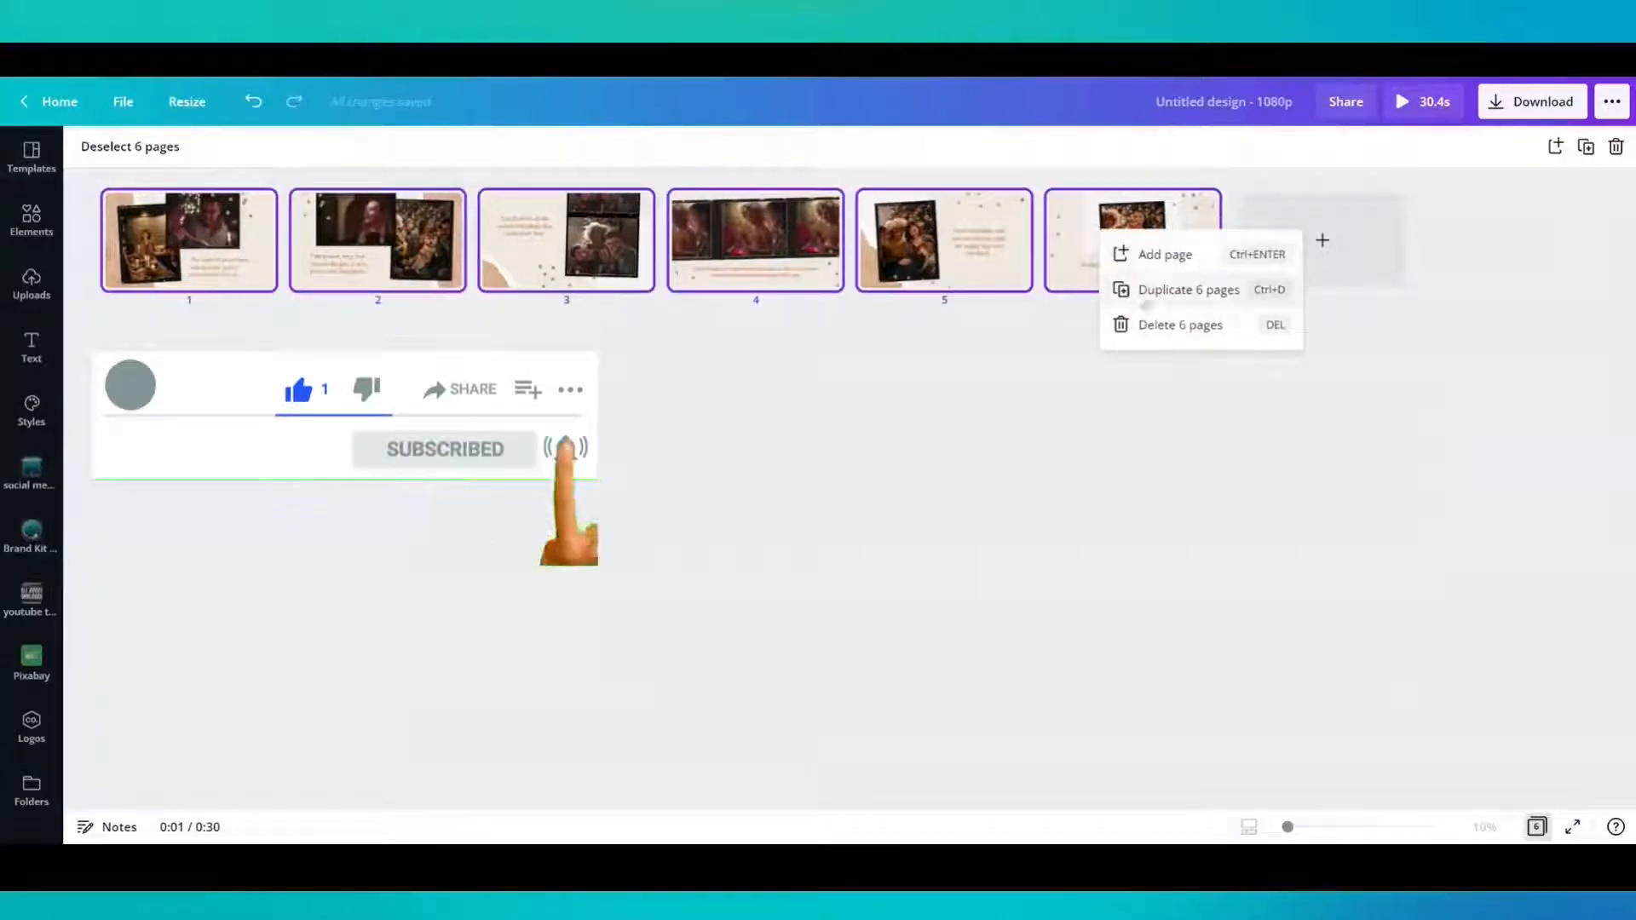
{"action": "left_click", "coordinate": [1179, 324]}
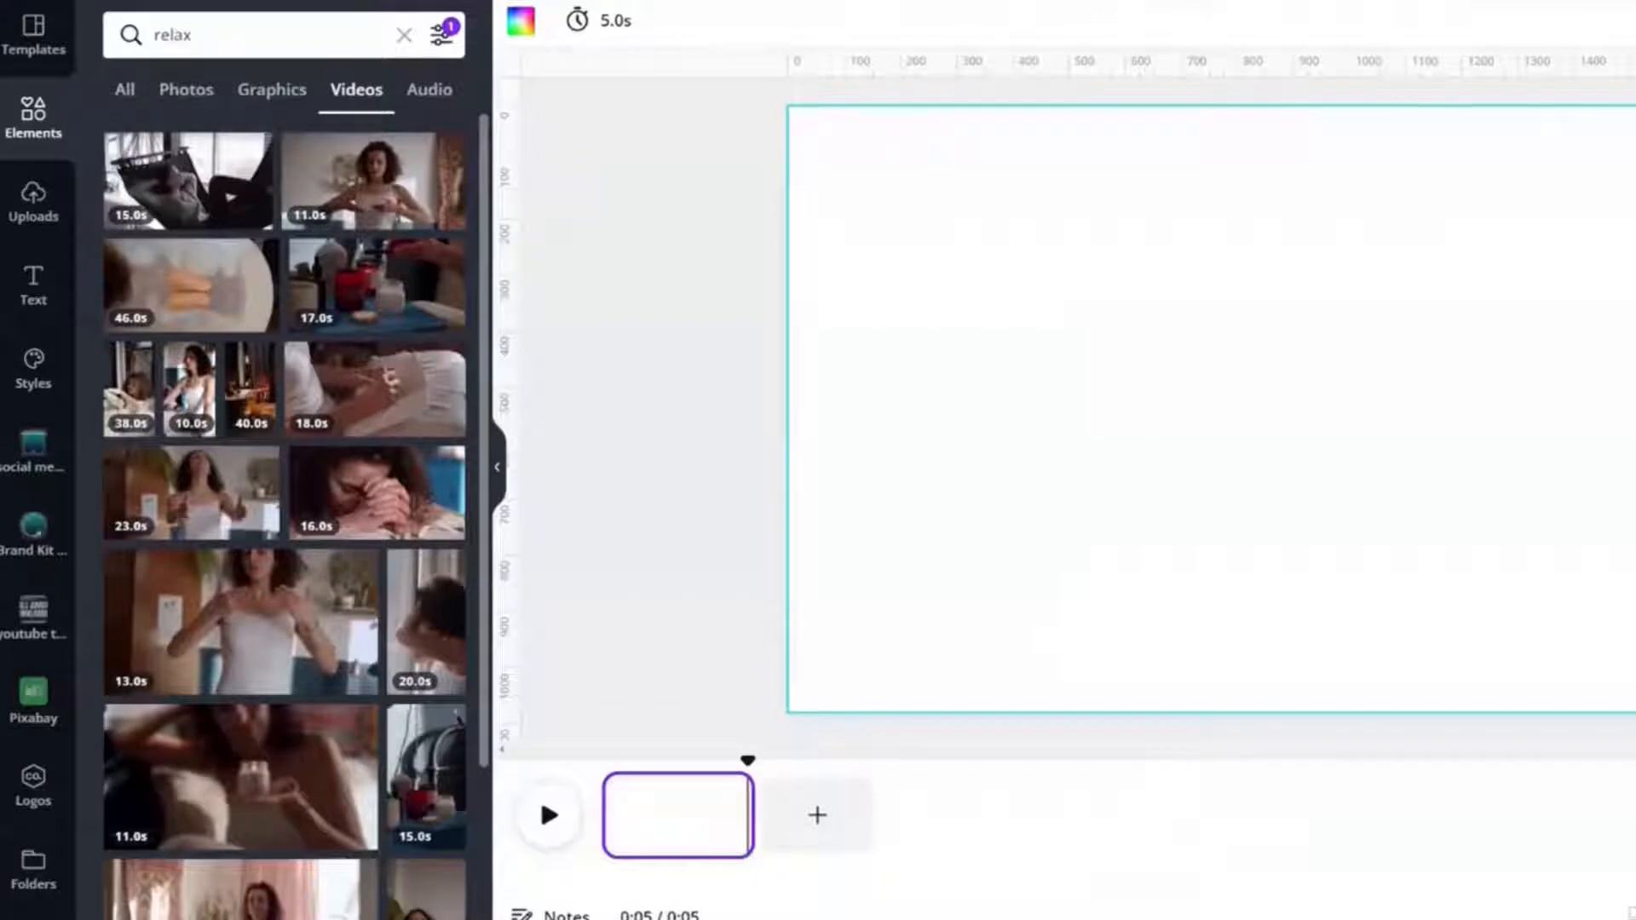
- Filter 'relax' videos to Free and add three stretching clips as pages
{"action": "left_click", "coordinate": [441, 36]}
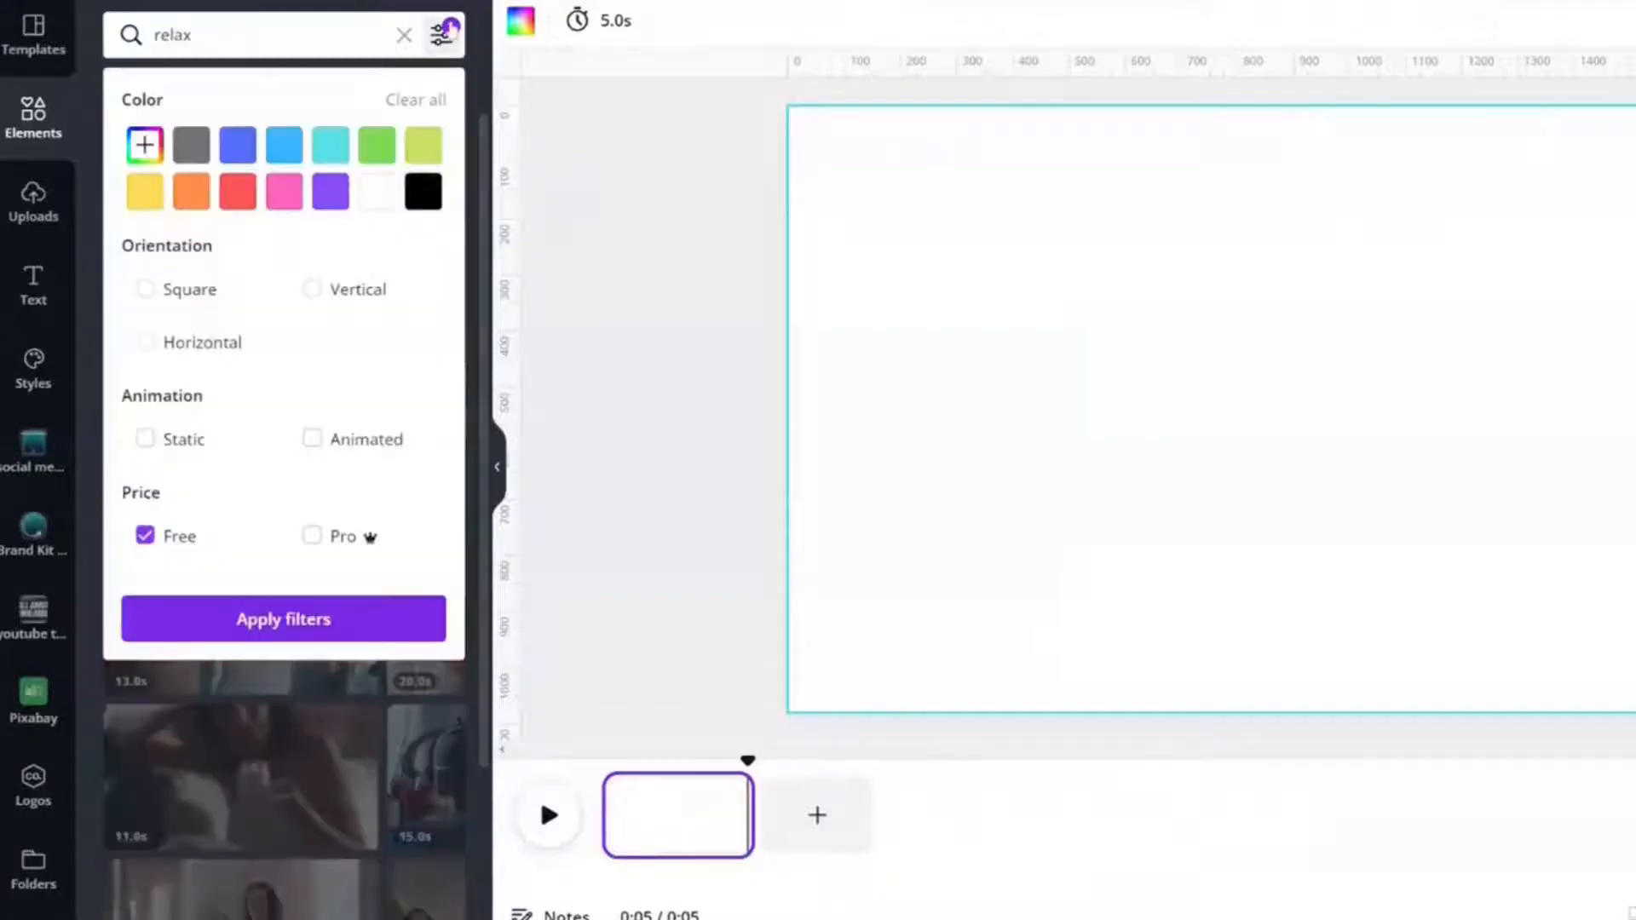
{"action": "left_click", "coordinate": [283, 618]}
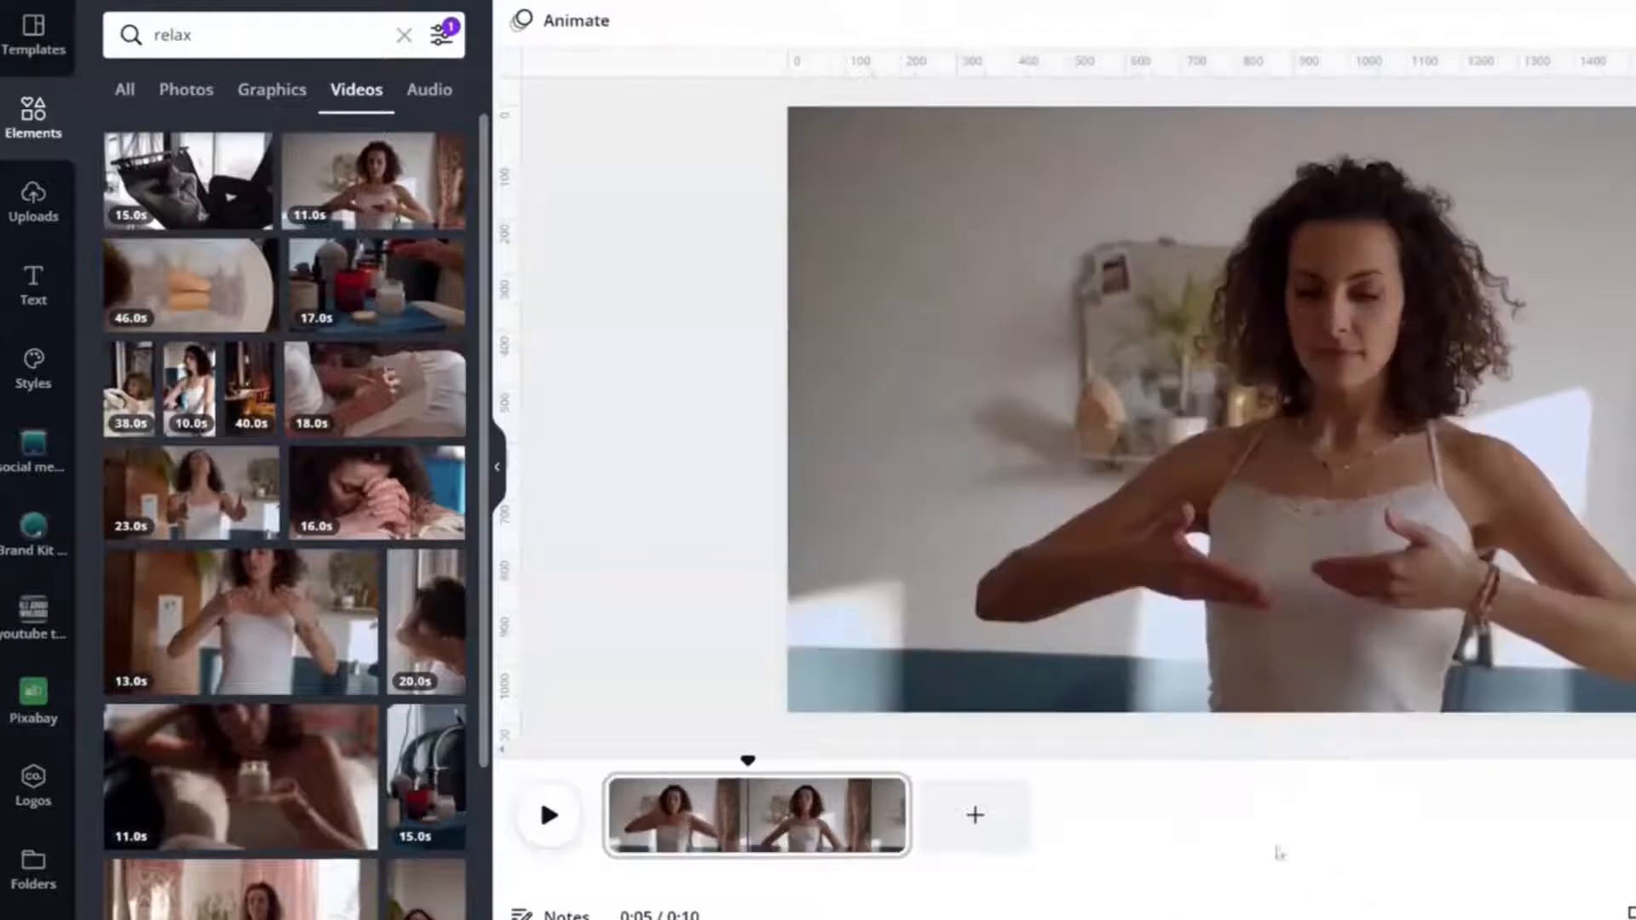
{"action": "left_click", "coordinate": [974, 814]}
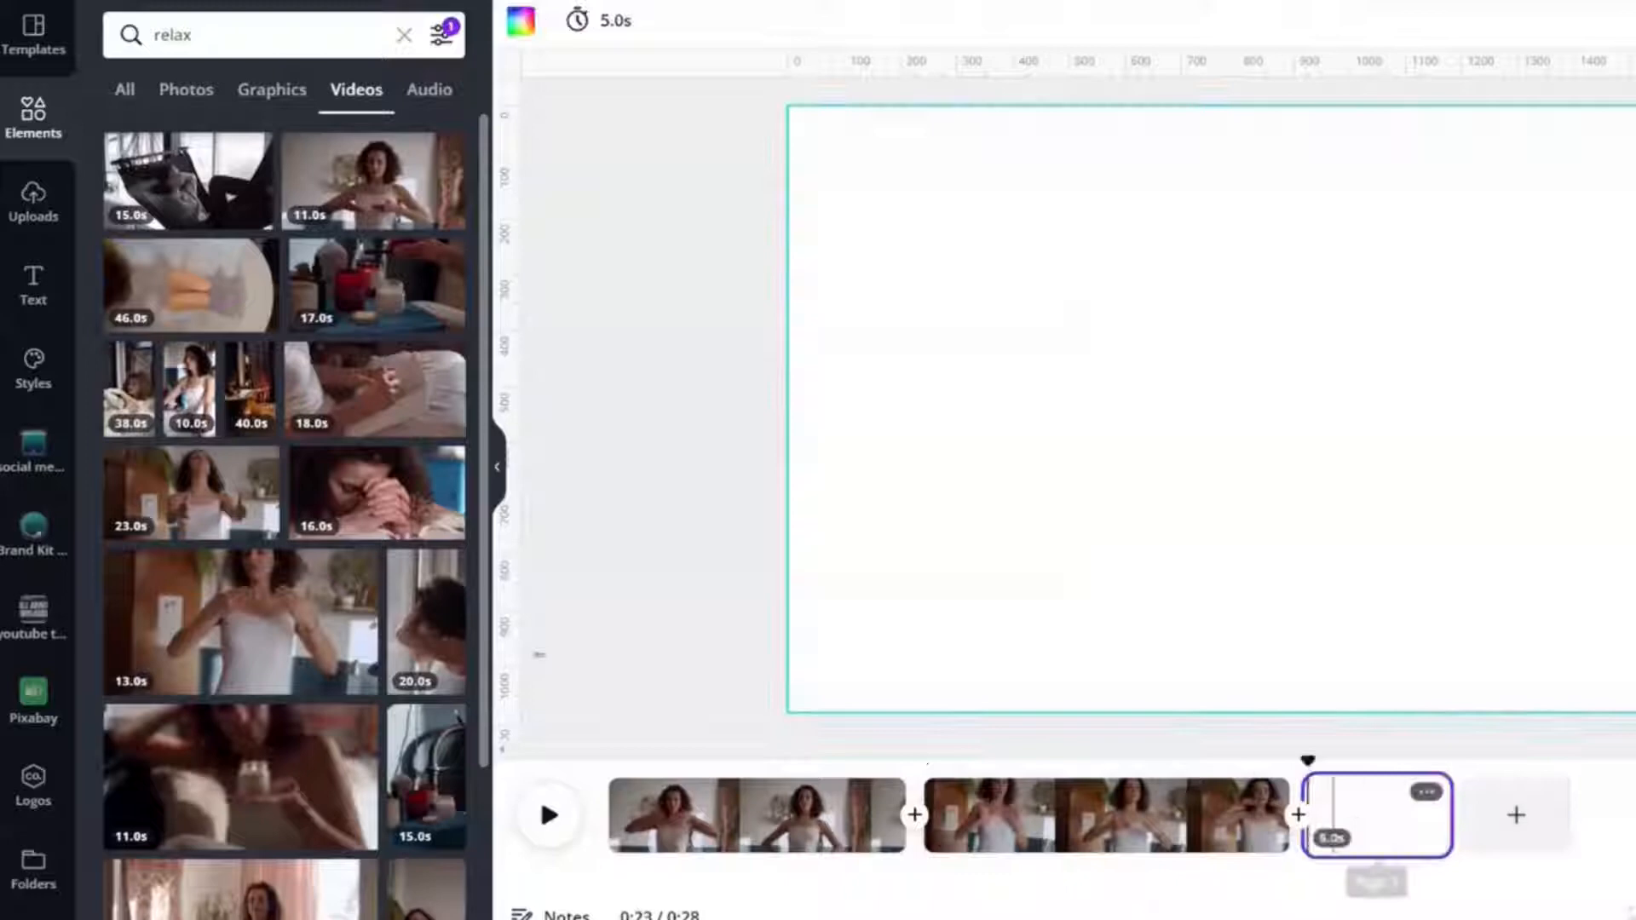
{"action": "left_click", "coordinate": [1375, 815]}
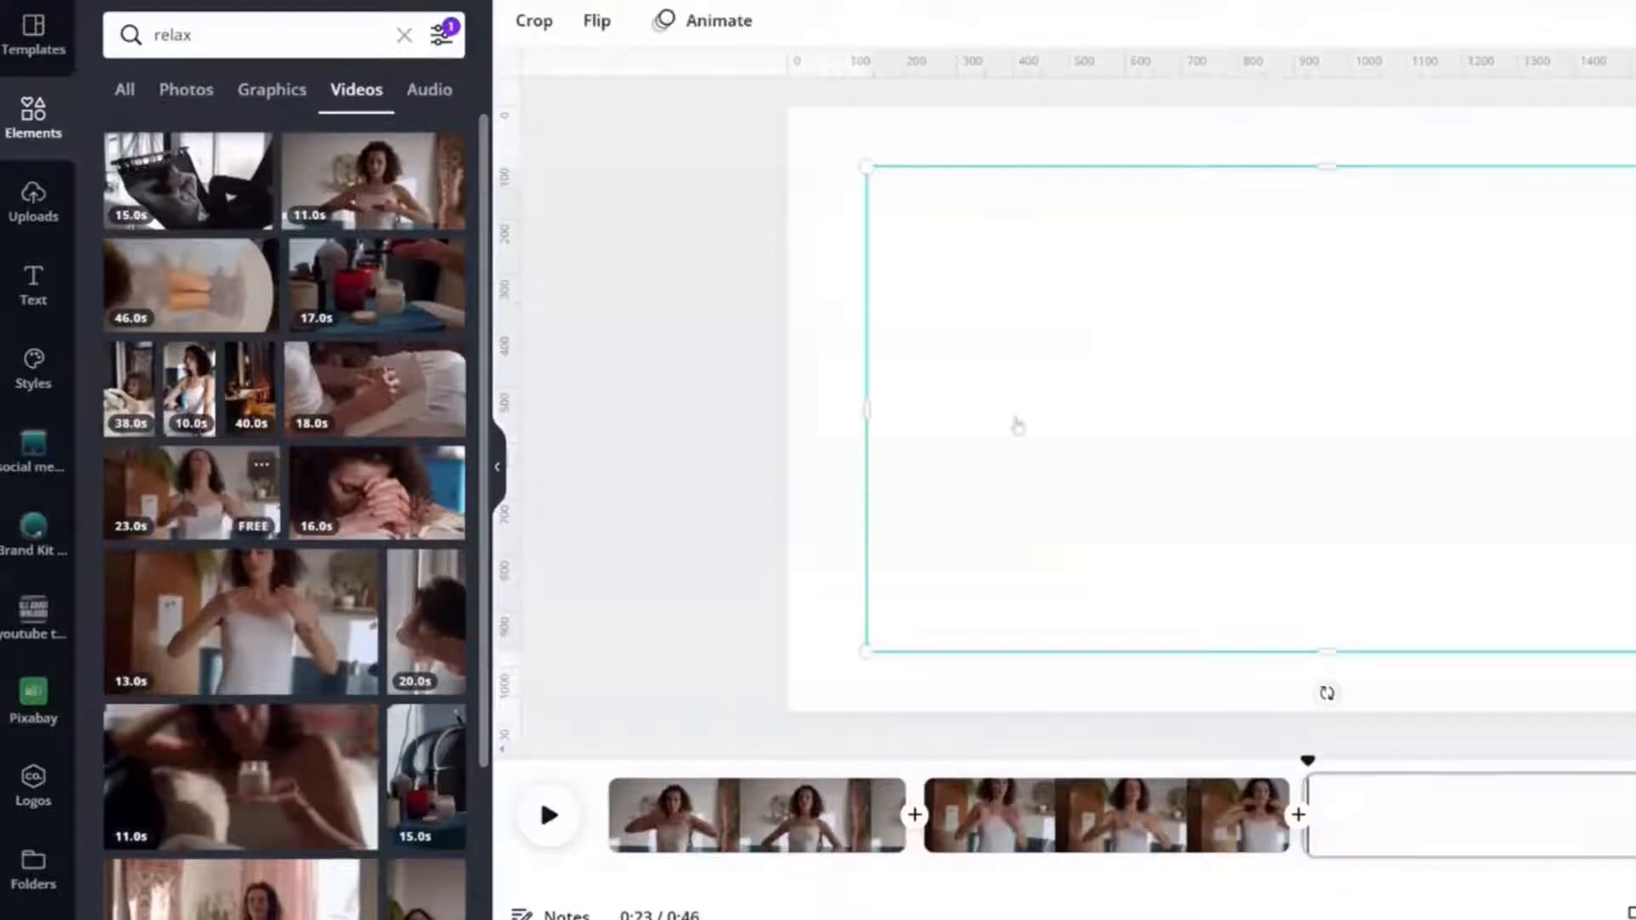
{"action": "right_click", "coordinate": [1016, 425]}
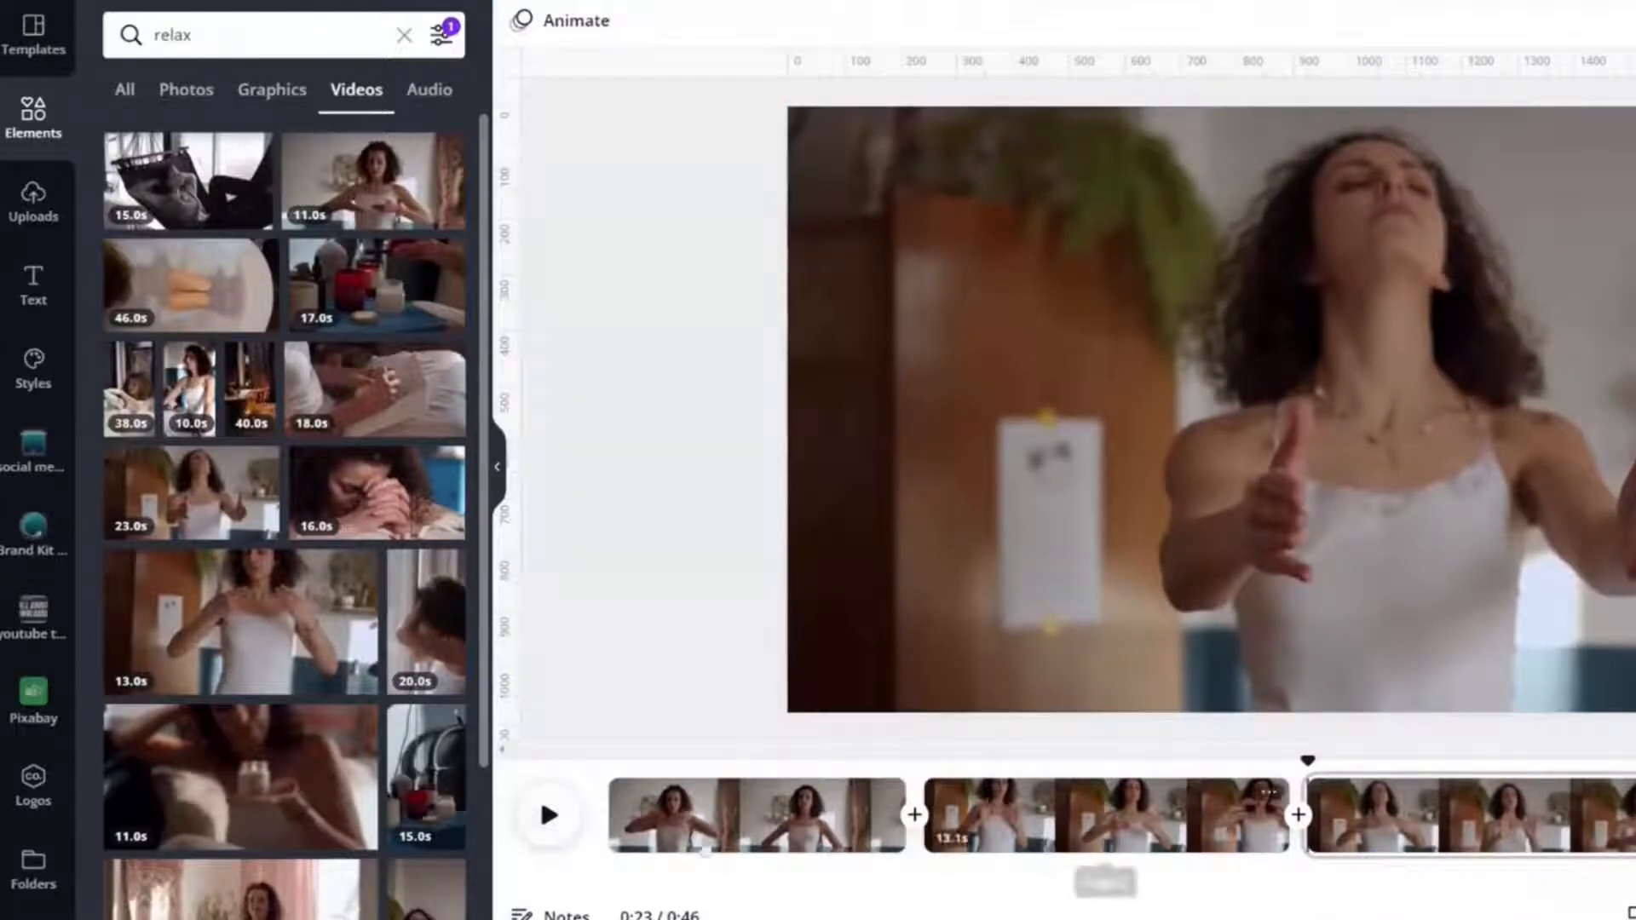
{"action": "left_click", "coordinate": [551, 838]}
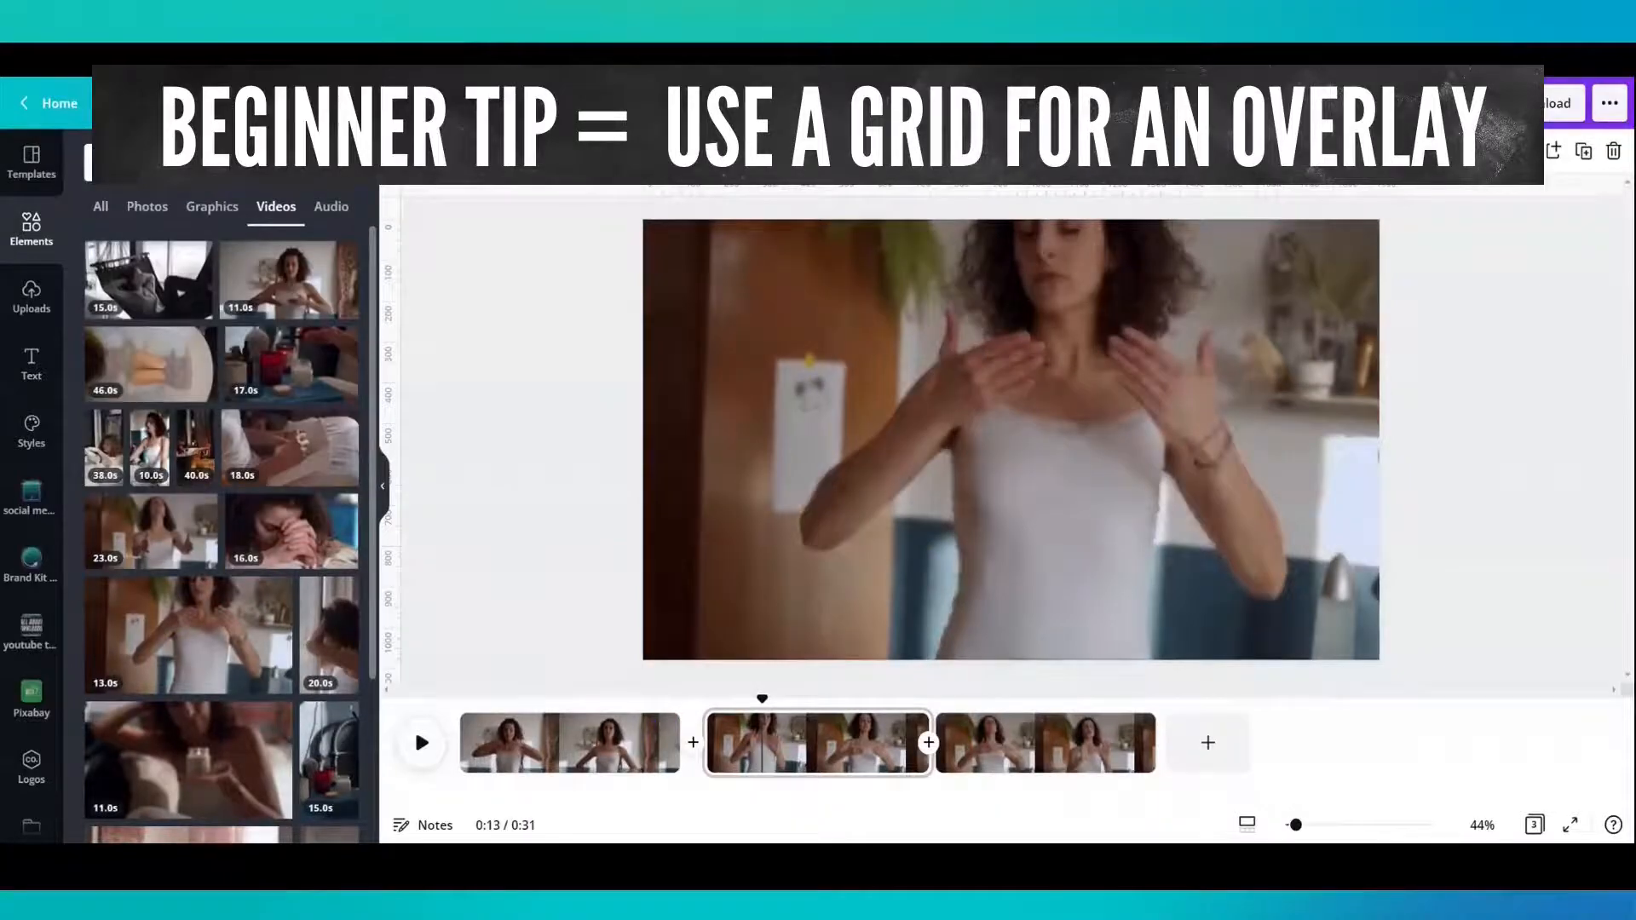
- Add grid overlays and fade the sunset photo over page one's clip
{"action": "type", "text": "grid"}
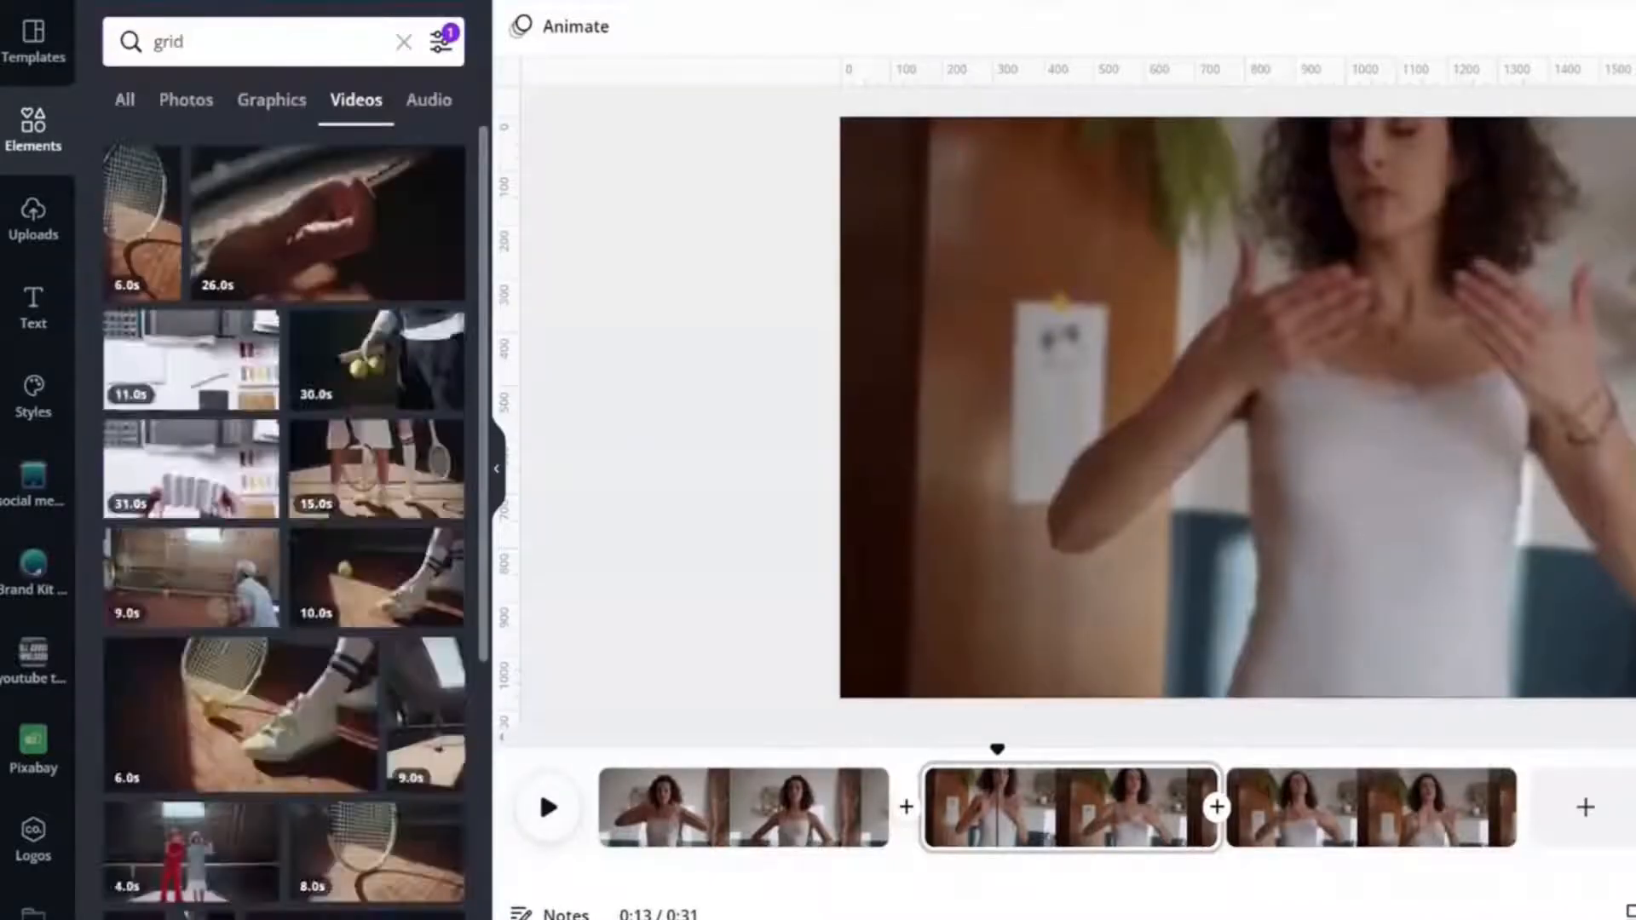
{"action": "left_click", "coordinate": [123, 100]}
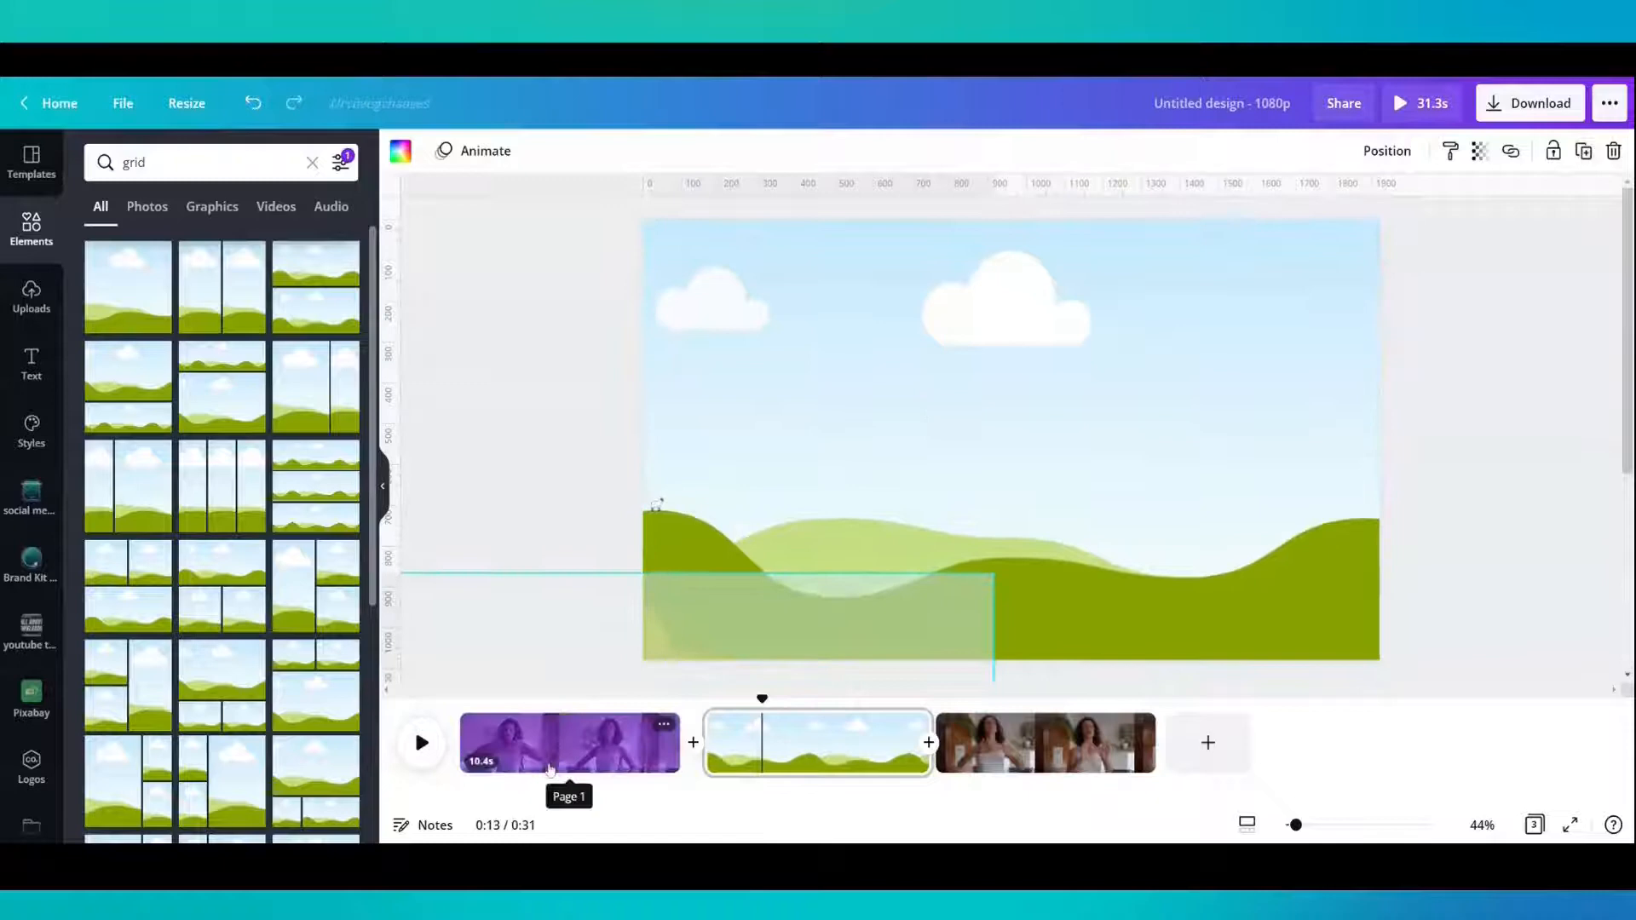
{"action": "left_click", "coordinate": [568, 743]}
{"action": "type", "text": "relaxing"}
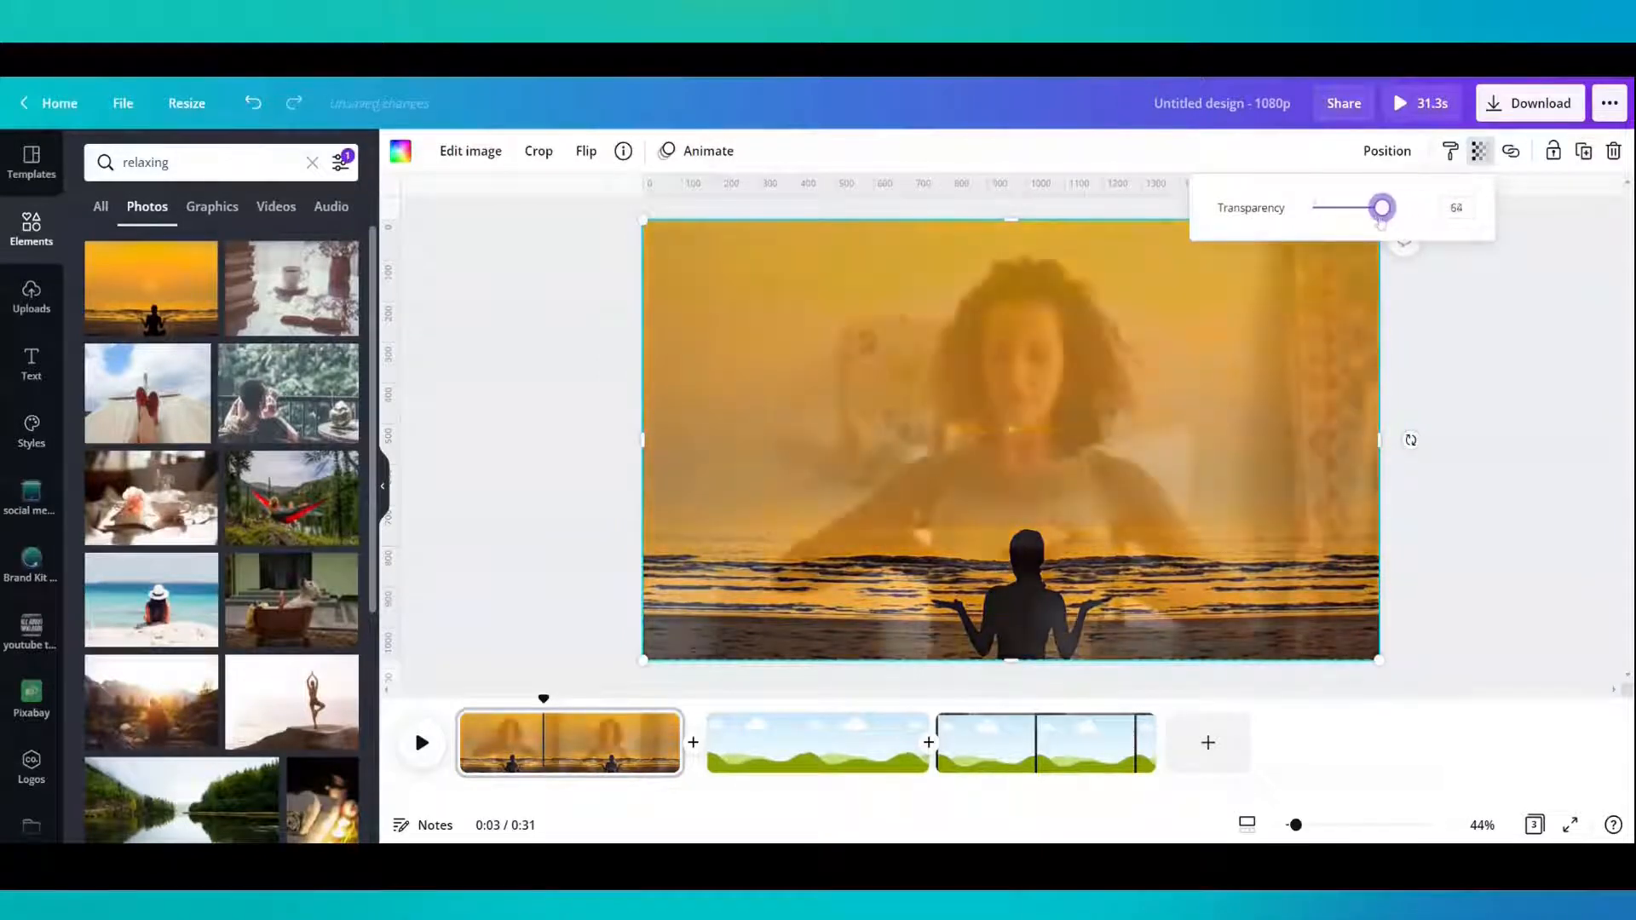
{"action": "left_click_drag", "start_coordinate": [1381, 208], "coordinate": [1357, 208]}
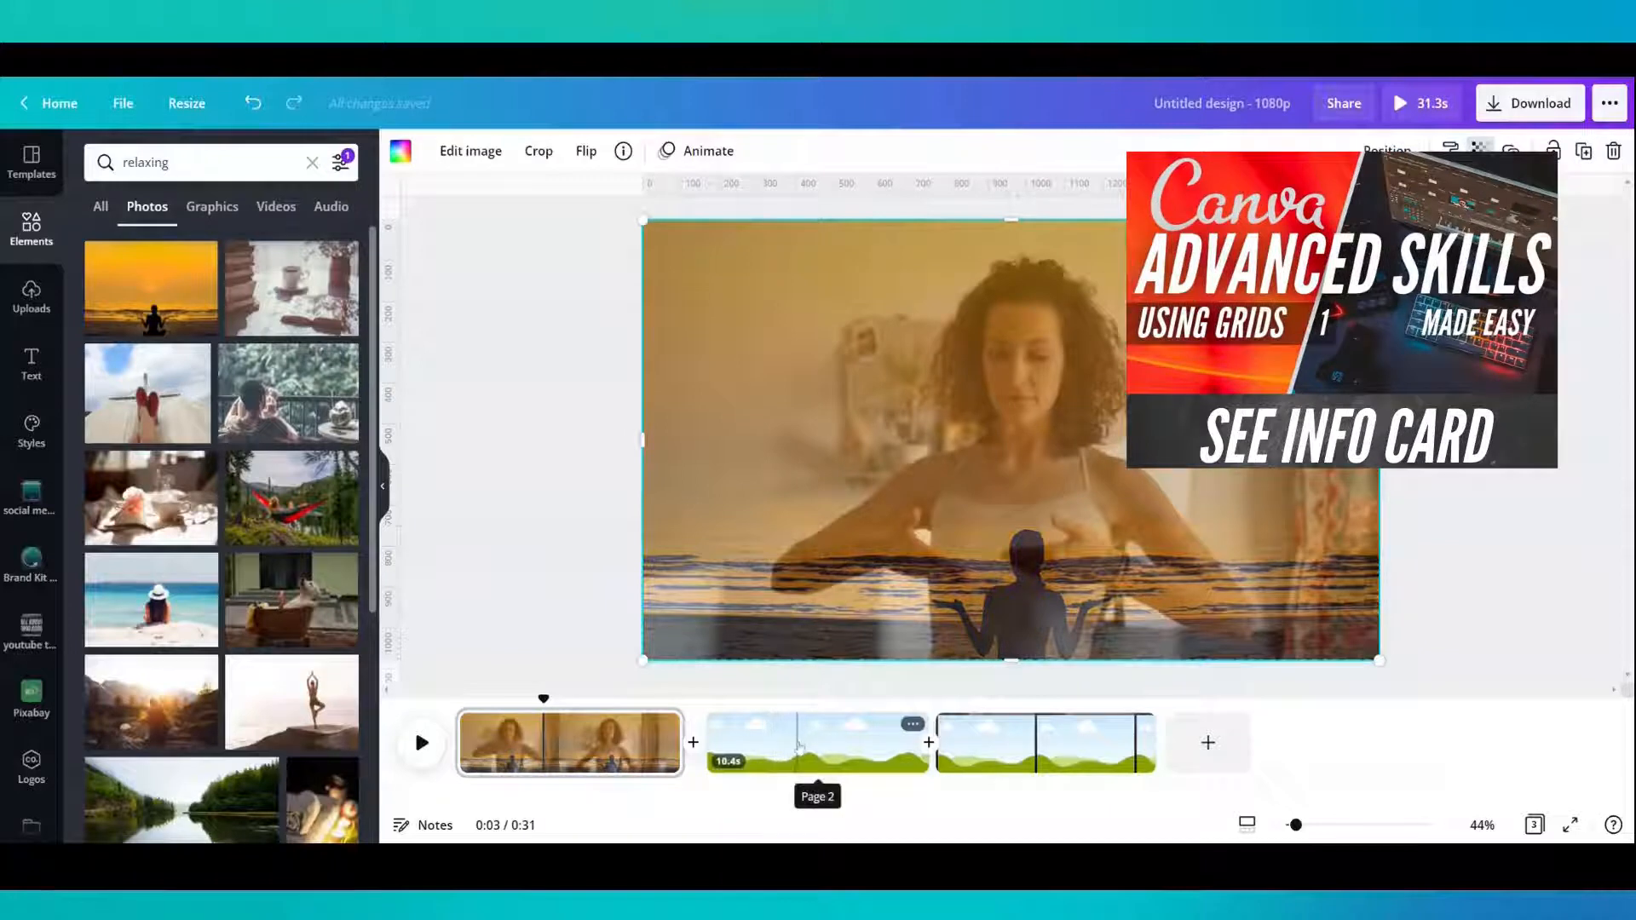
- Lower the transparency of the hammock photo on page two
{"action": "left_click", "coordinate": [816, 754]}
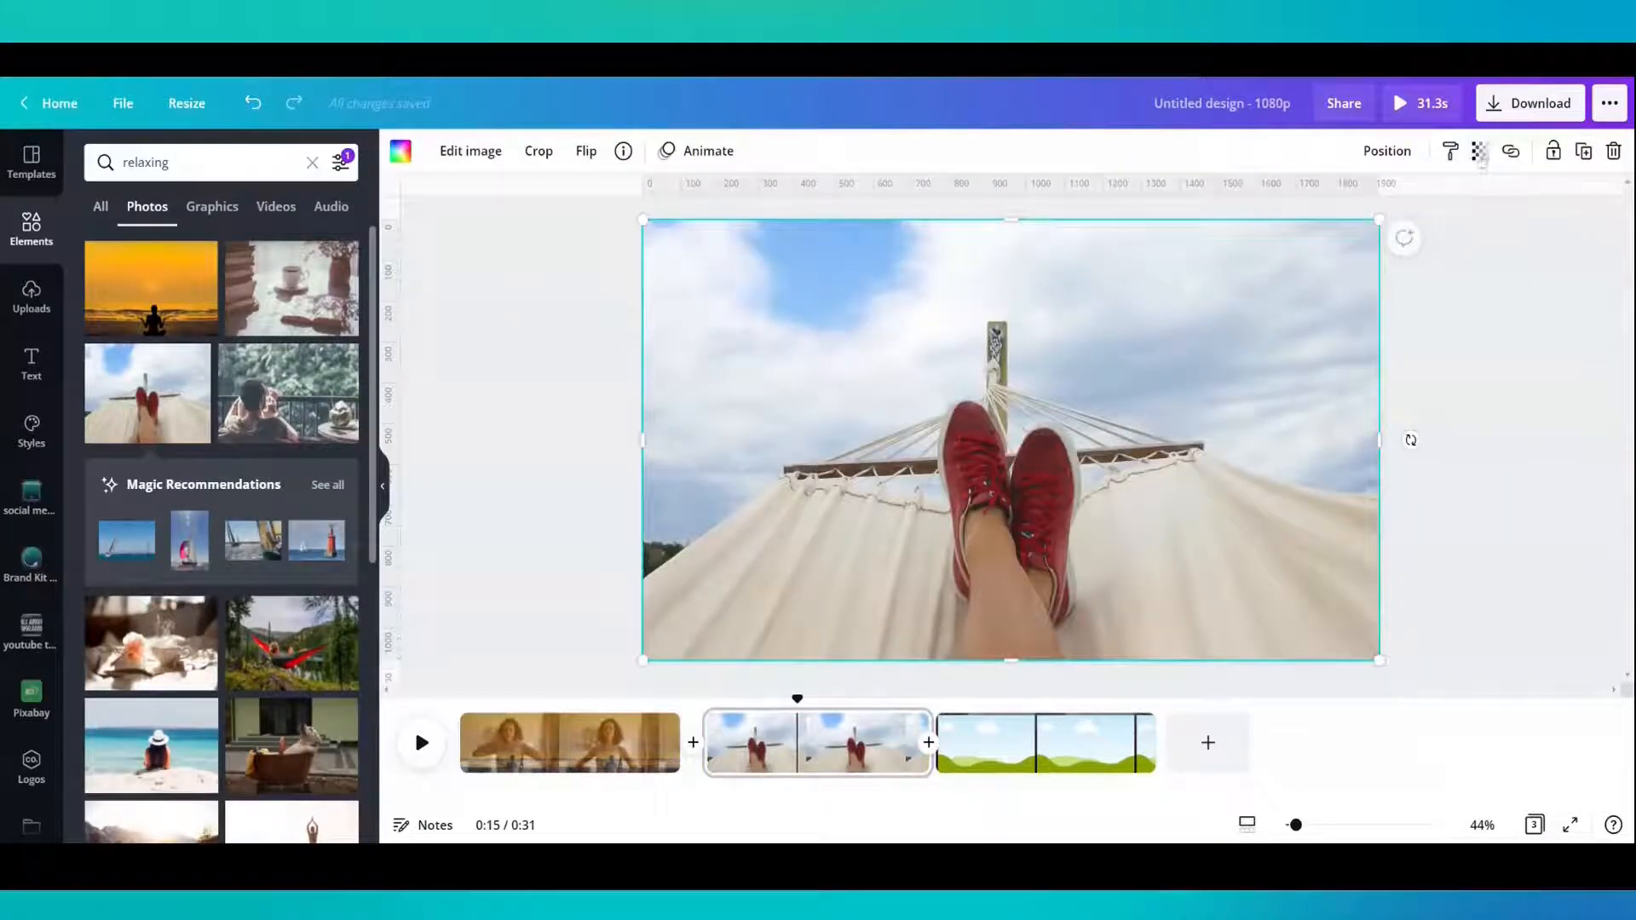
{"action": "left_click", "coordinate": [1474, 151]}
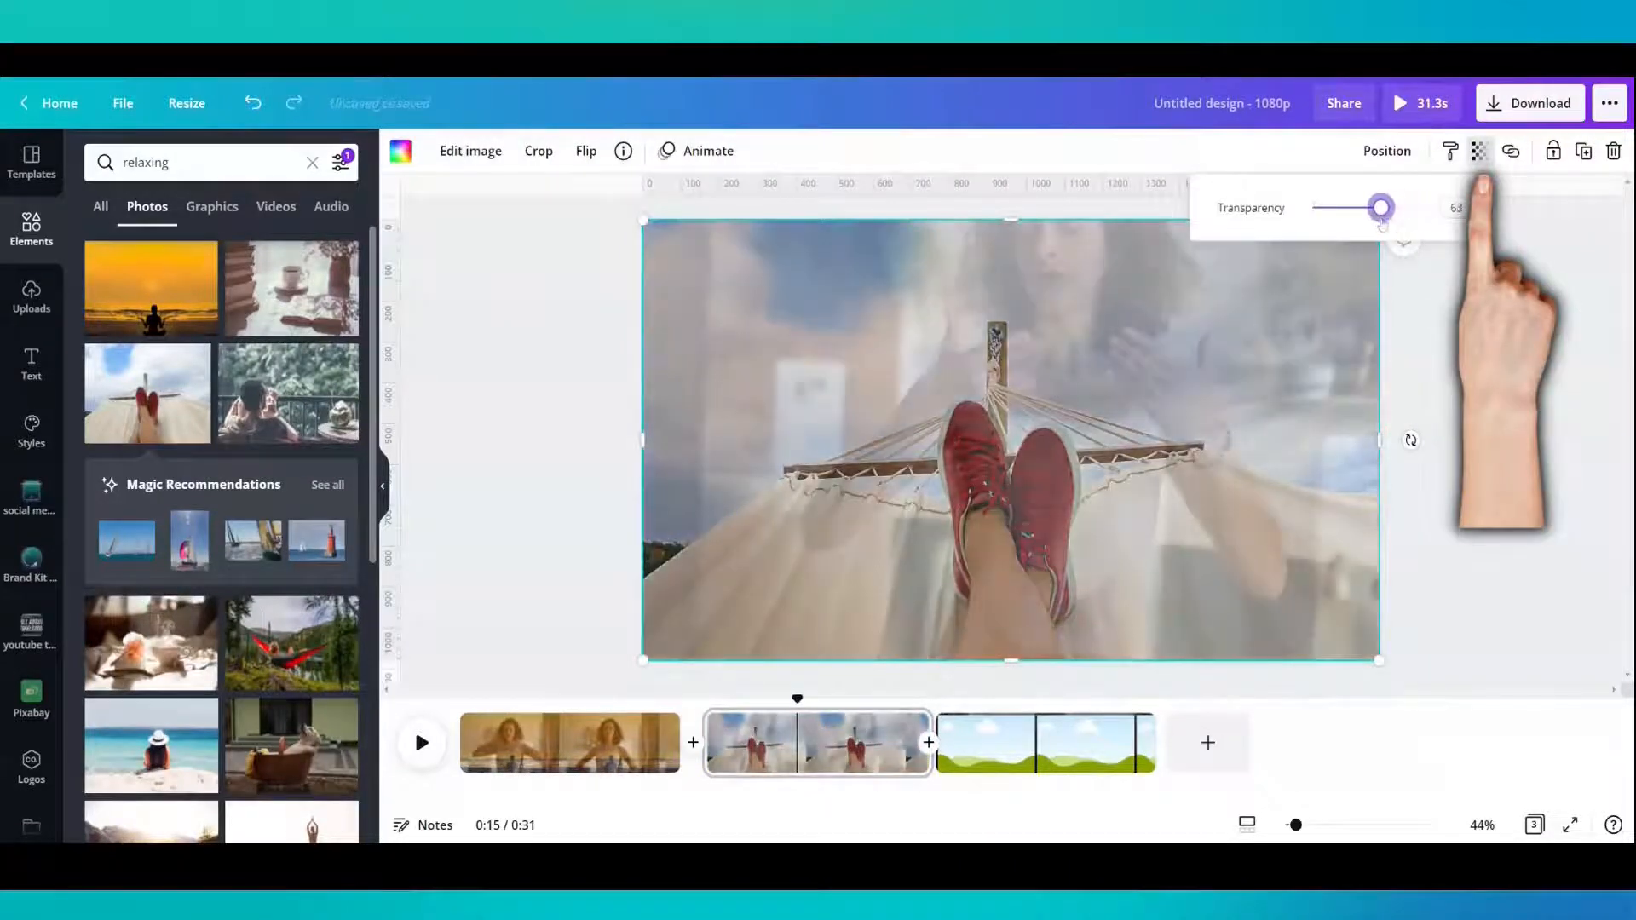
{"action": "left_click_drag", "start_coordinate": [1379, 208], "coordinate": [1363, 208]}
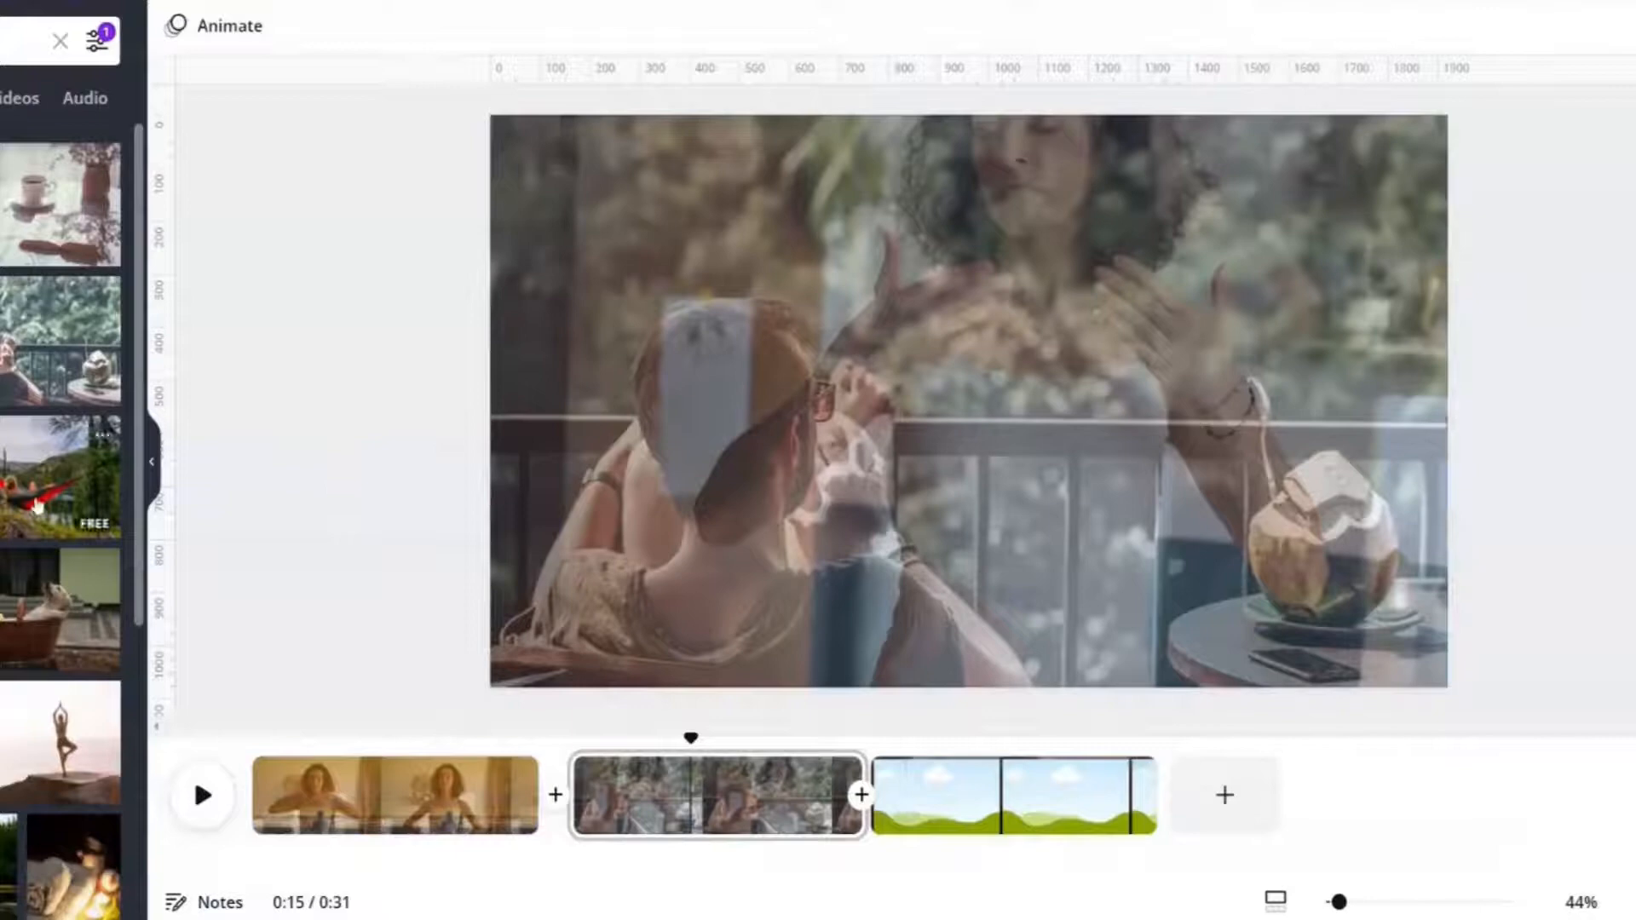
- Add and fit the yoga photo over page three, then show transition options
{"action": "left_click", "coordinate": [1010, 808]}
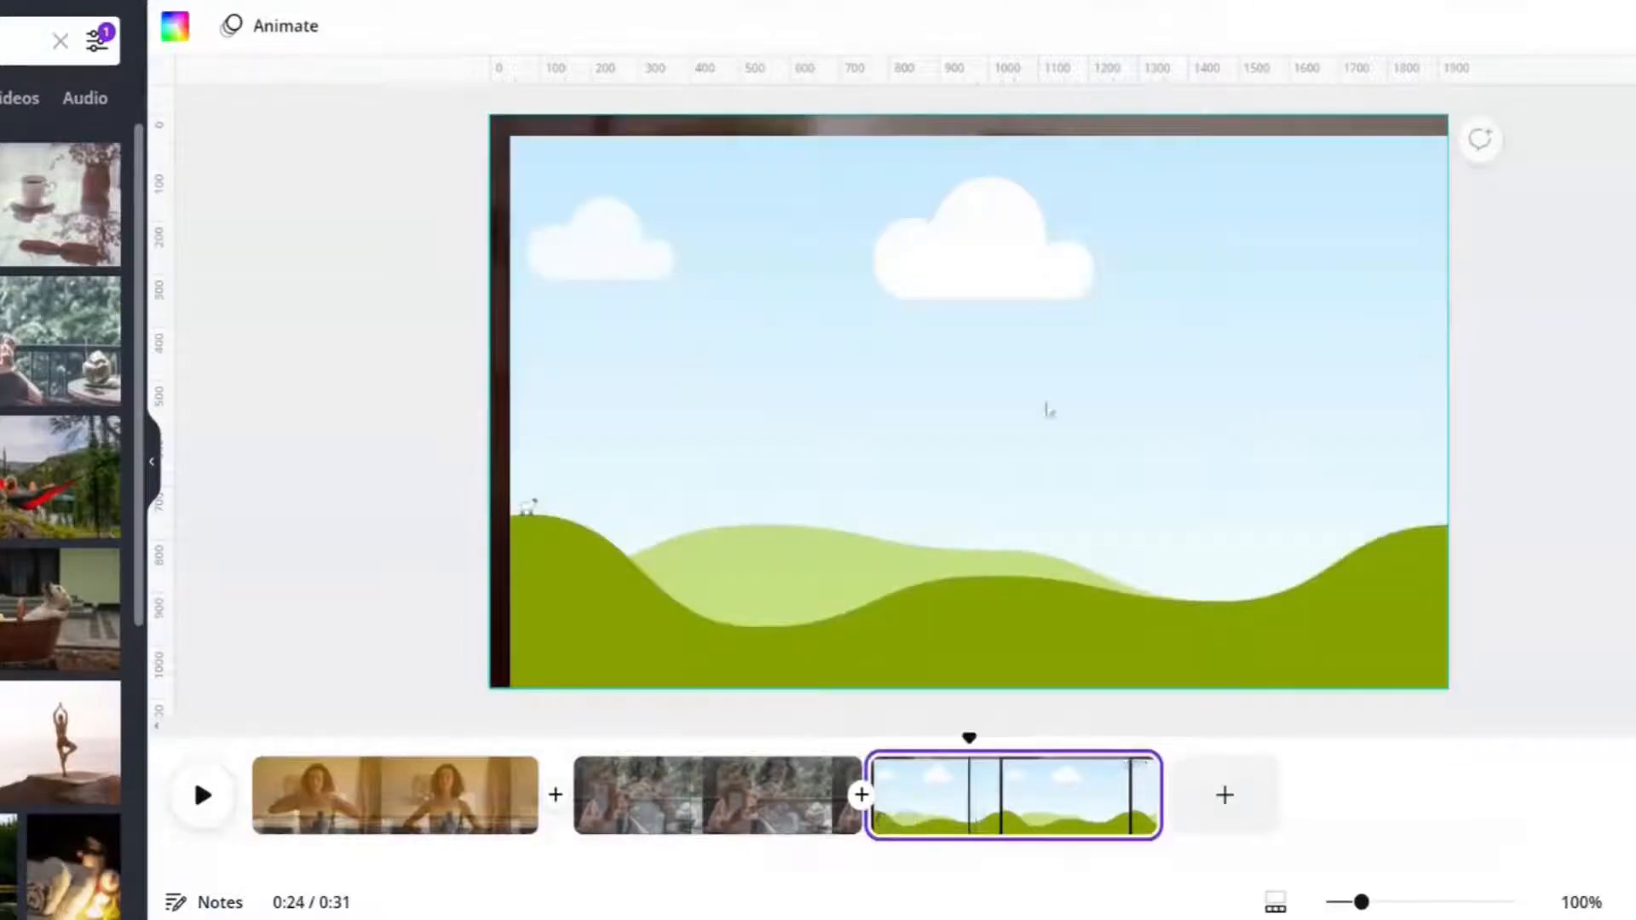
{"action": "left_click", "coordinate": [1461, 26]}
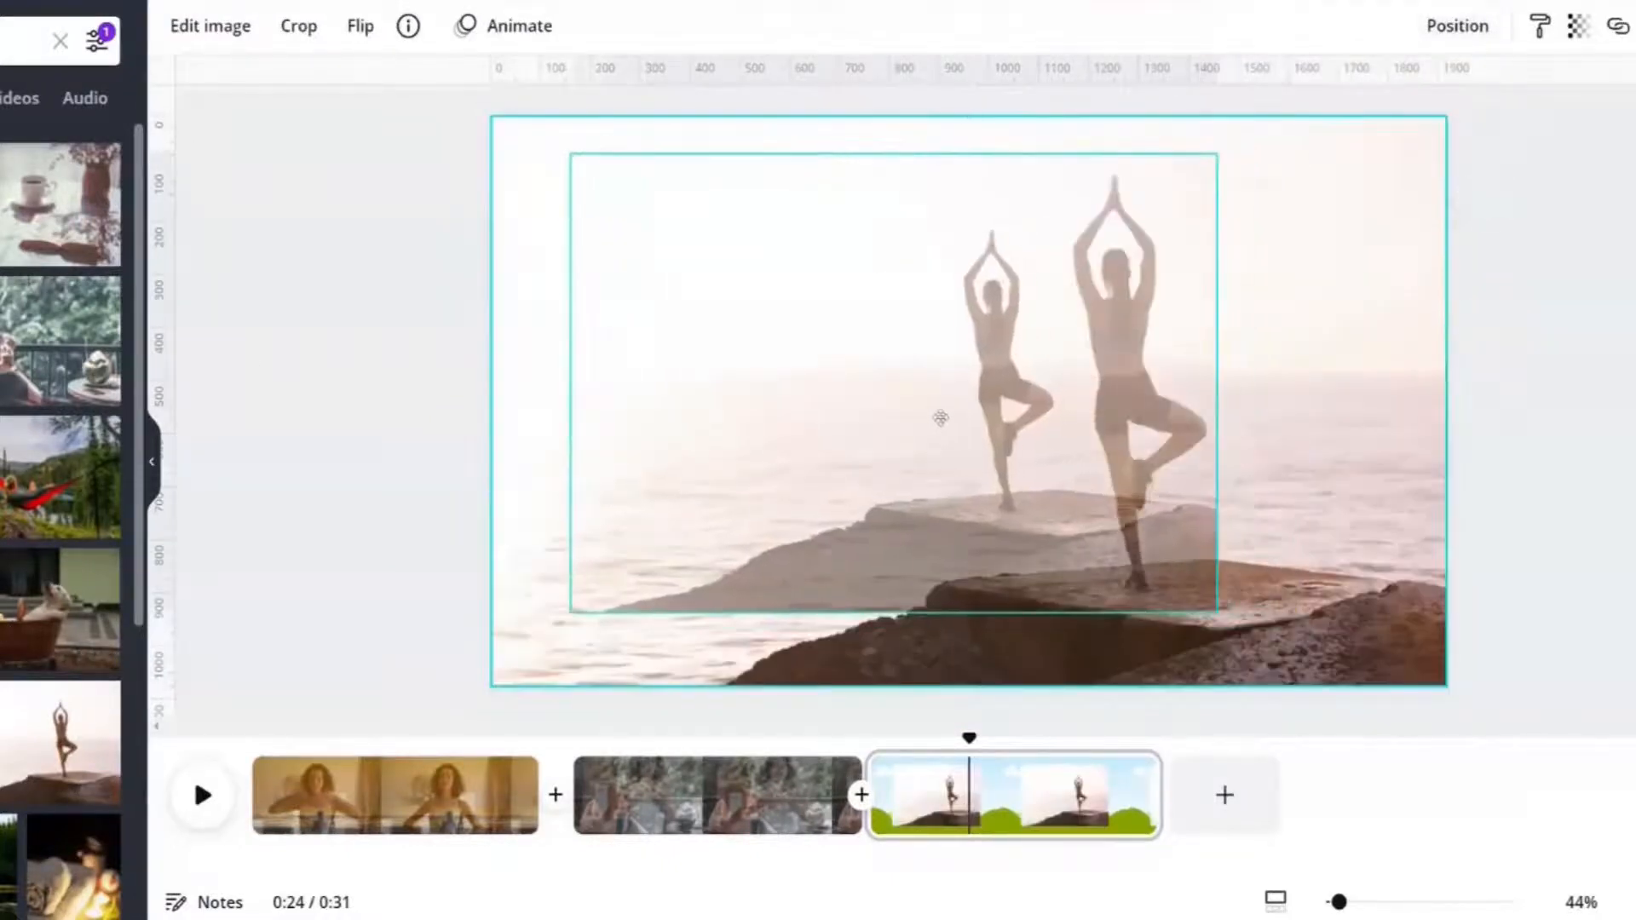
{"action": "left_click", "coordinate": [1578, 25]}
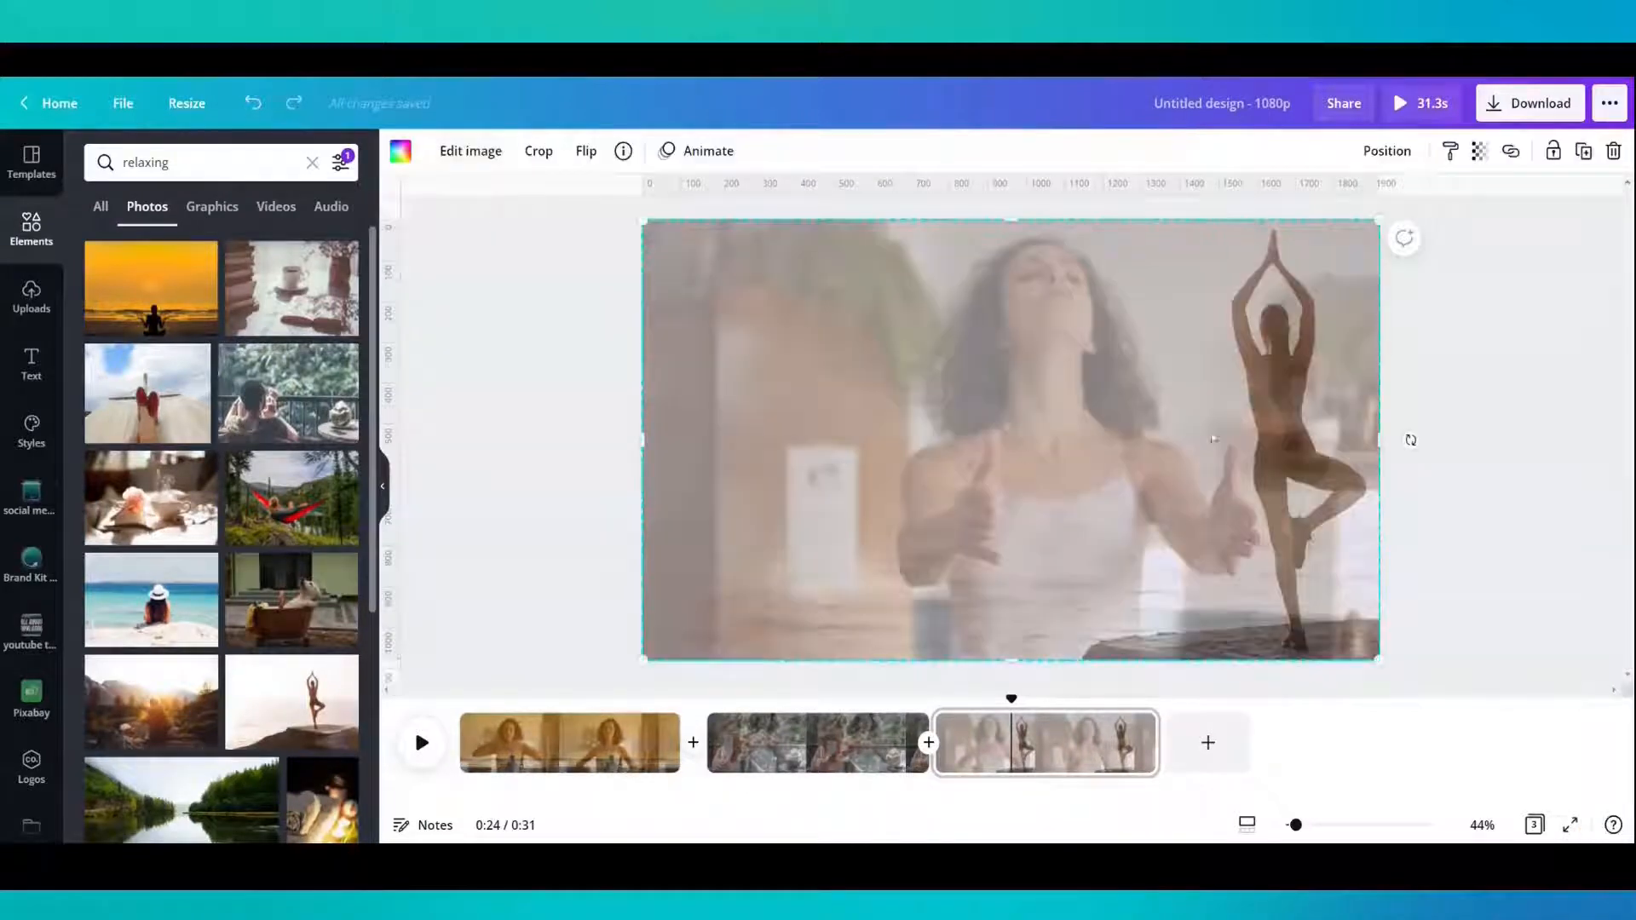
{"action": "left_click", "coordinate": [585, 150]}
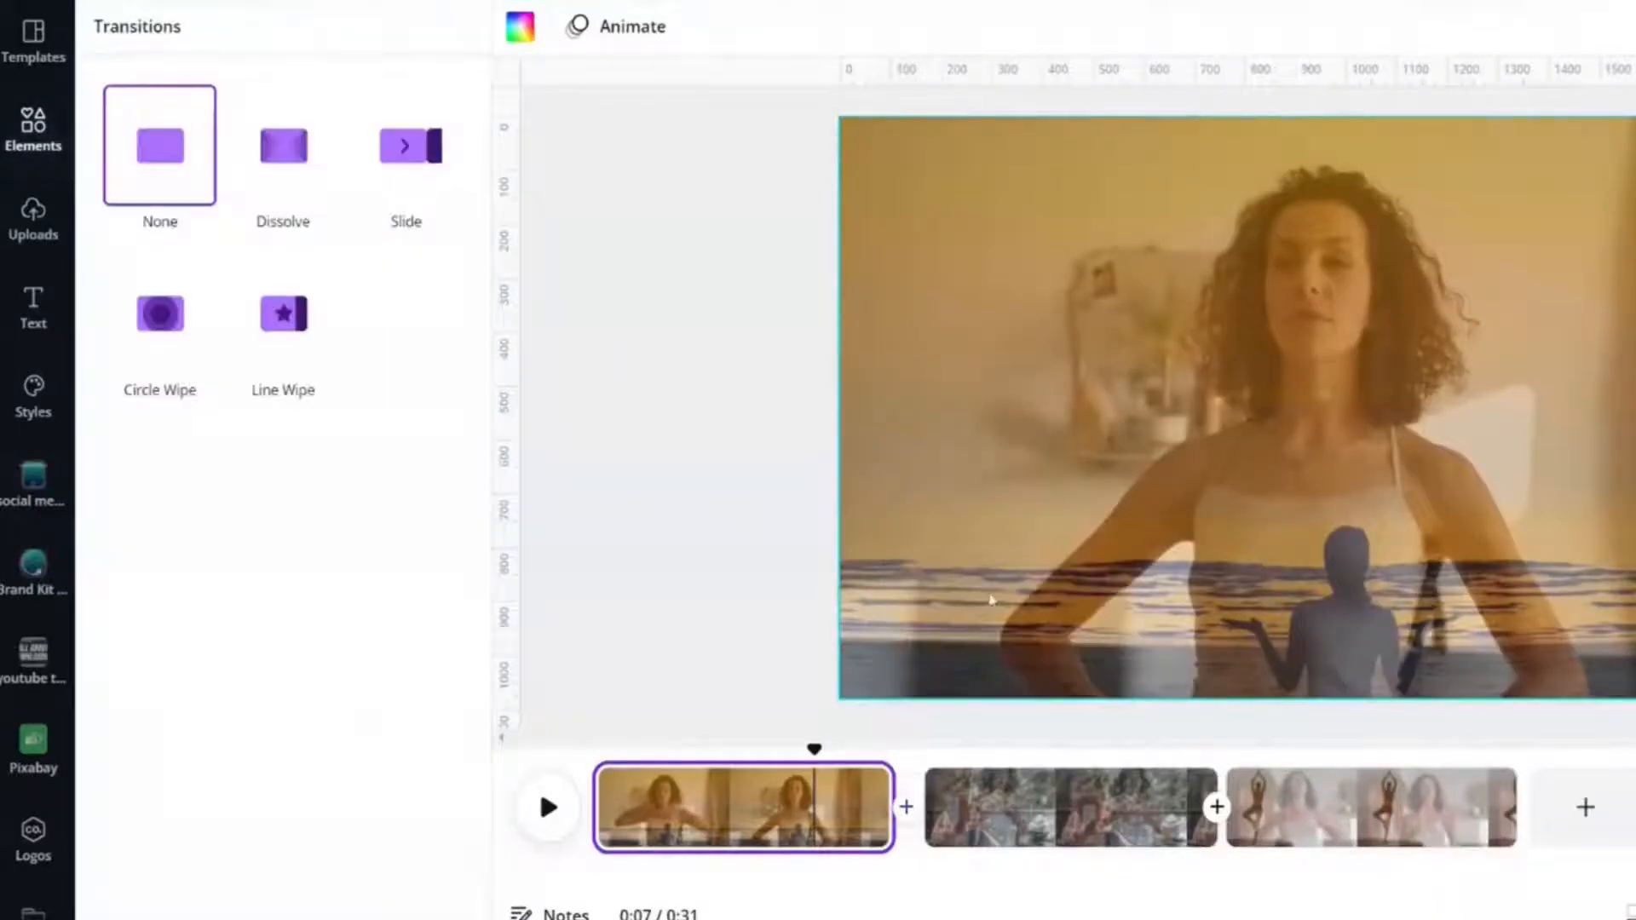
- Apply a downward Line Wipe between all pages and preview the video
{"action": "left_click", "coordinate": [282, 145]}
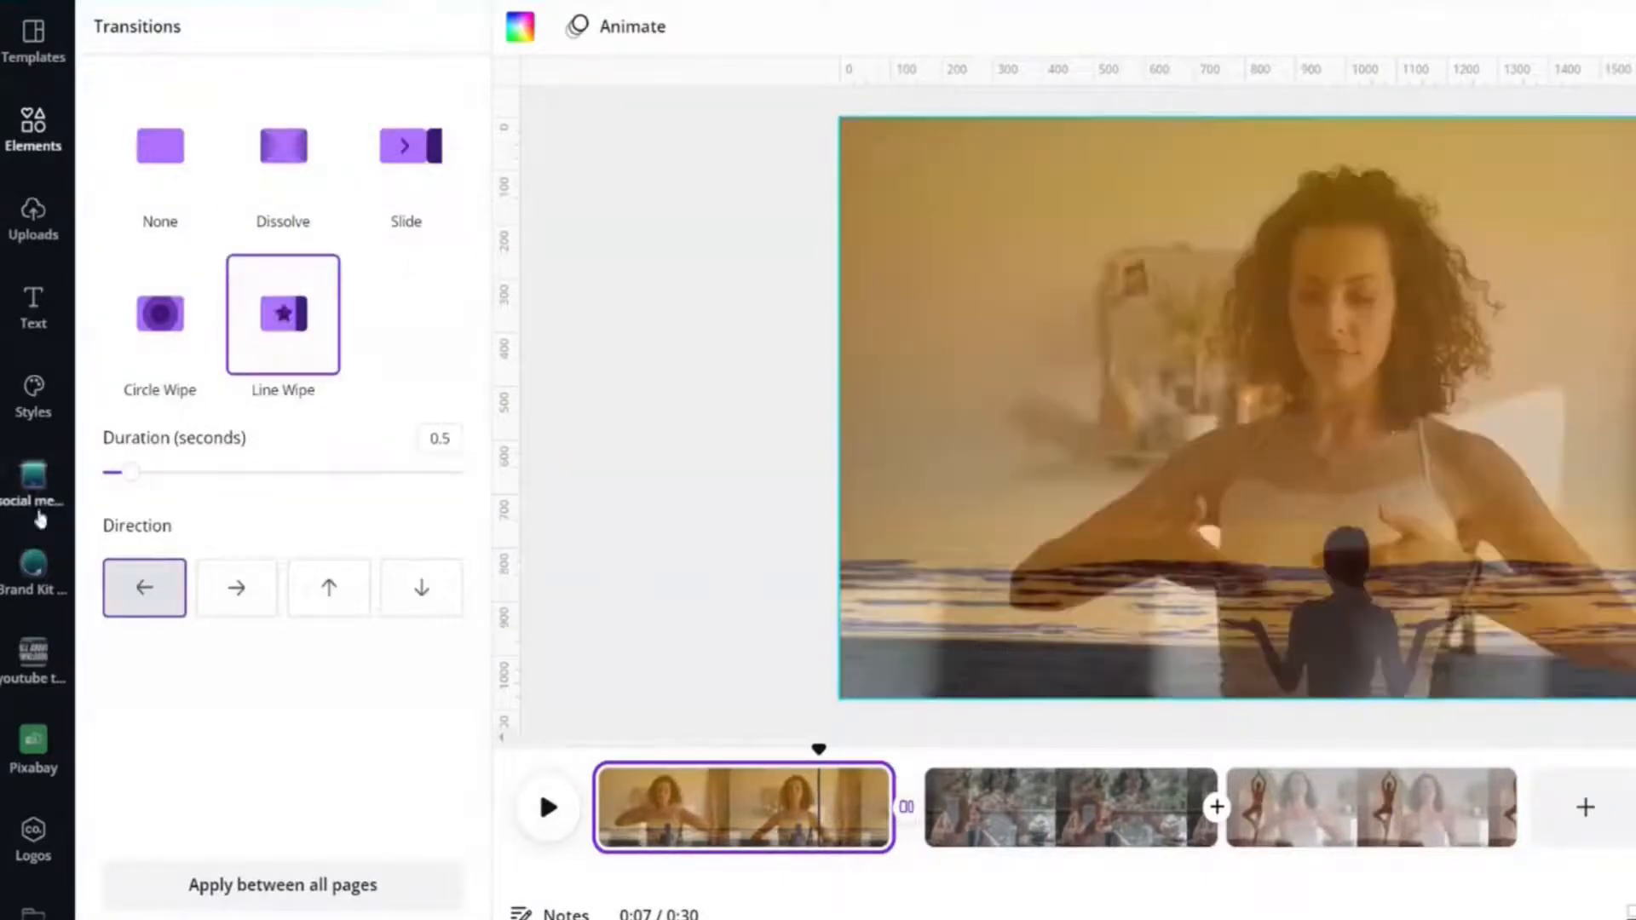
{"action": "left_click", "coordinate": [421, 588]}
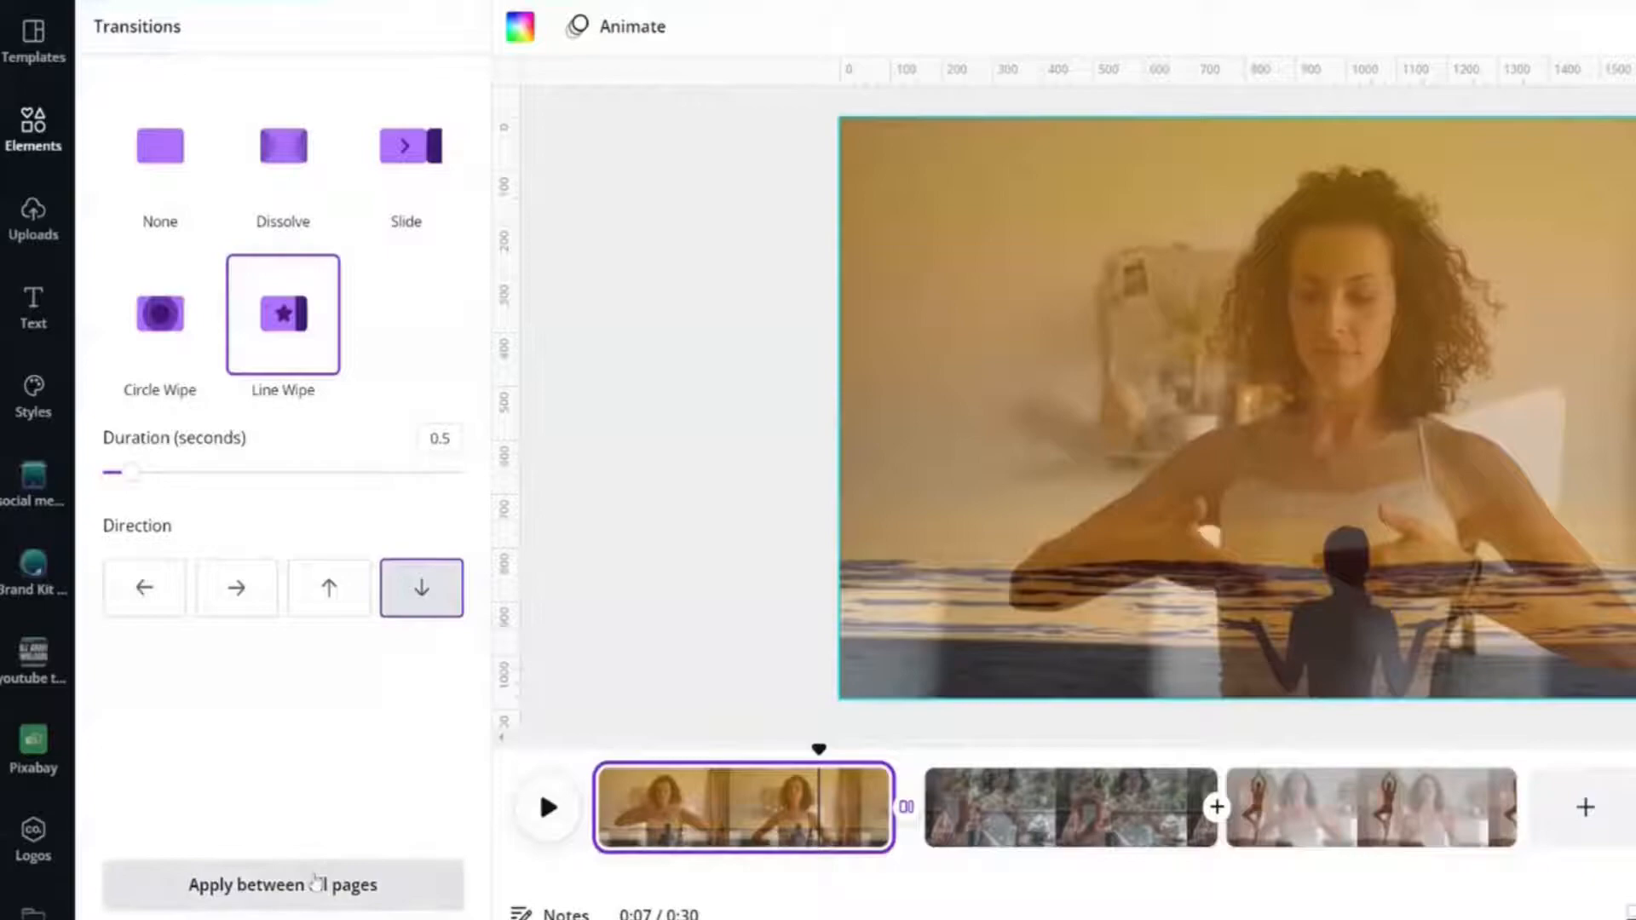
{"action": "left_click", "coordinate": [144, 588]}
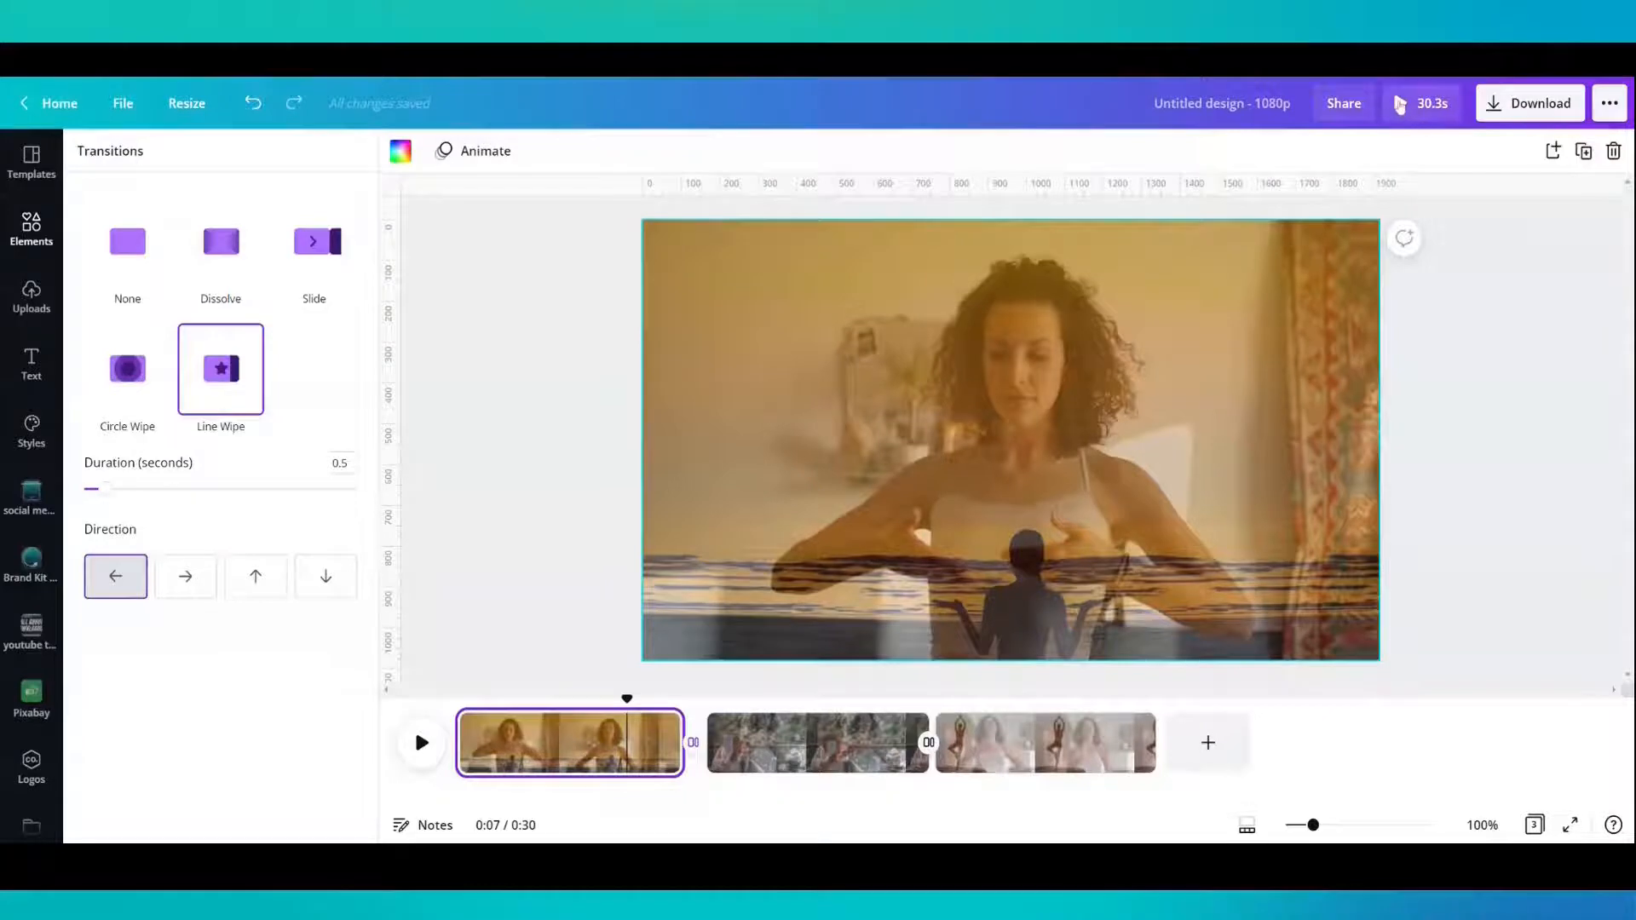
{"action": "left_click", "coordinate": [421, 743]}
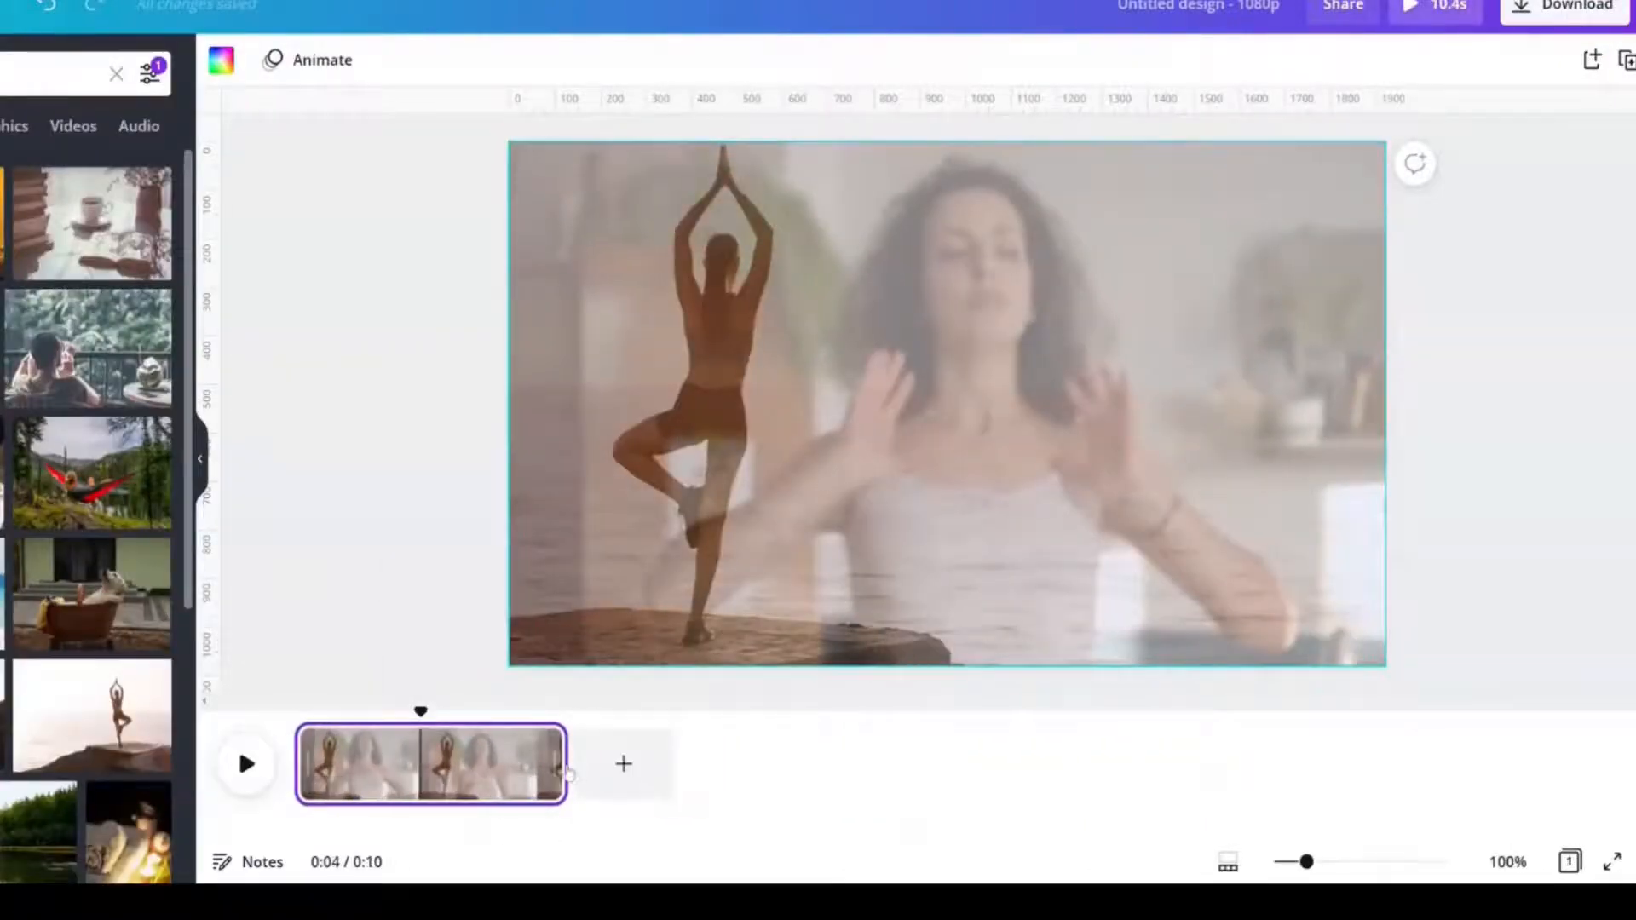
- Drag the page's end in the timeline to extend the yoga-over-stretching clip
{"action": "left_click_drag", "start_coordinate": [563, 762], "coordinate": [871, 762]}
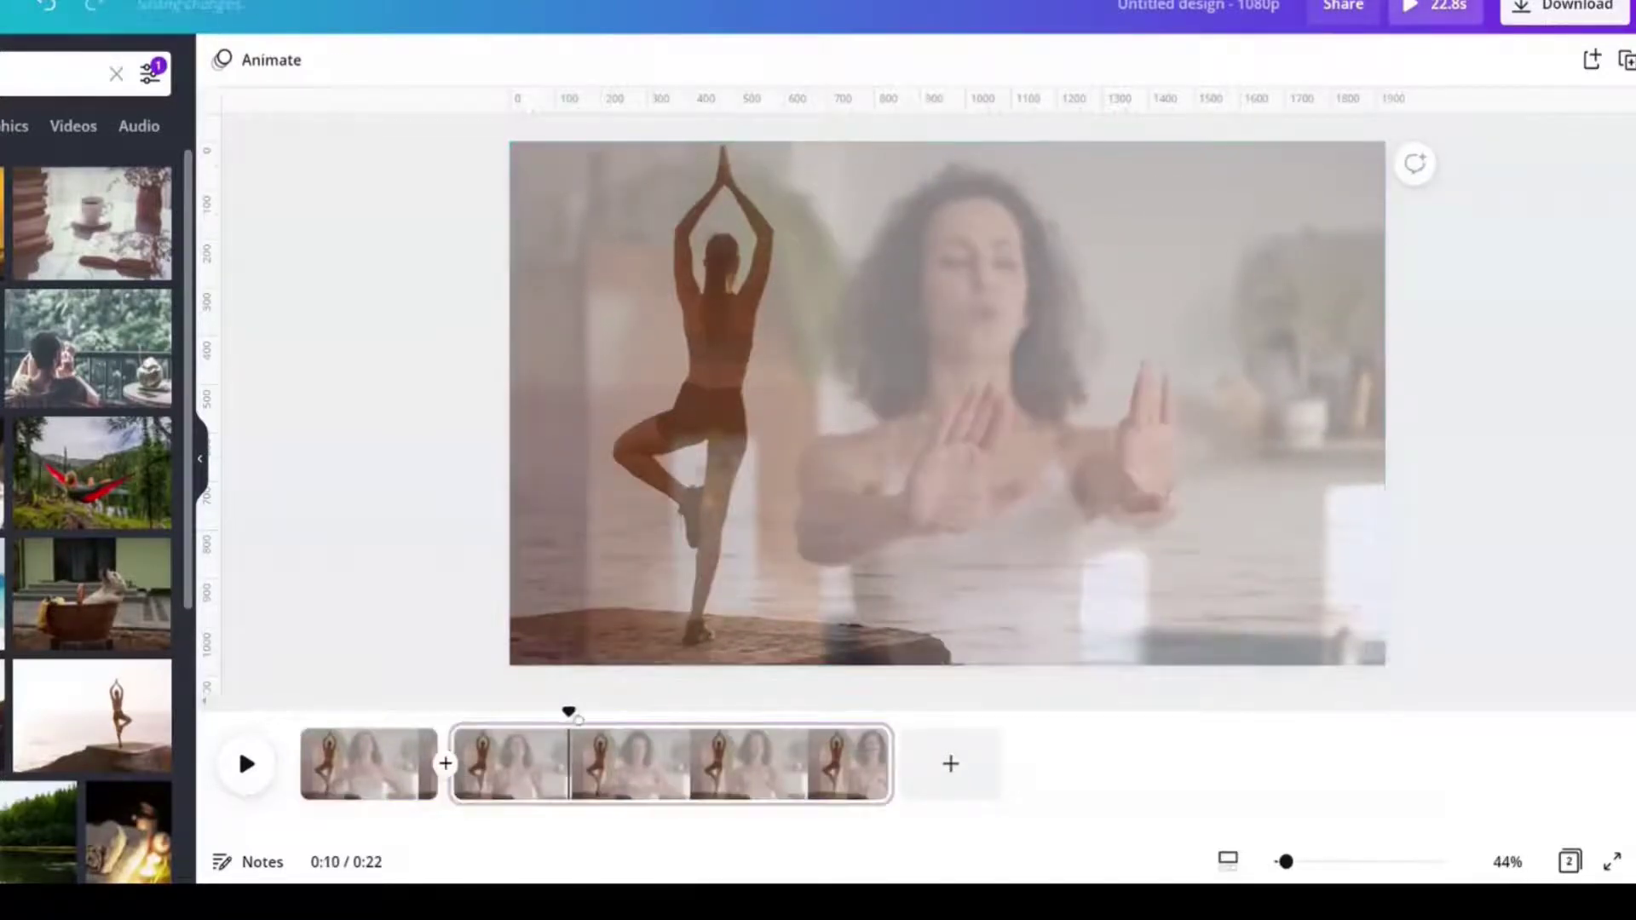
- Trim and split the yoga clip into pages, then fit the balcony photo over page 2
{"action": "left_click_drag", "start_coordinate": [576, 716], "coordinate": [614, 716]}
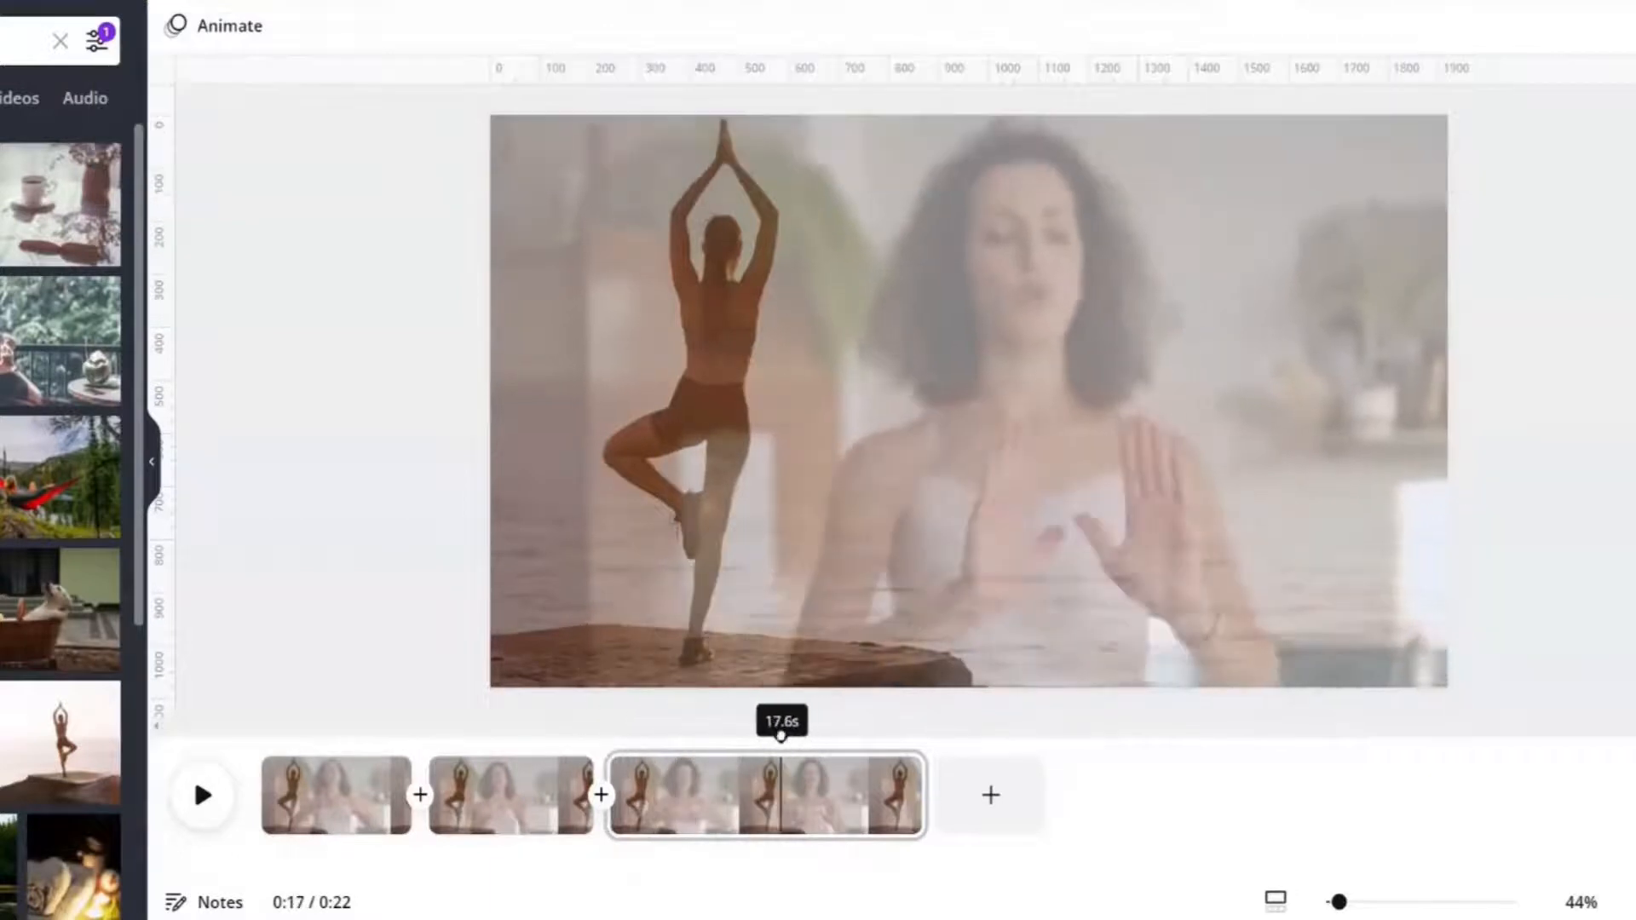
{"action": "right_click", "coordinate": [761, 801]}
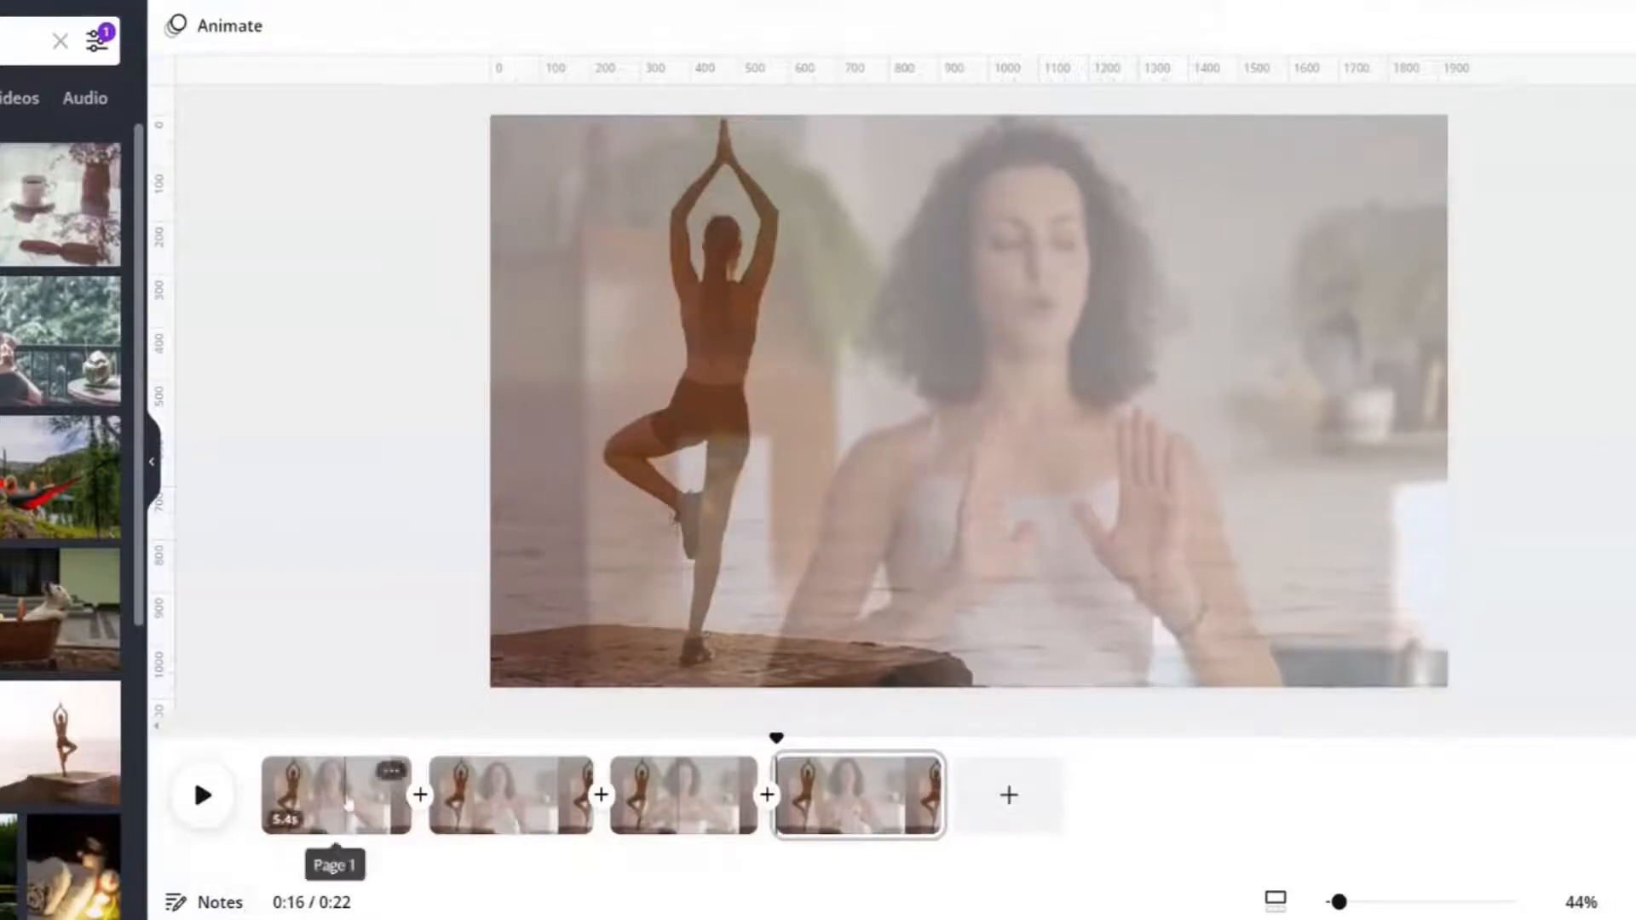
{"action": "left_click", "coordinate": [505, 812]}
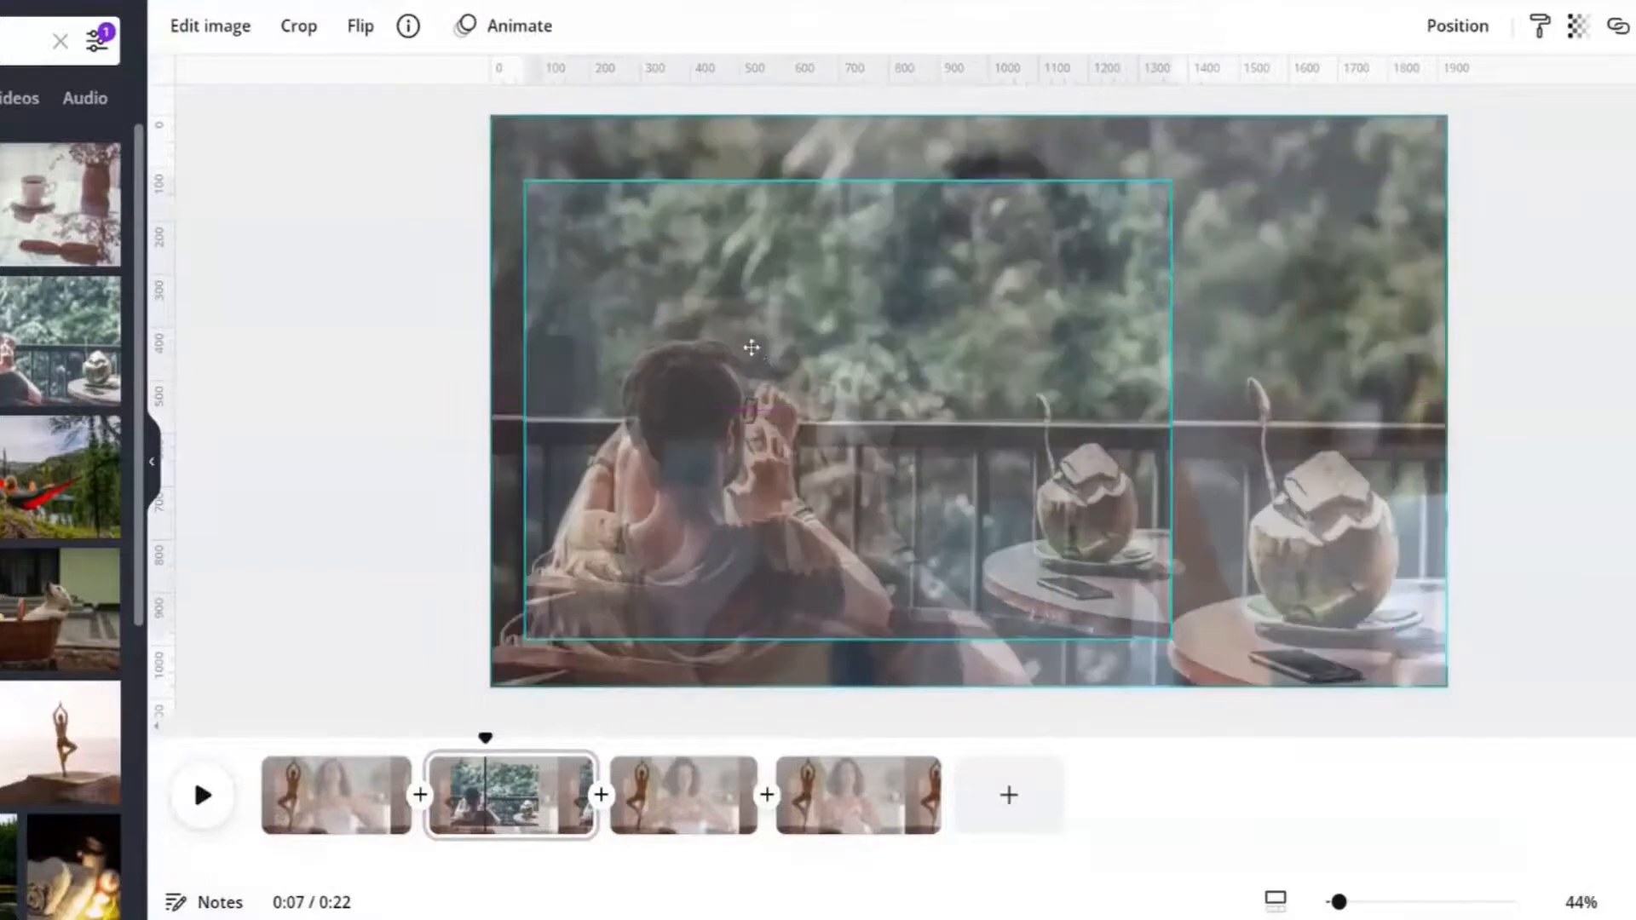
{"action": "left_click", "coordinate": [678, 808]}
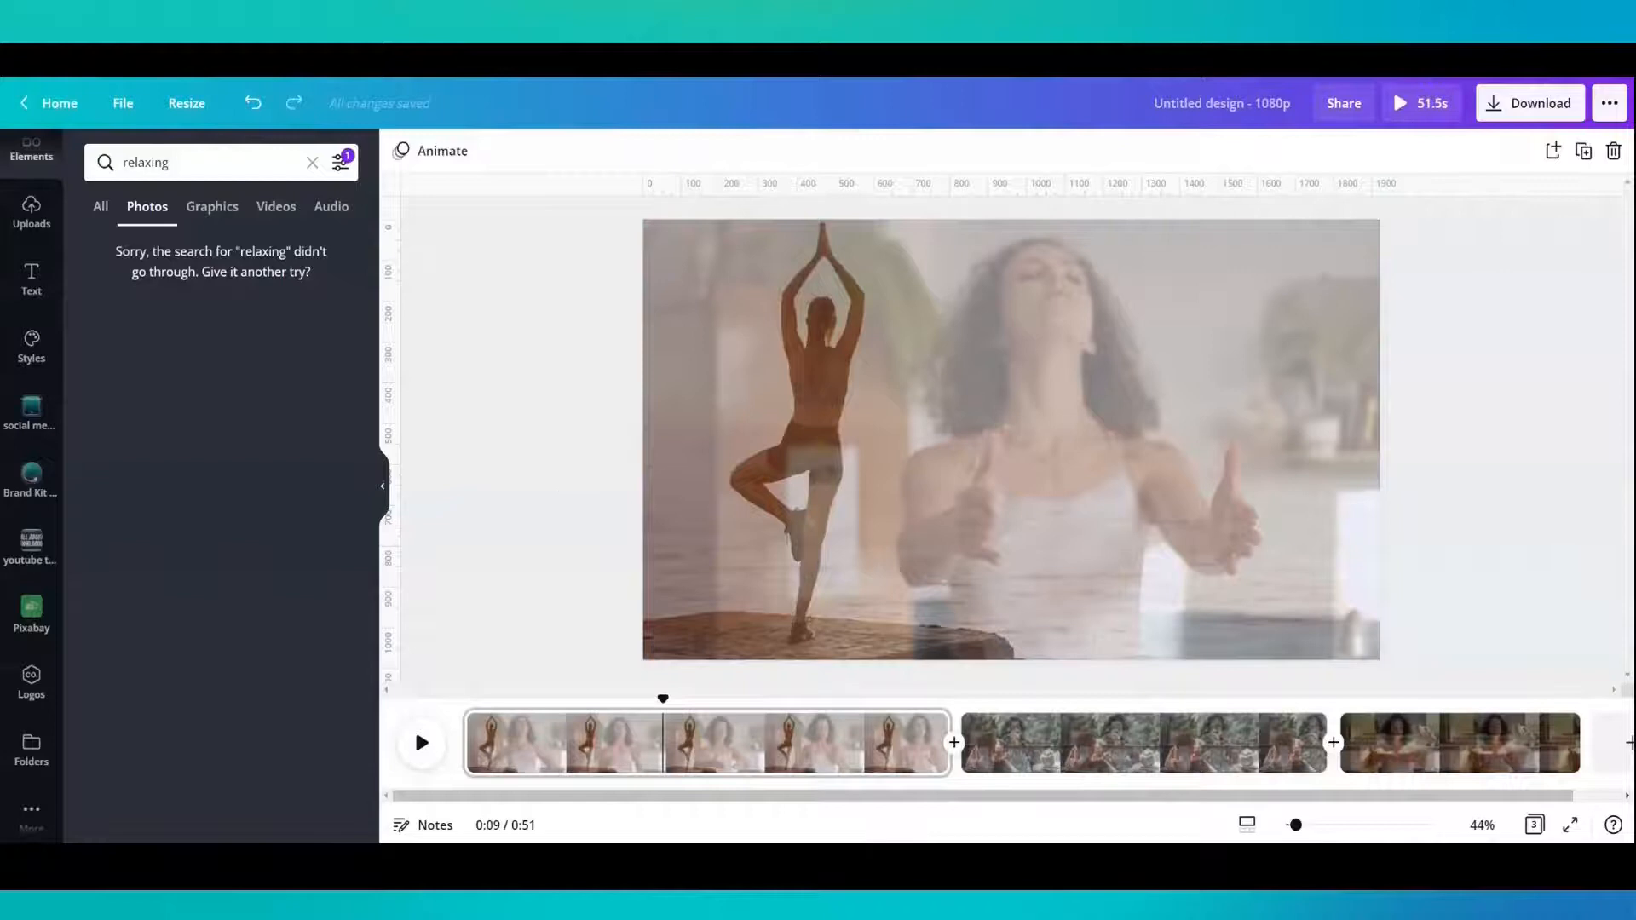
- Add an enlarged white 'RELAXING' heading over the first page with a Lift effect
{"action": "left_click", "coordinate": [1009, 446]}
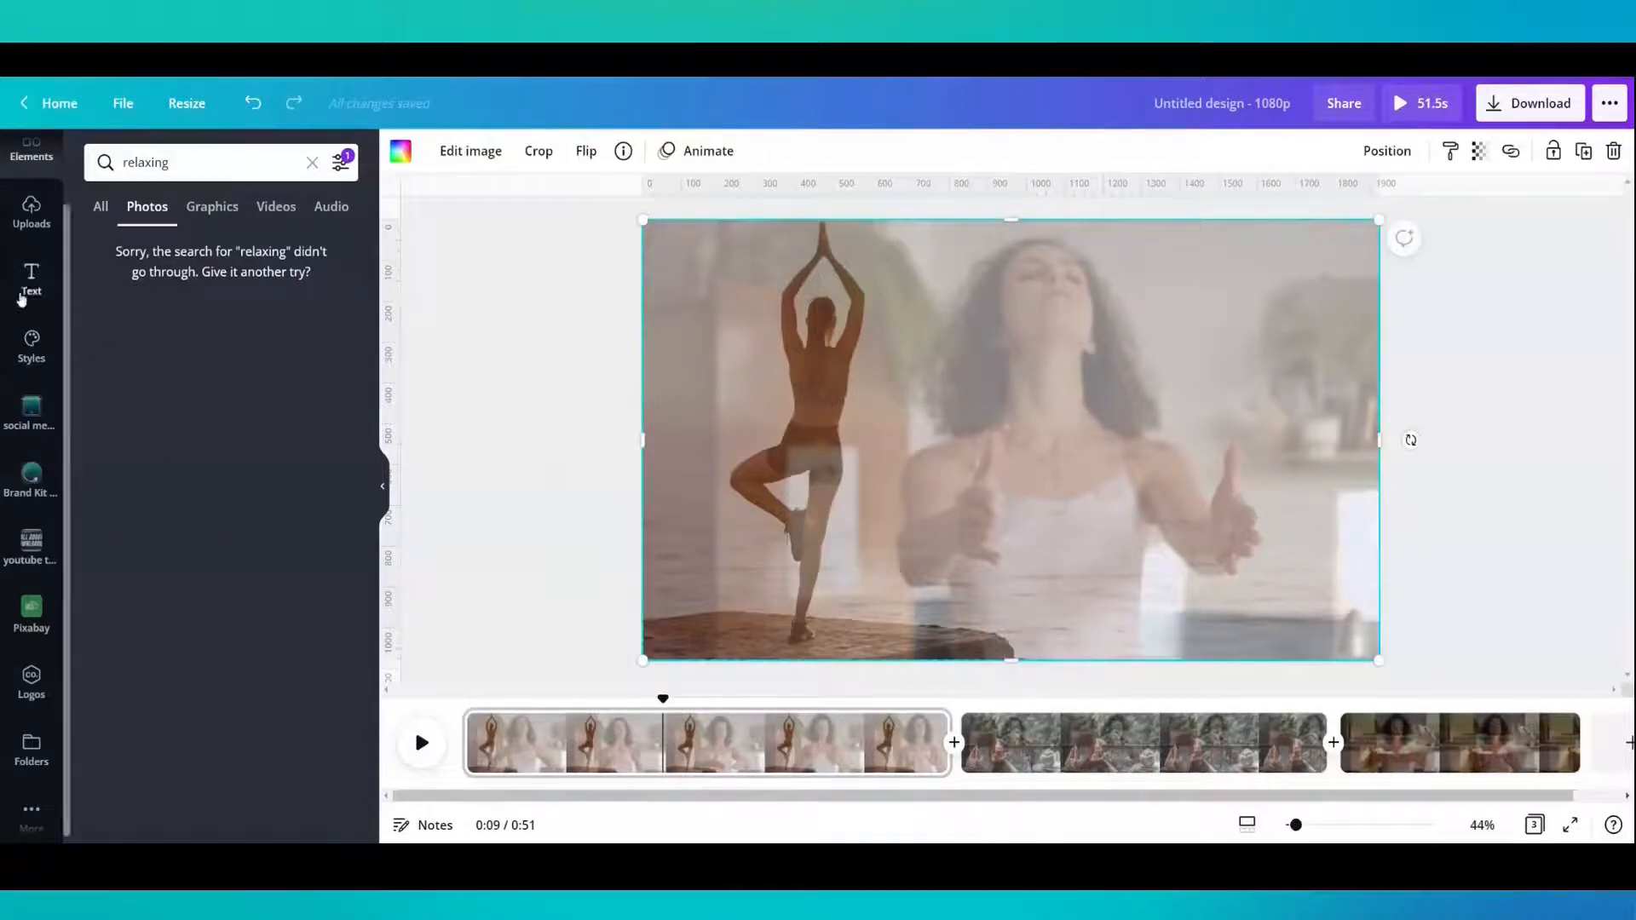
{"action": "left_click", "coordinate": [32, 279]}
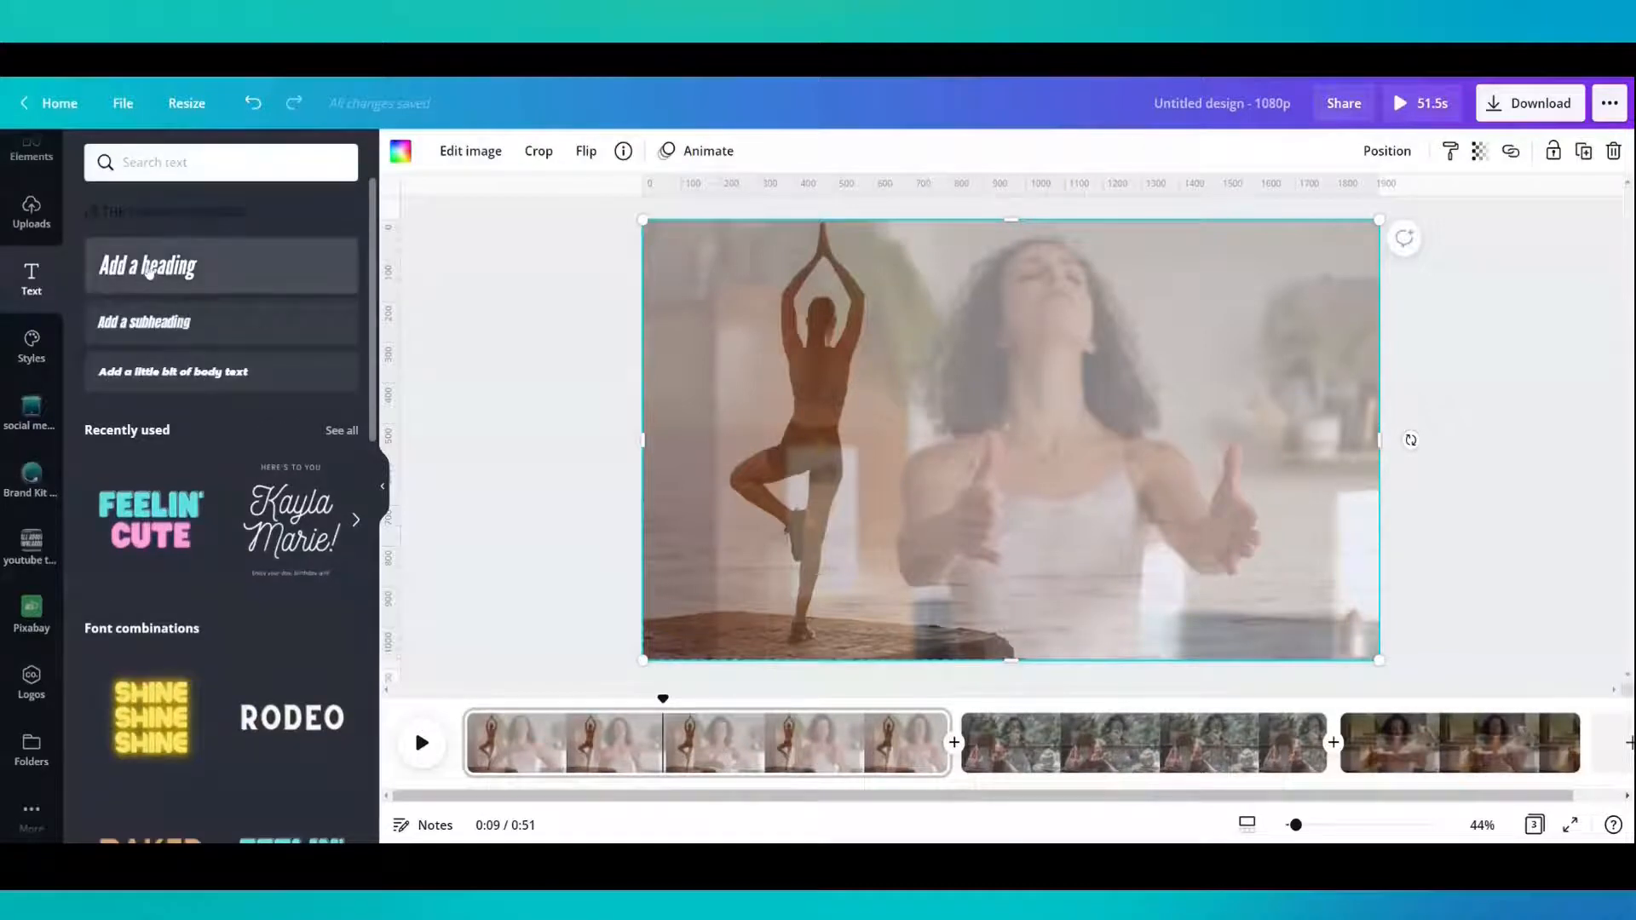
{"action": "left_click", "coordinate": [150, 266]}
{"action": "type", "text": "re"}
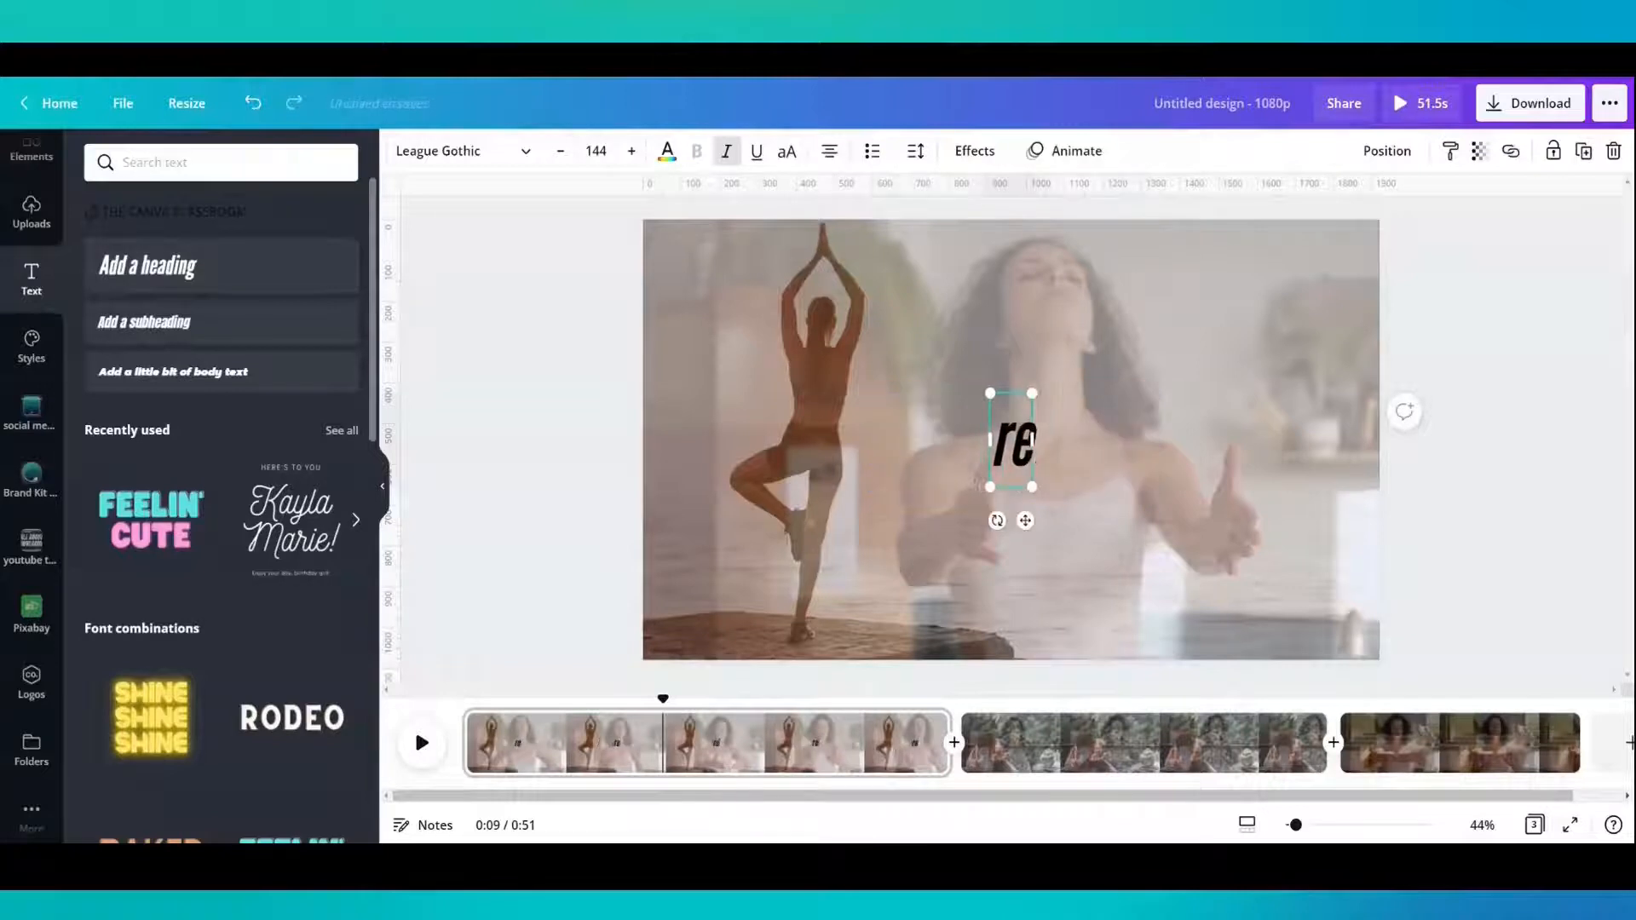
{"action": "type", "text": "RELAXING"}
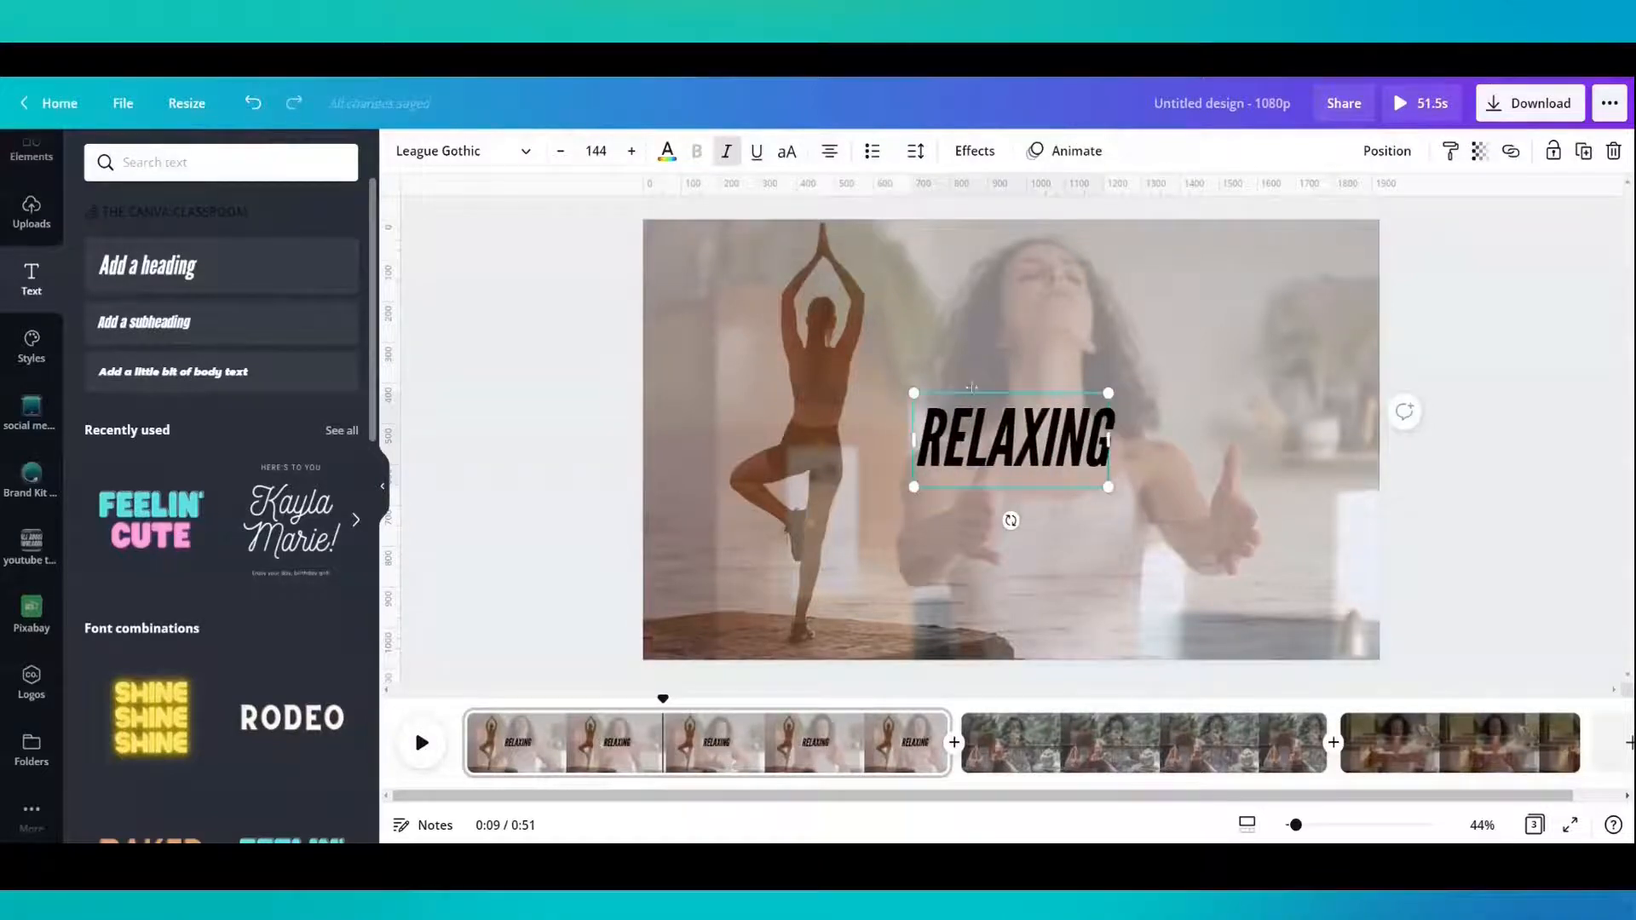
{"action": "left_click_drag", "start_coordinate": [1107, 486], "coordinate": [1299, 626]}
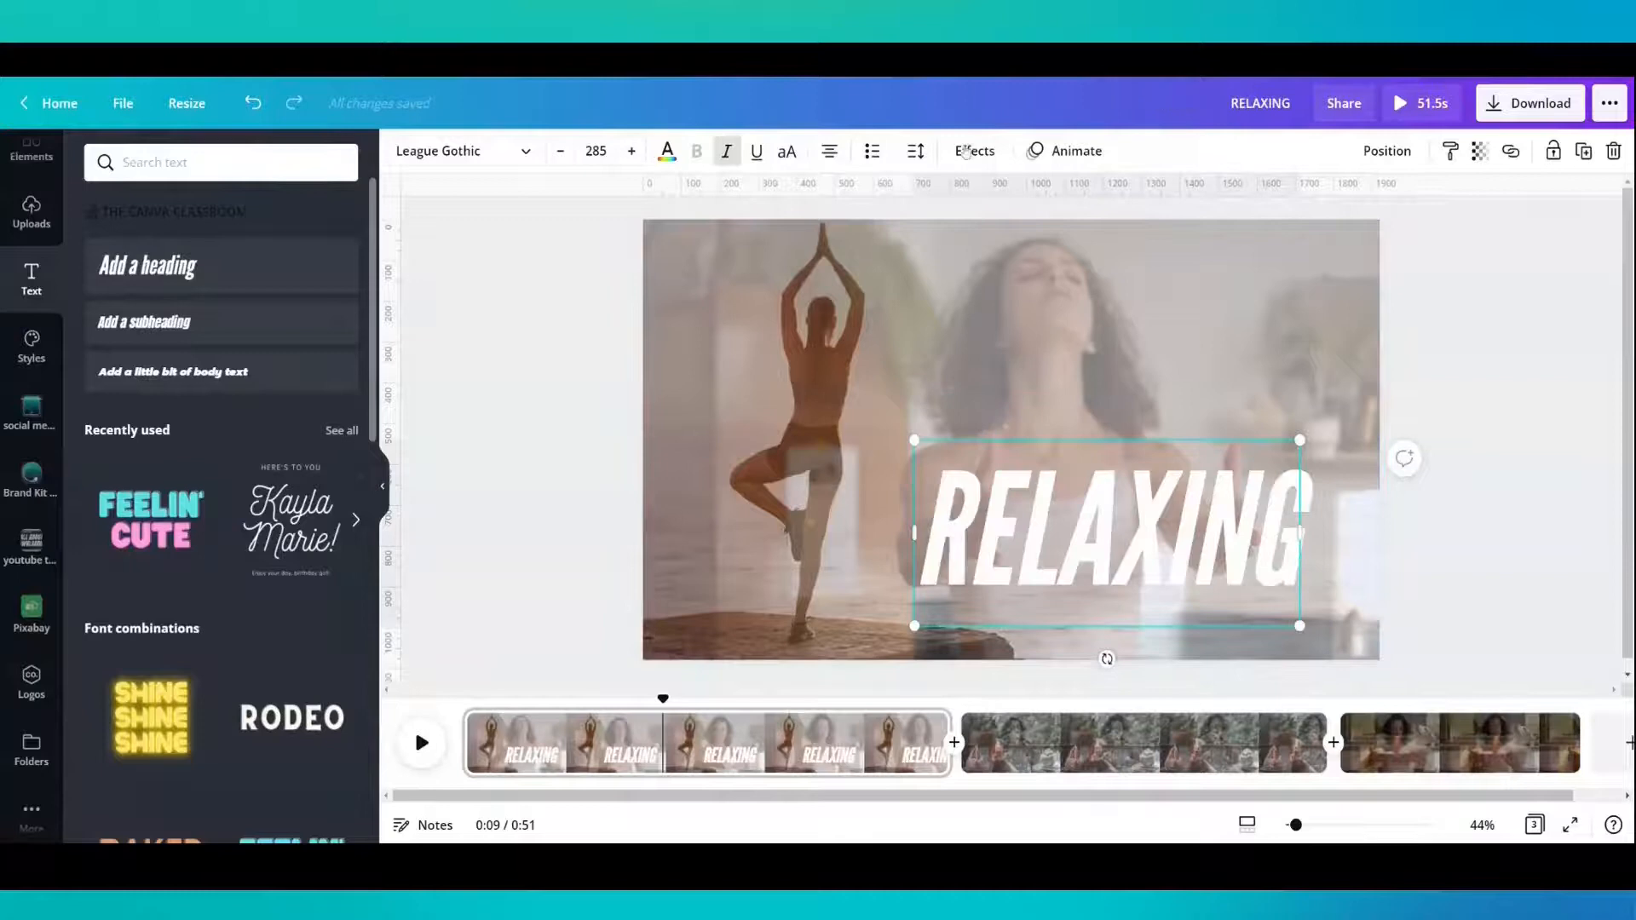
{"action": "left_click", "coordinate": [973, 150]}
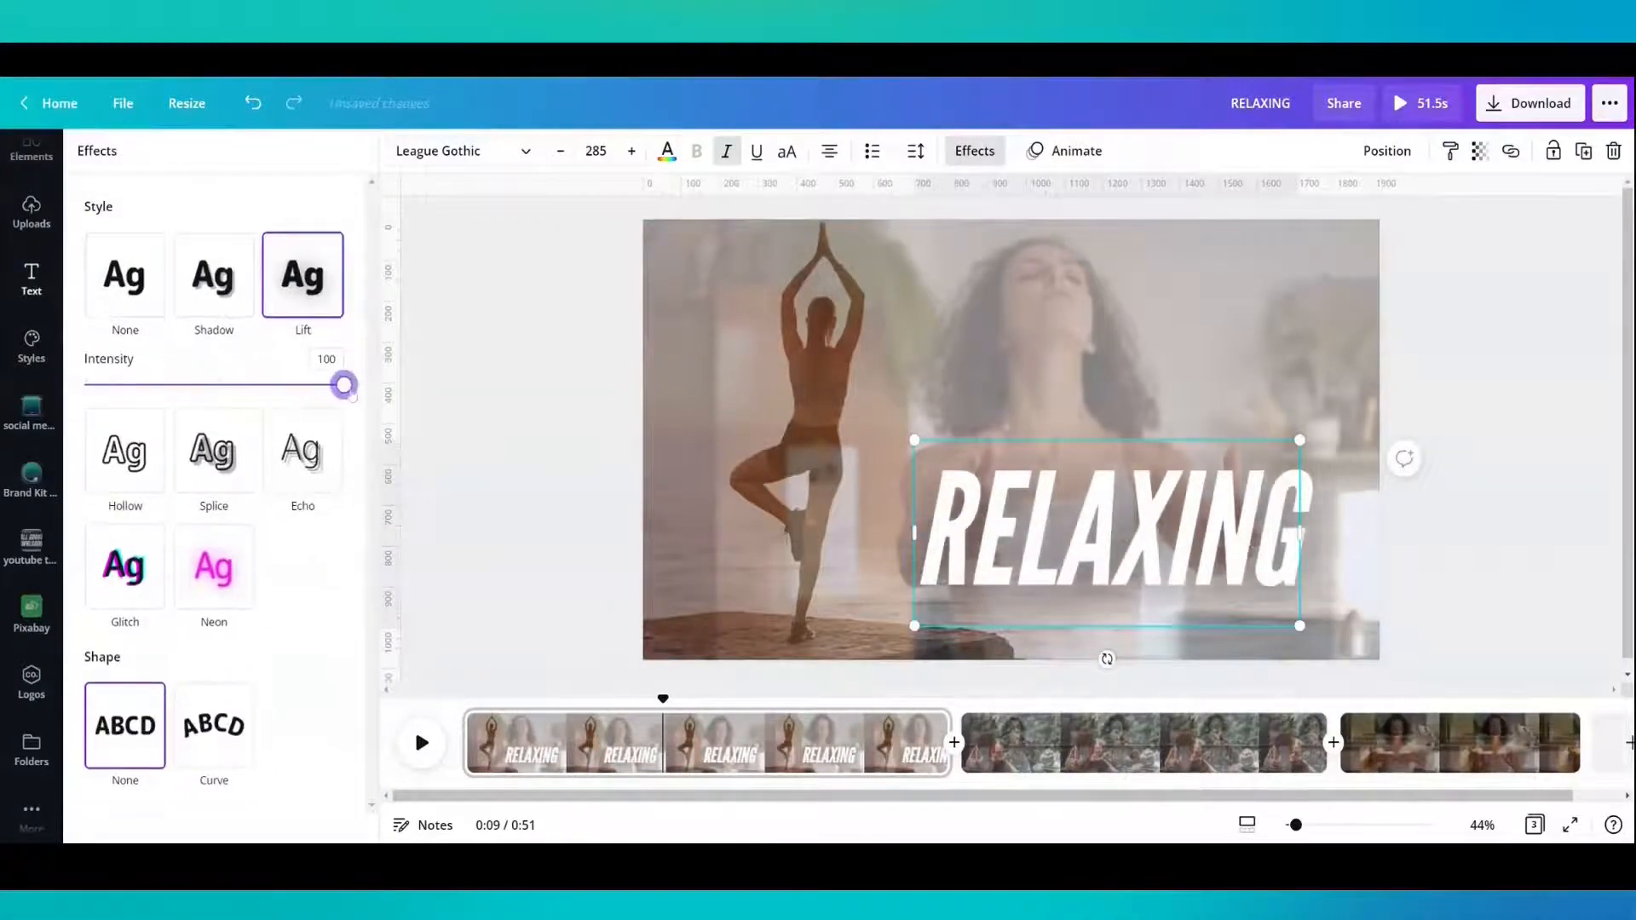
{"action": "left_click", "coordinate": [30, 211]}
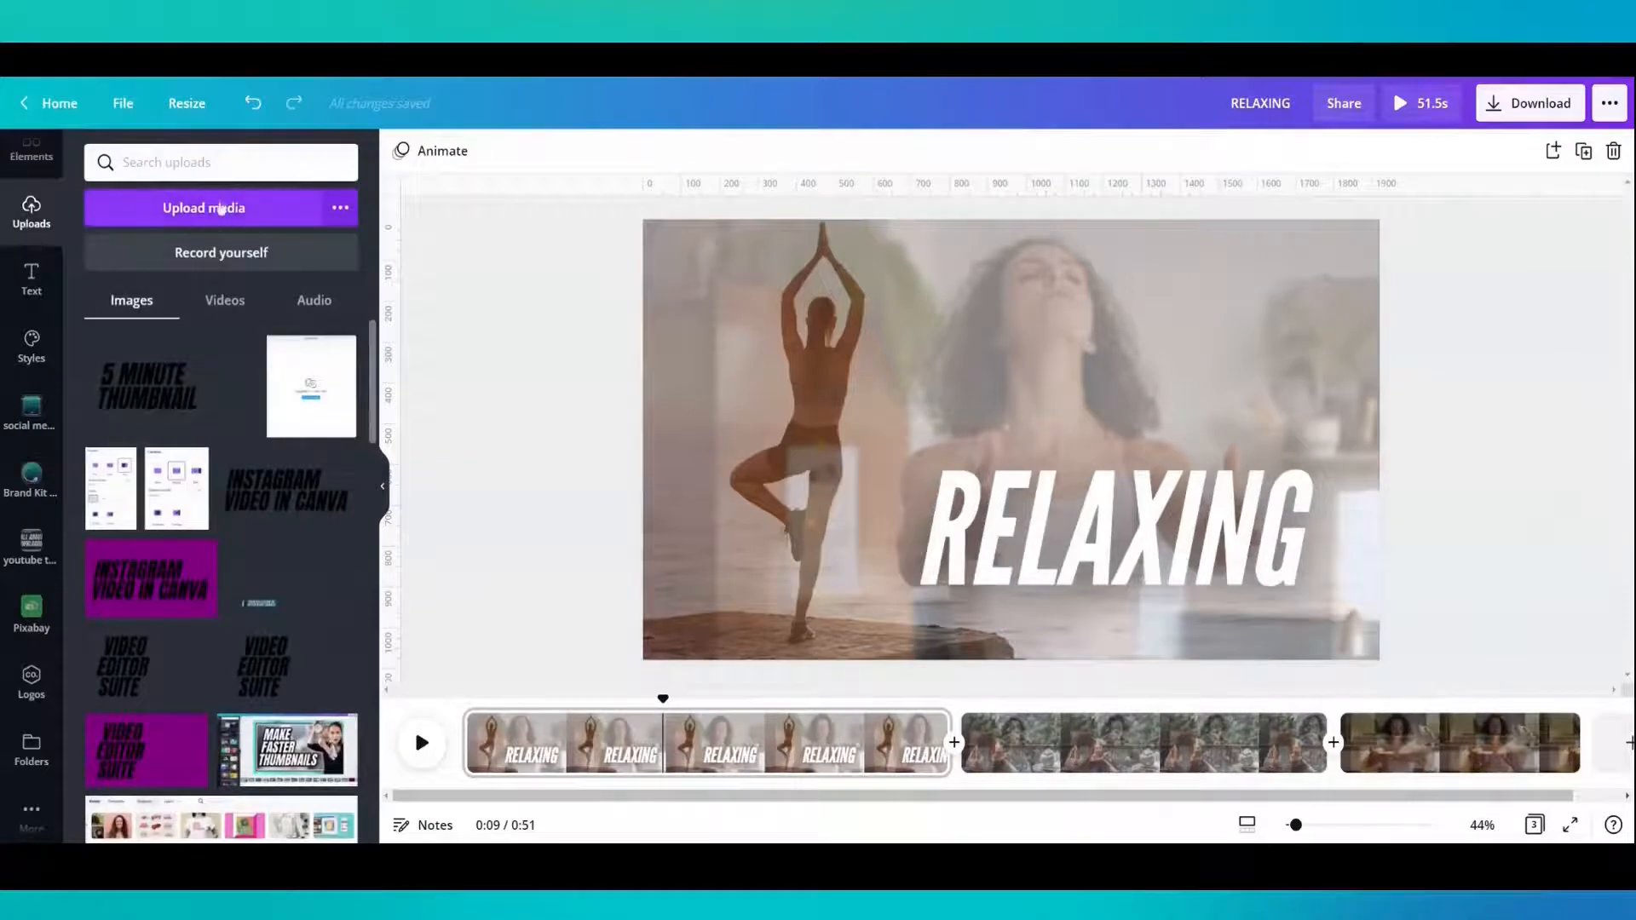
- Add a music track from the uploaded audio files beneath all pages
{"action": "left_click", "coordinate": [313, 300]}
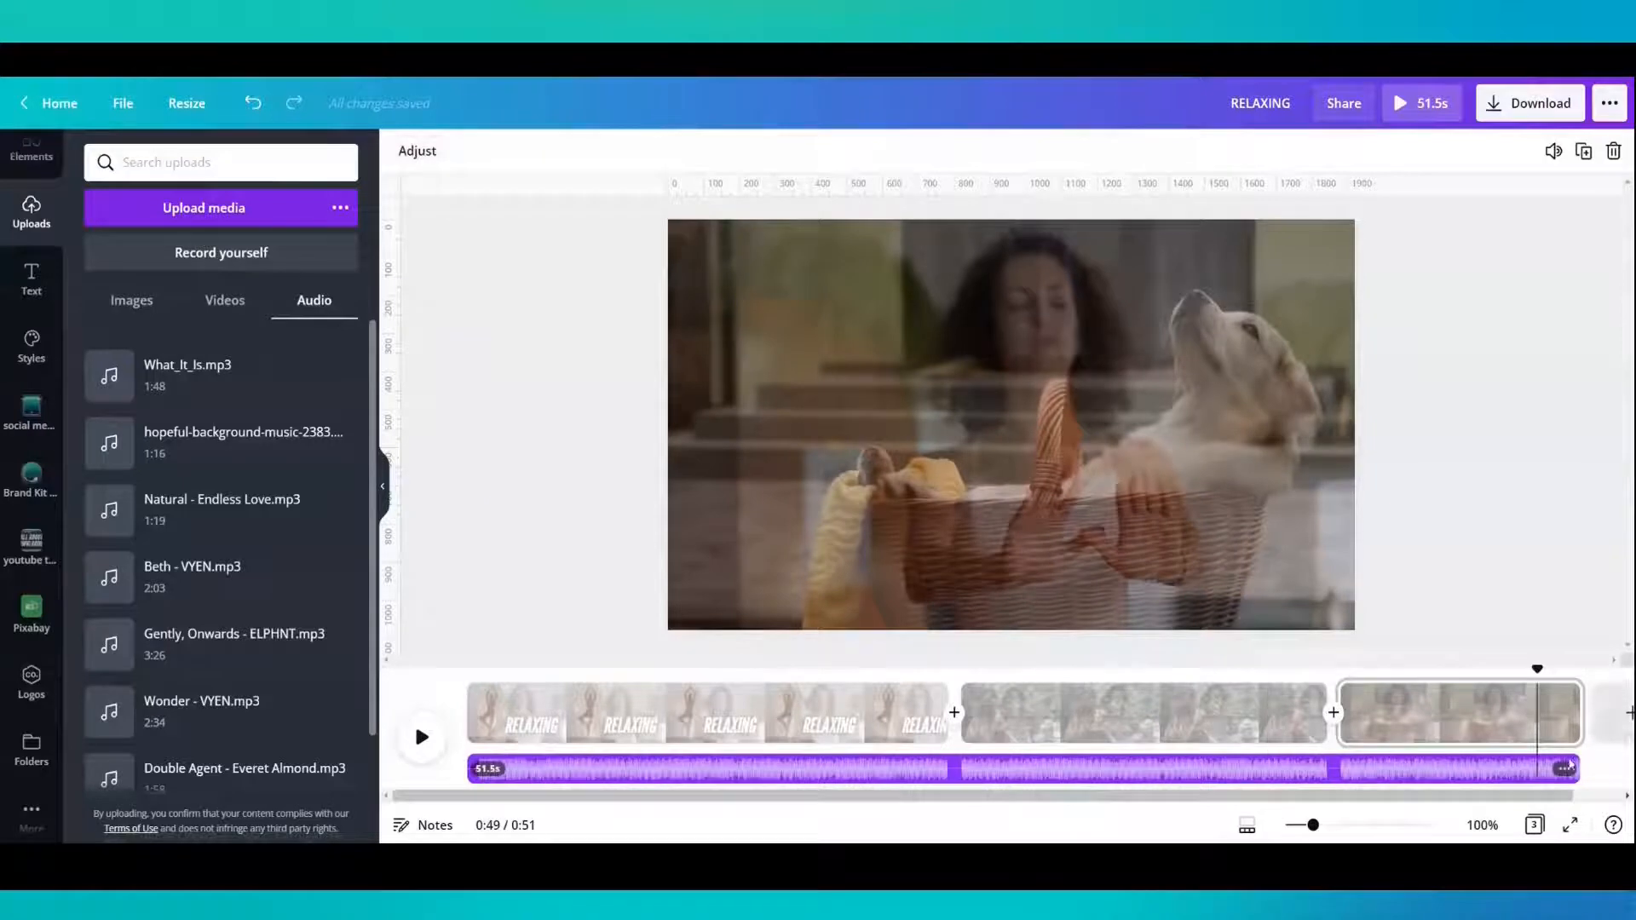
- Open the music track's options, then search stock elements for 'relaxing' (photos fail to load)
{"action": "left_click", "coordinate": [1568, 770]}
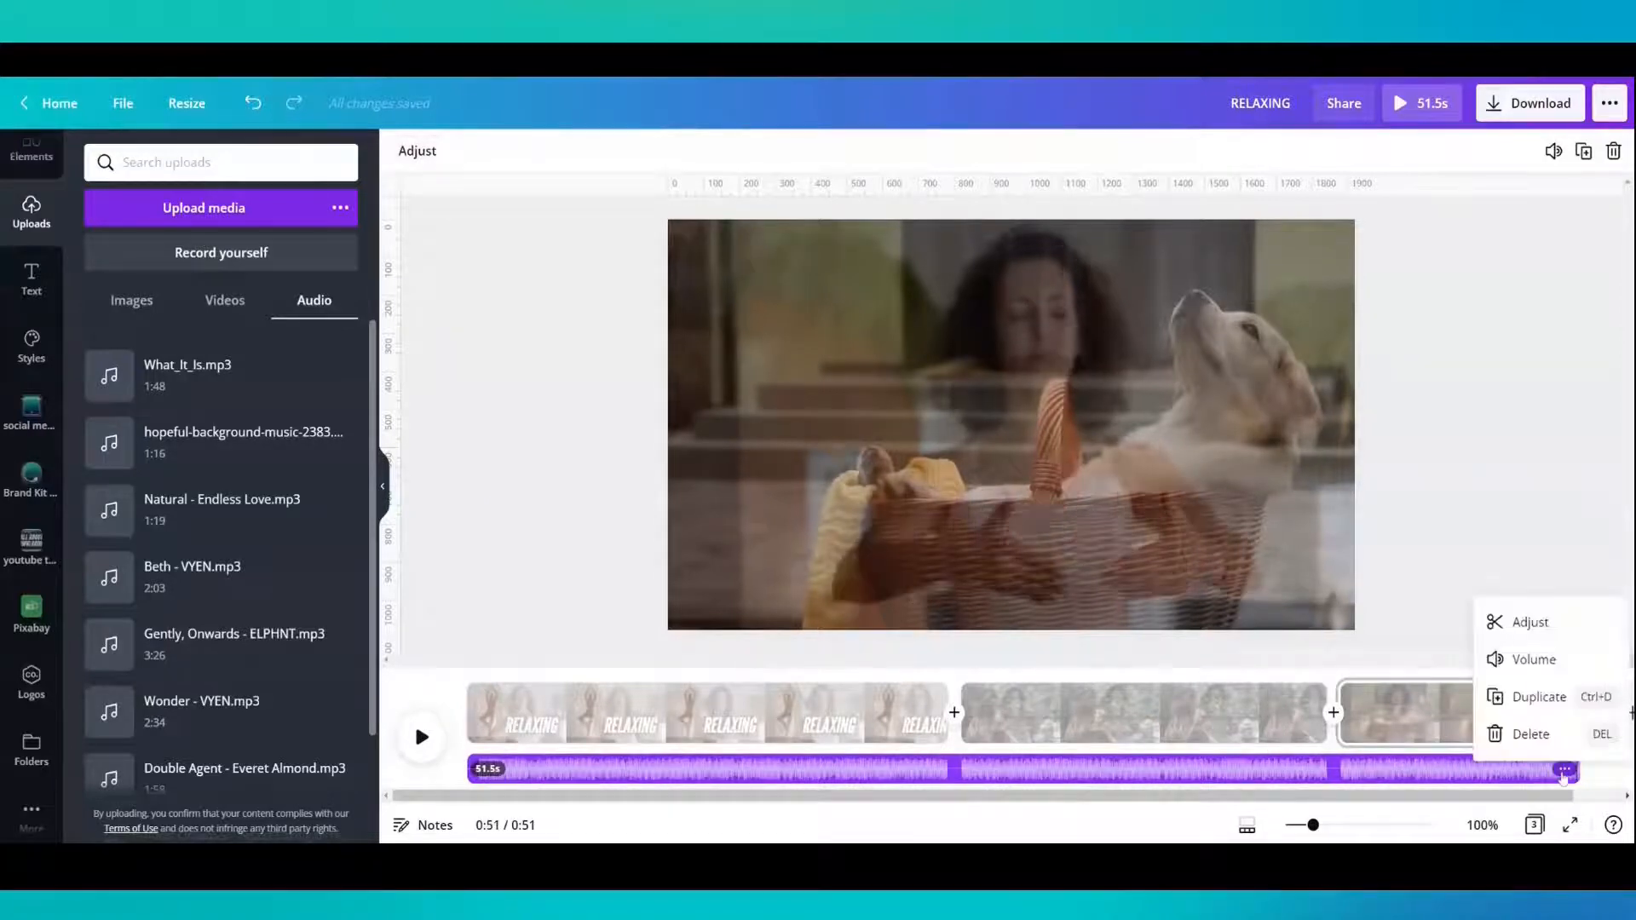
{"action": "left_click", "coordinate": [1533, 659]}
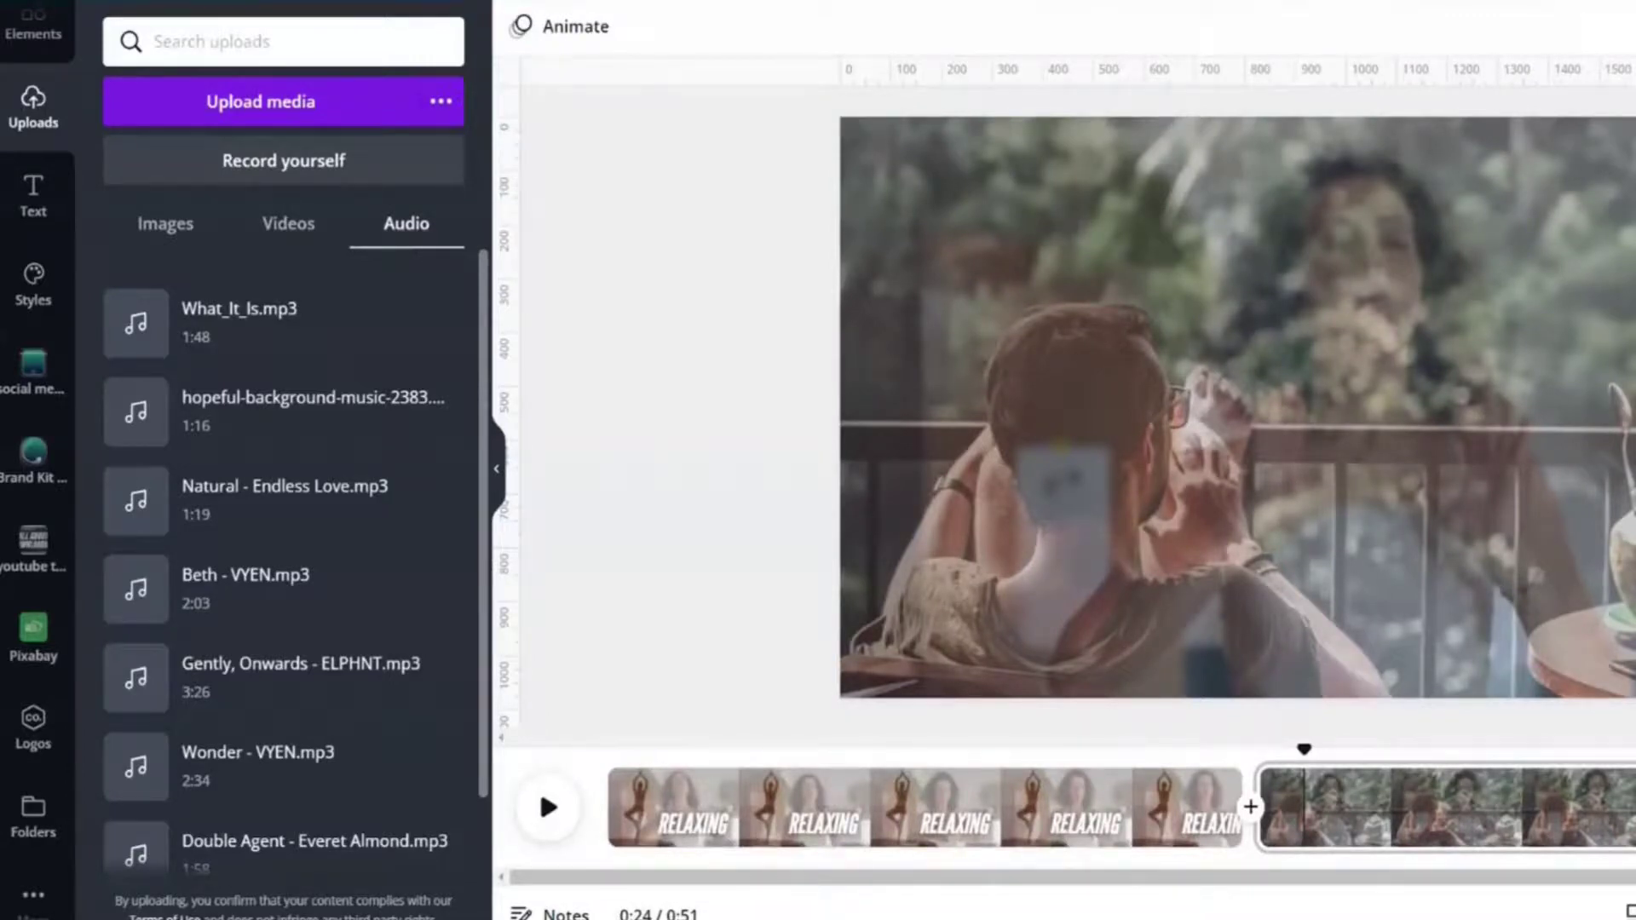
{"action": "scroll", "scroll_direction": "down", "scroll_amount": 3}
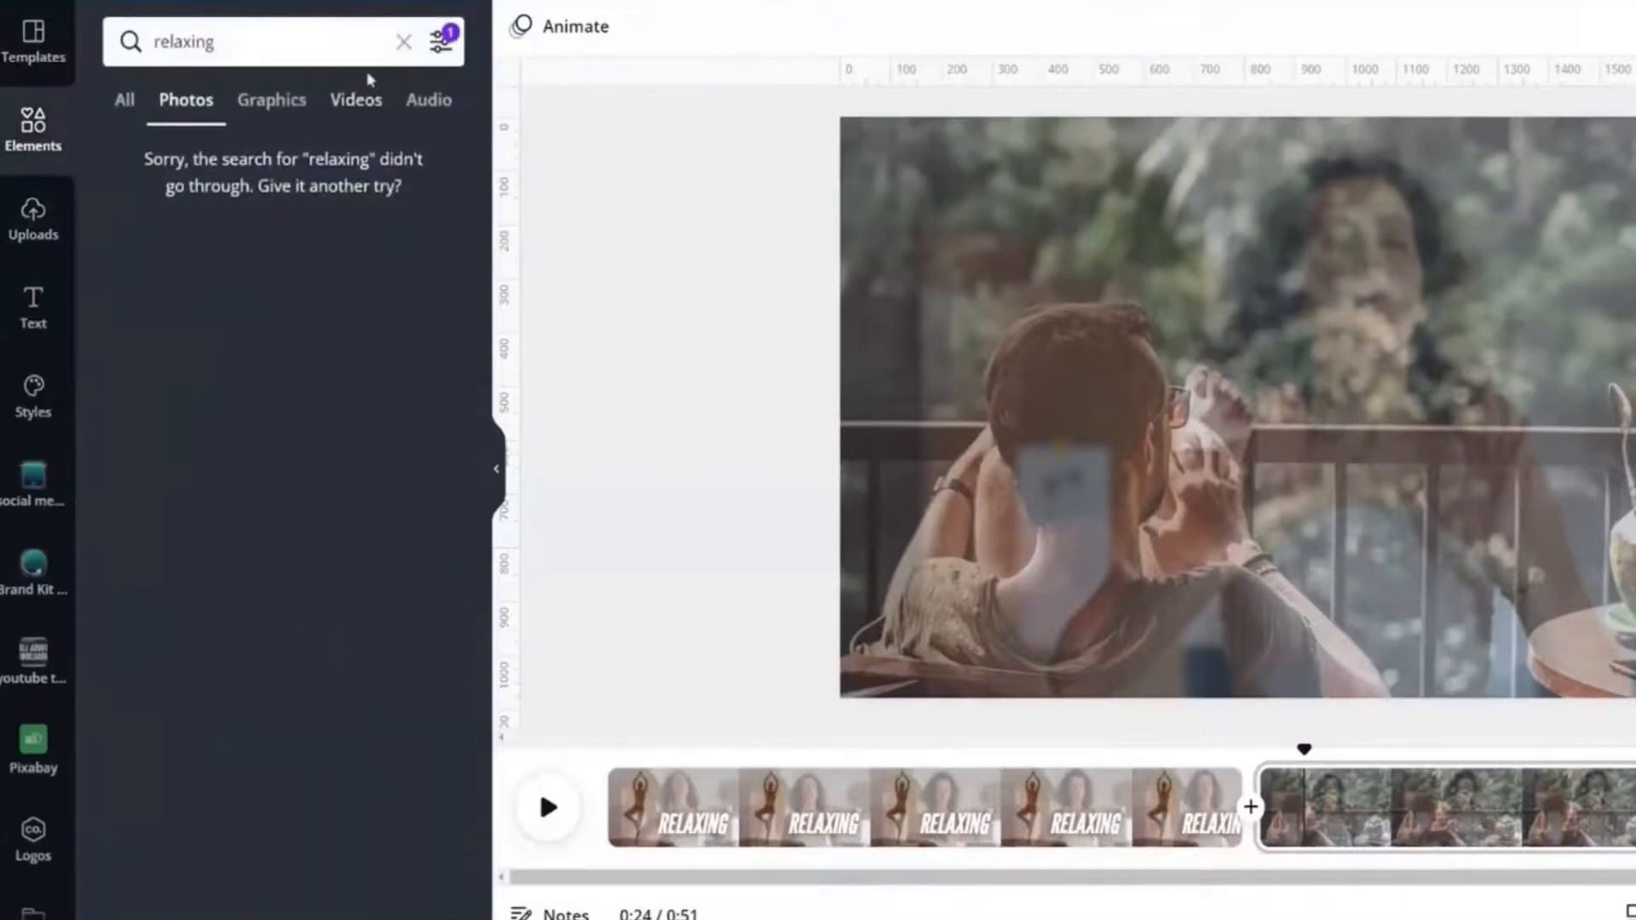
- Browse the 'relaxing' stock videos, then scroll through the relaxing music tracks
{"action": "left_click", "coordinate": [355, 99]}
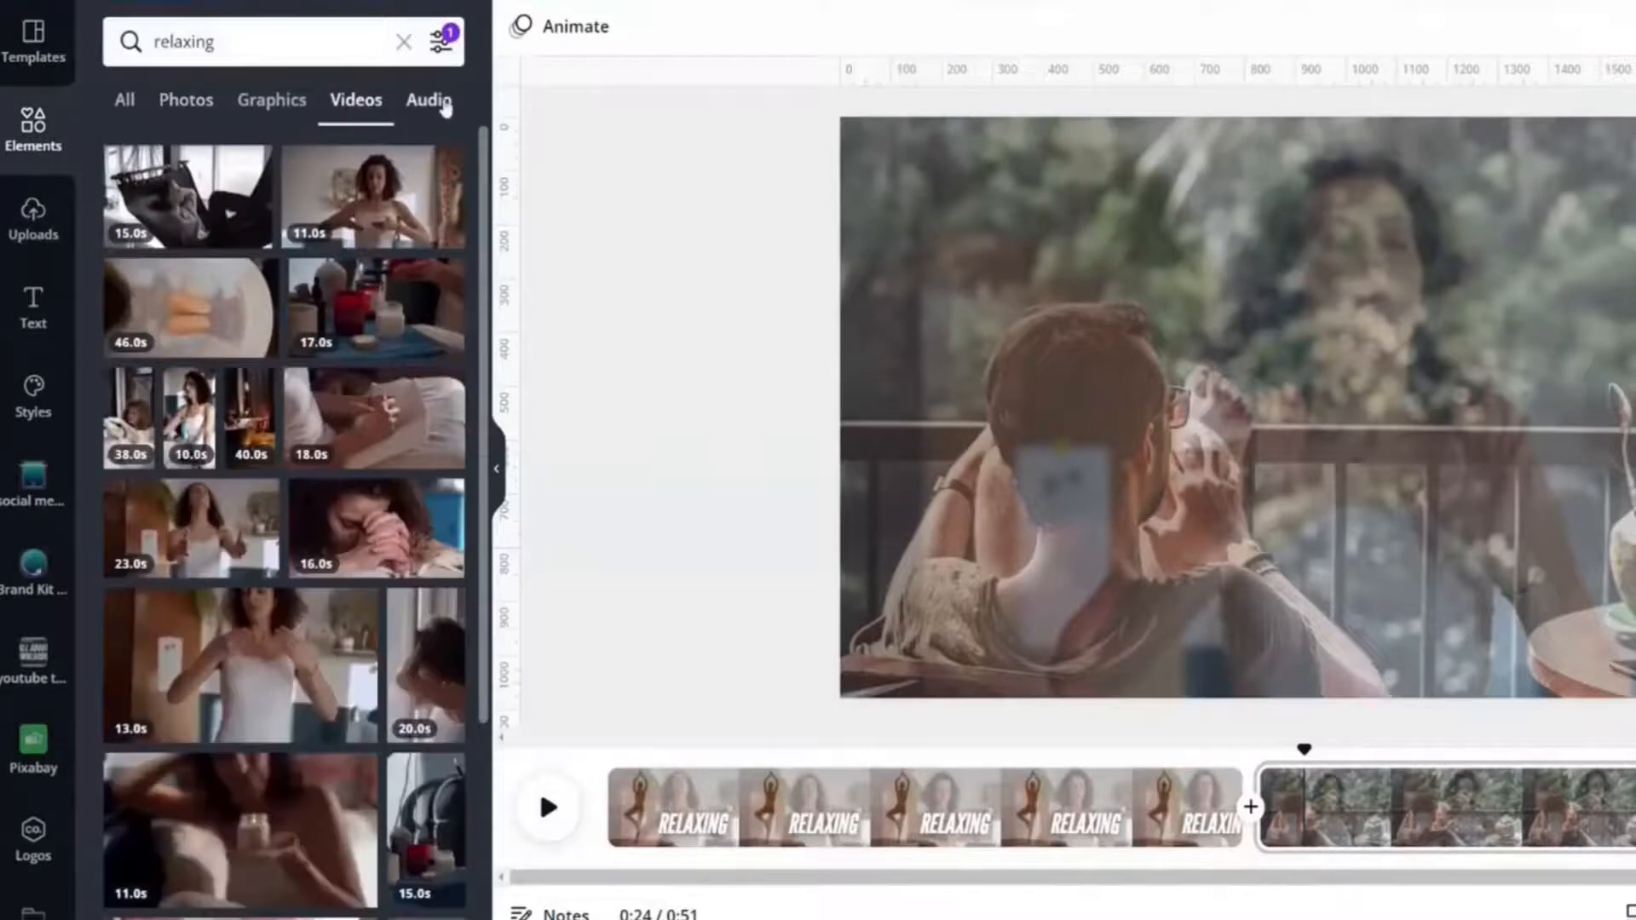
{"action": "left_click", "coordinate": [440, 42]}
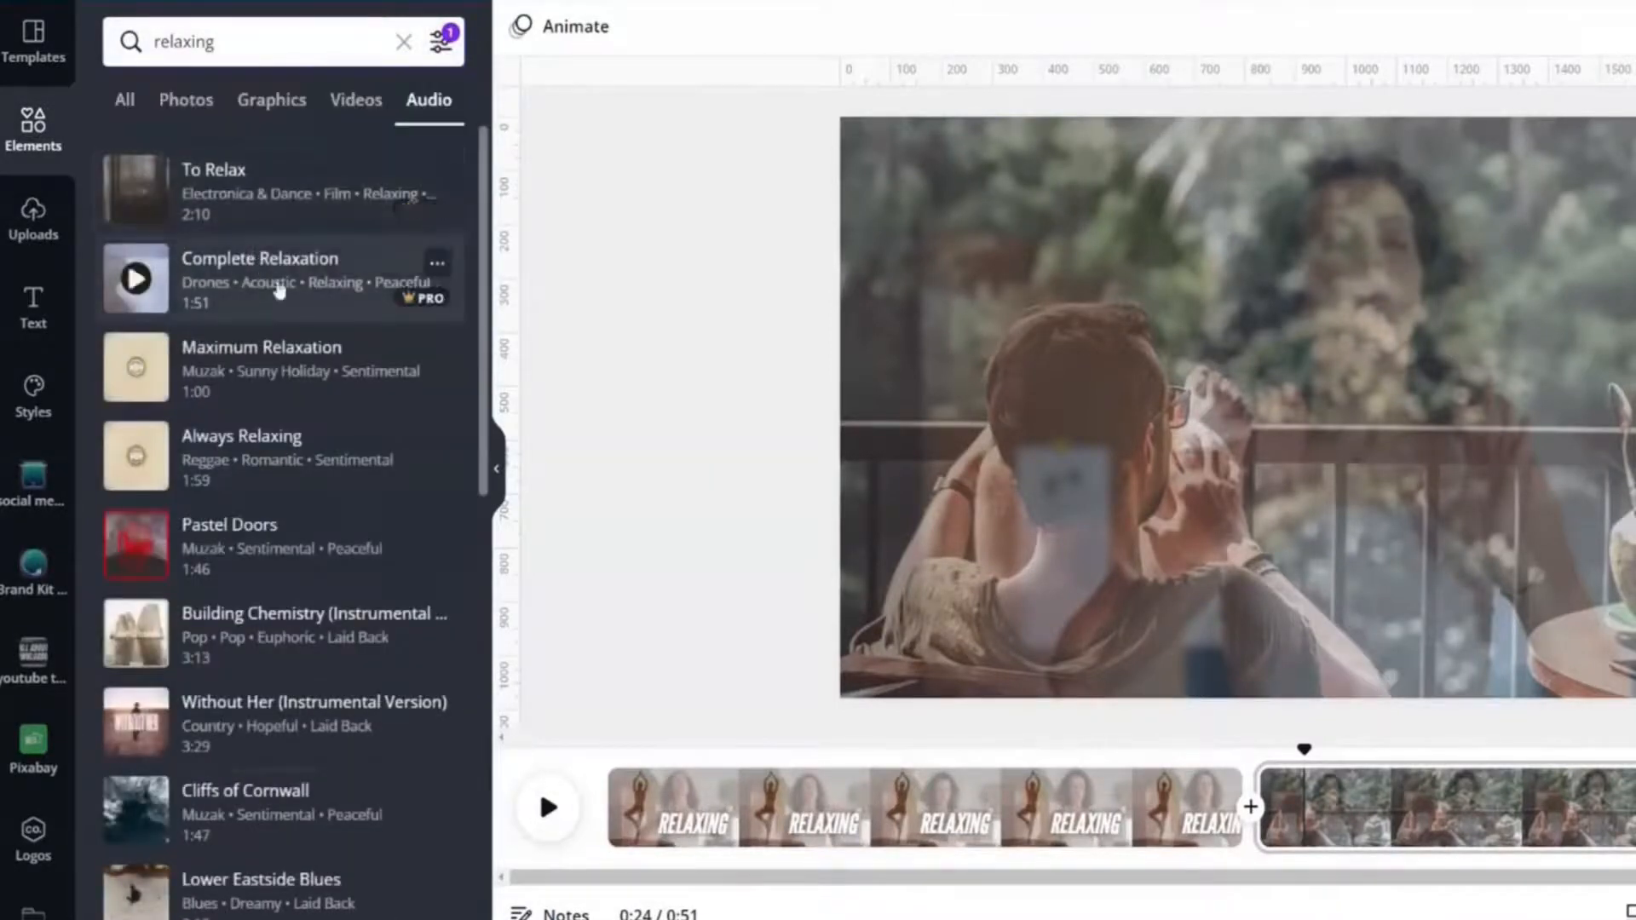
{"action": "scroll", "scroll_direction": "down", "scroll_amount": 3}
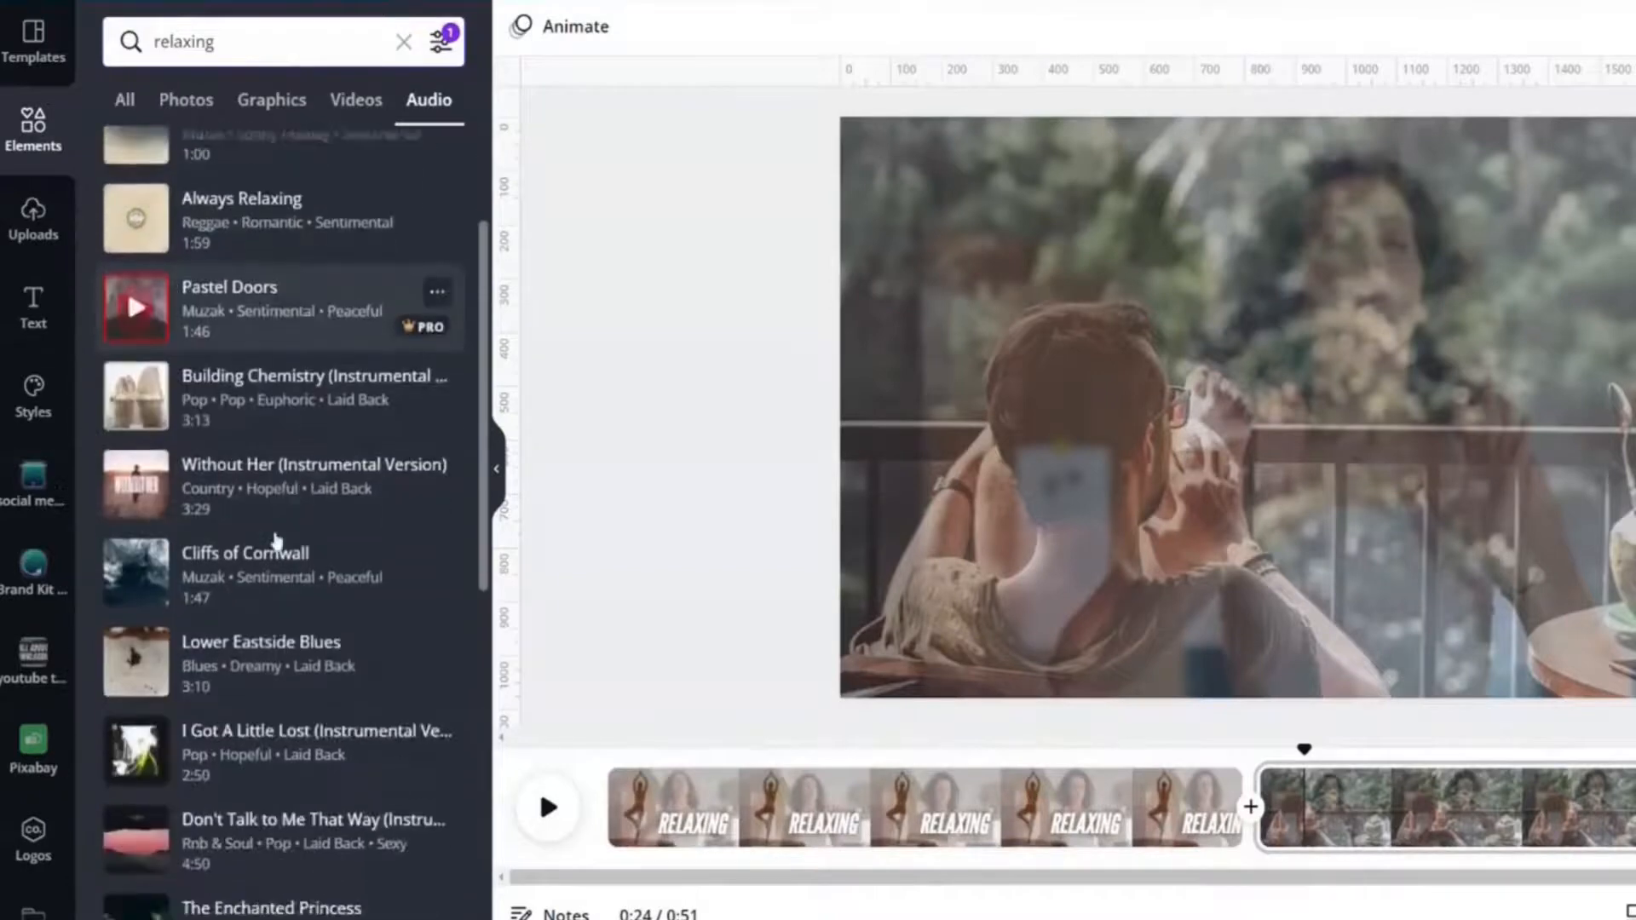
{"action": "scroll", "scroll_direction": "down", "scroll_amount": 3}
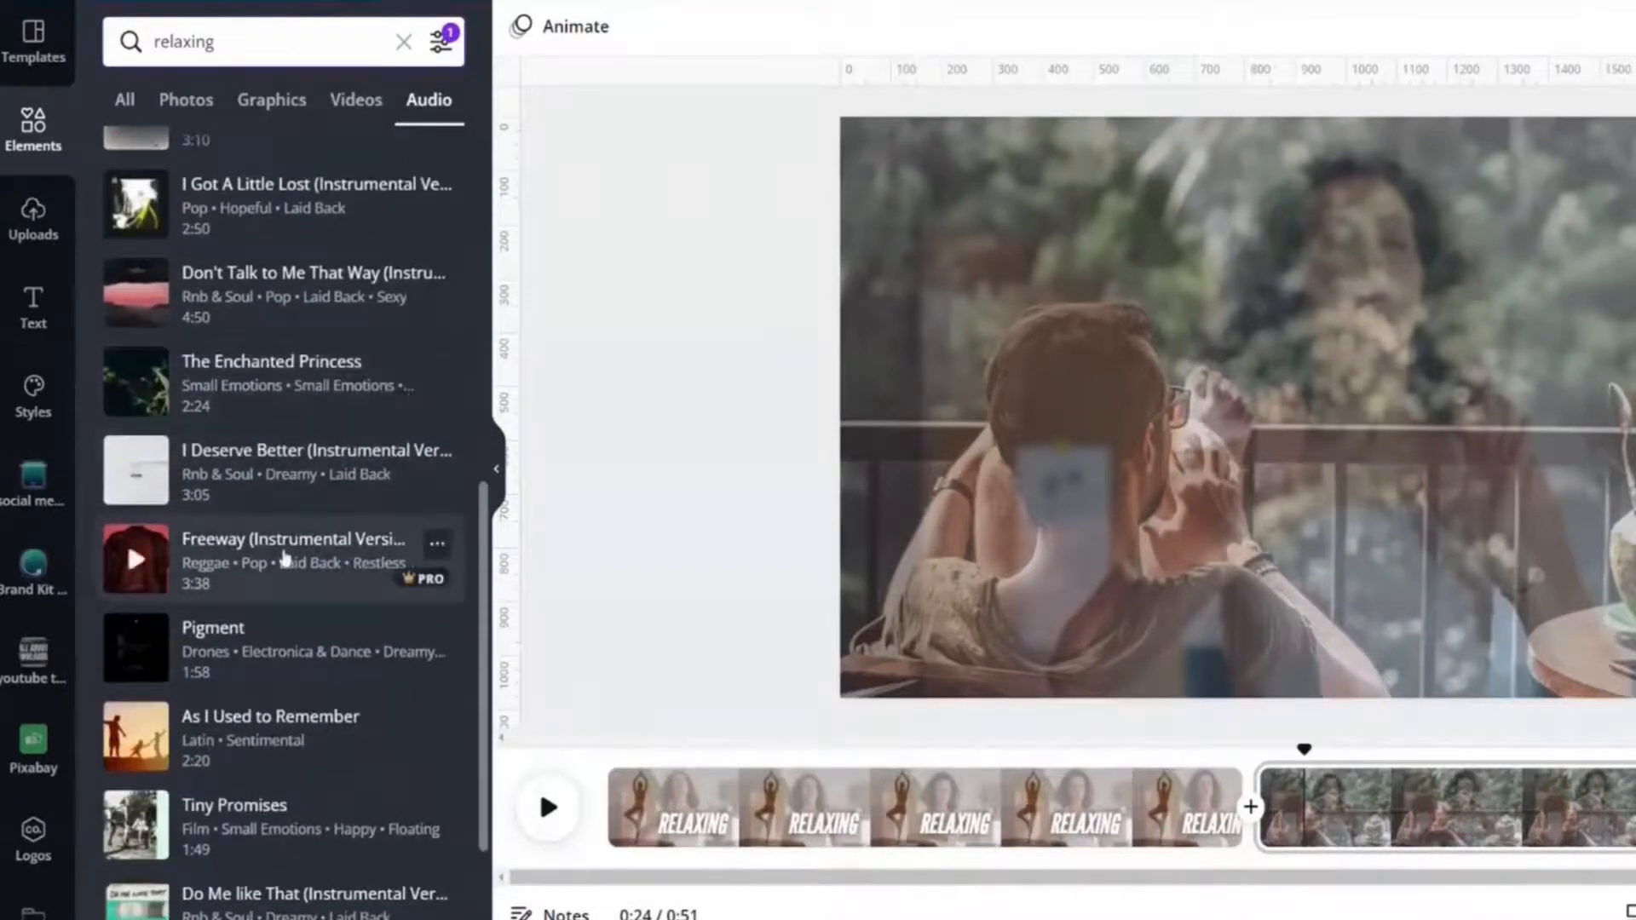
{"action": "scroll", "scroll_direction": "down", "scroll_amount": 3}
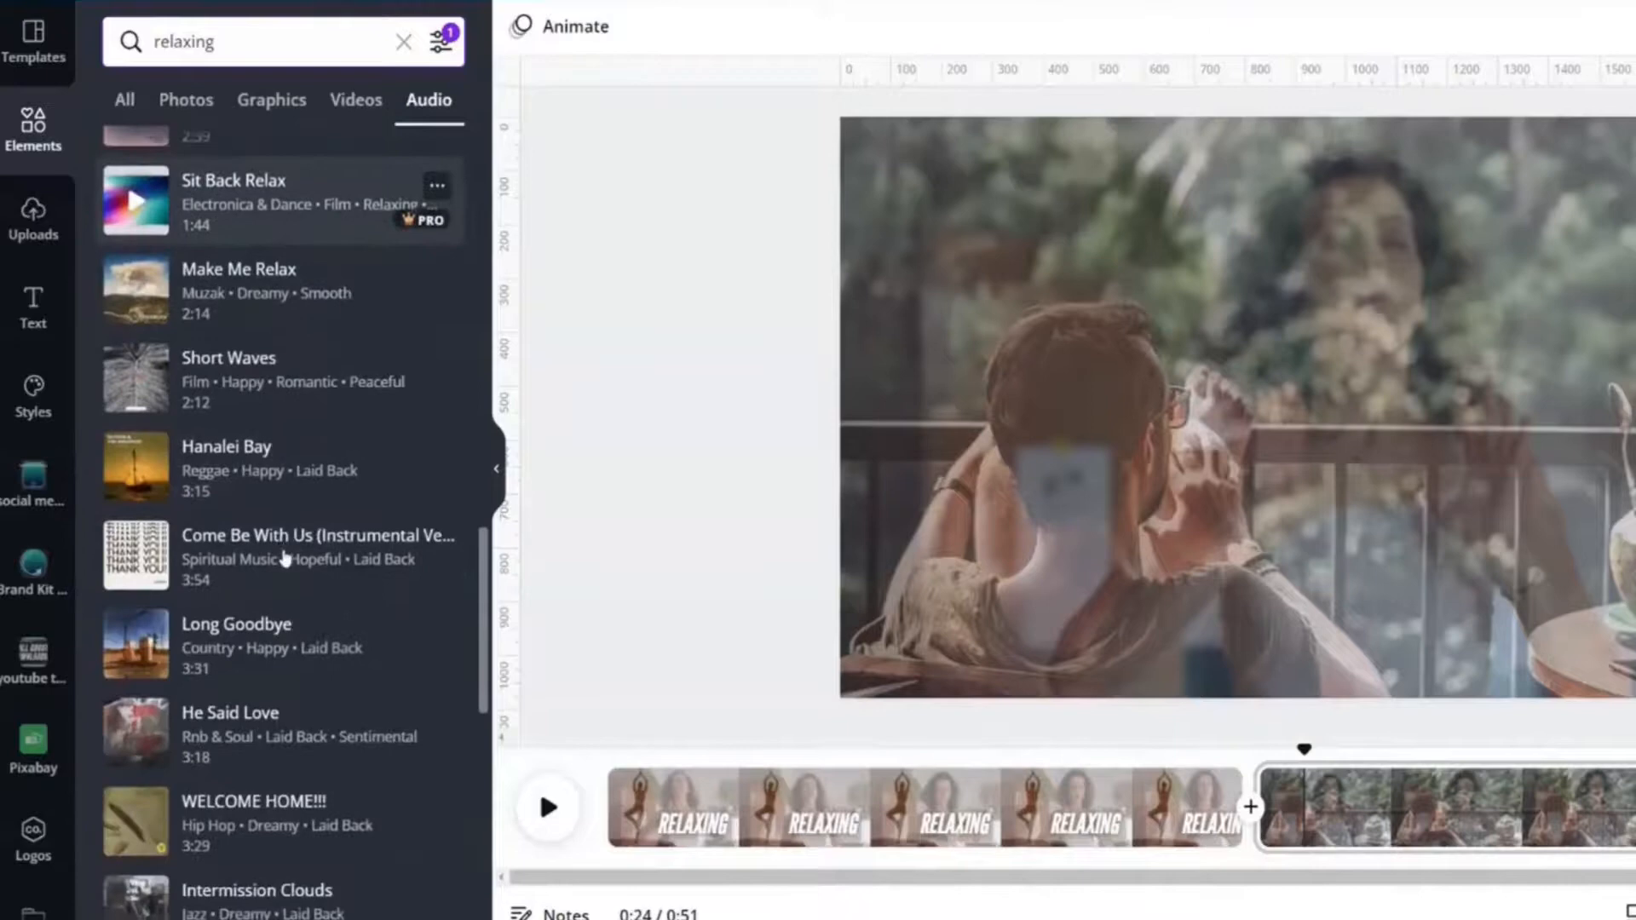
{"action": "scroll", "scroll_direction": "down", "scroll_amount": 3}
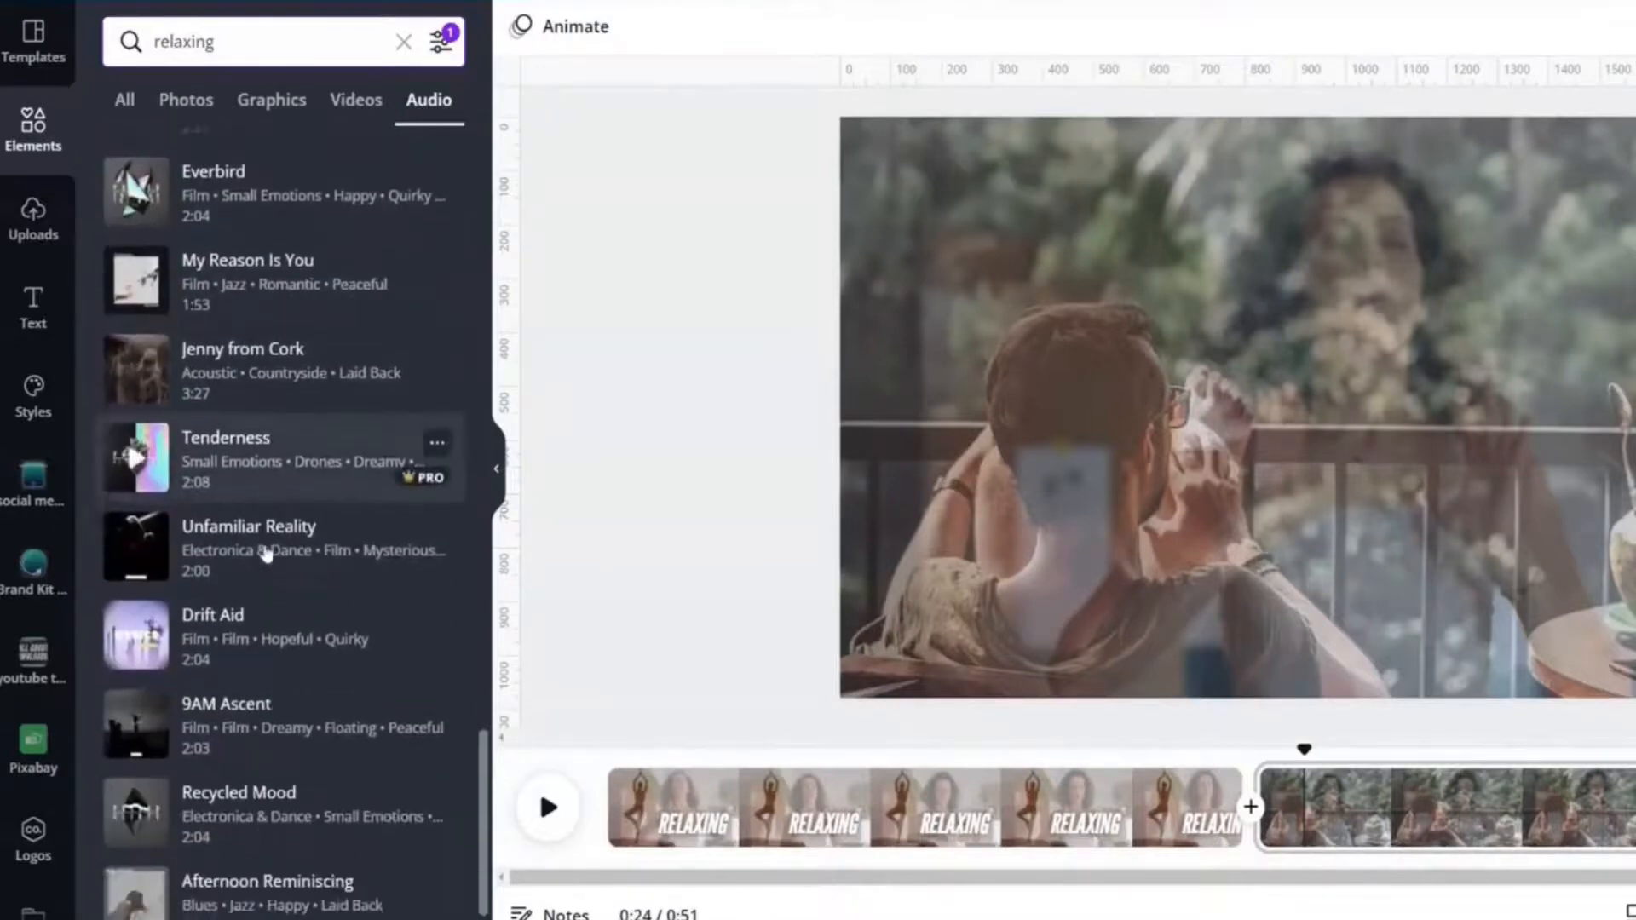
{"action": "scroll", "scroll_direction": "down", "scroll_amount": 3}
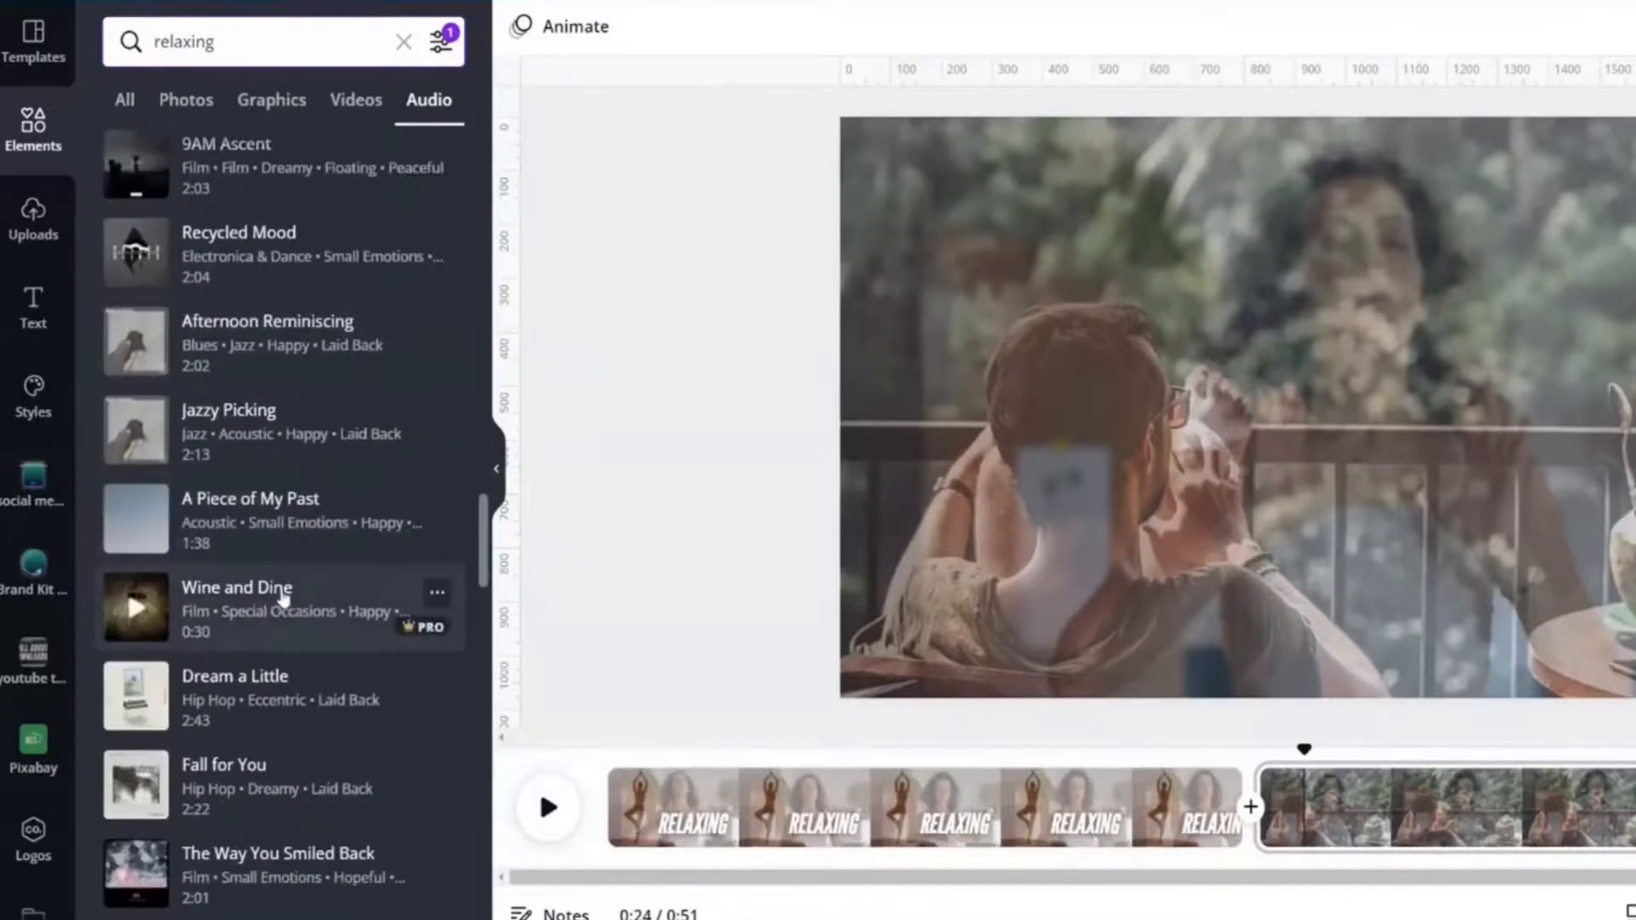
{"action": "scroll", "scroll_direction": "down", "scroll_amount": 3}
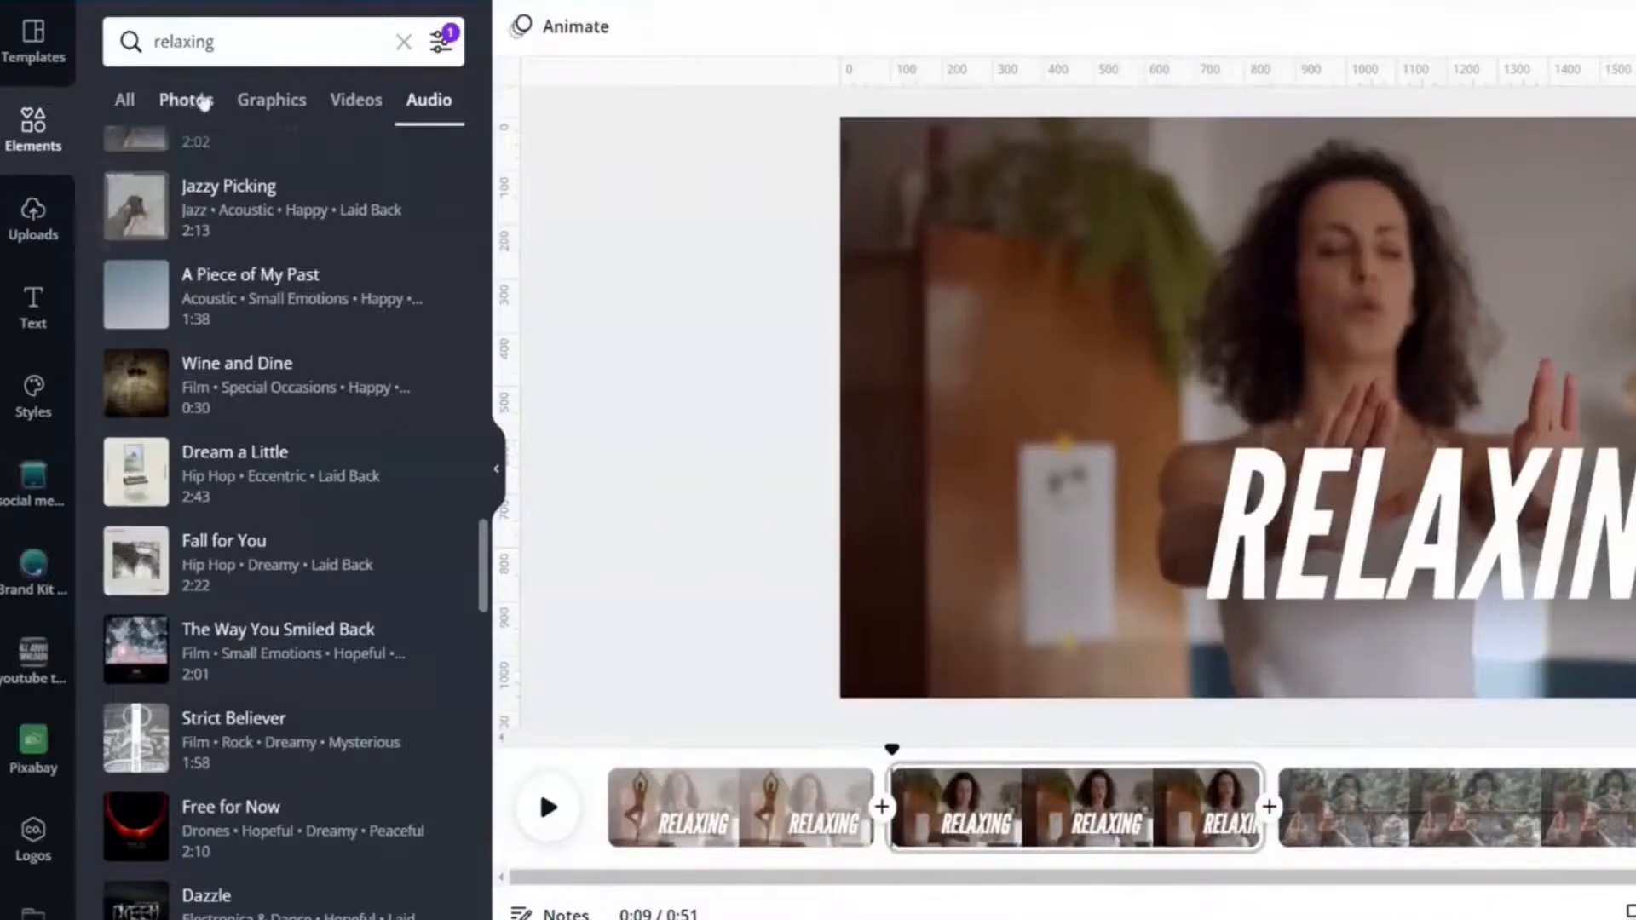
- Try a Slide transition after page 2, then switch to Dissolve lasting about 2.3 seconds
{"action": "left_click", "coordinate": [186, 99]}
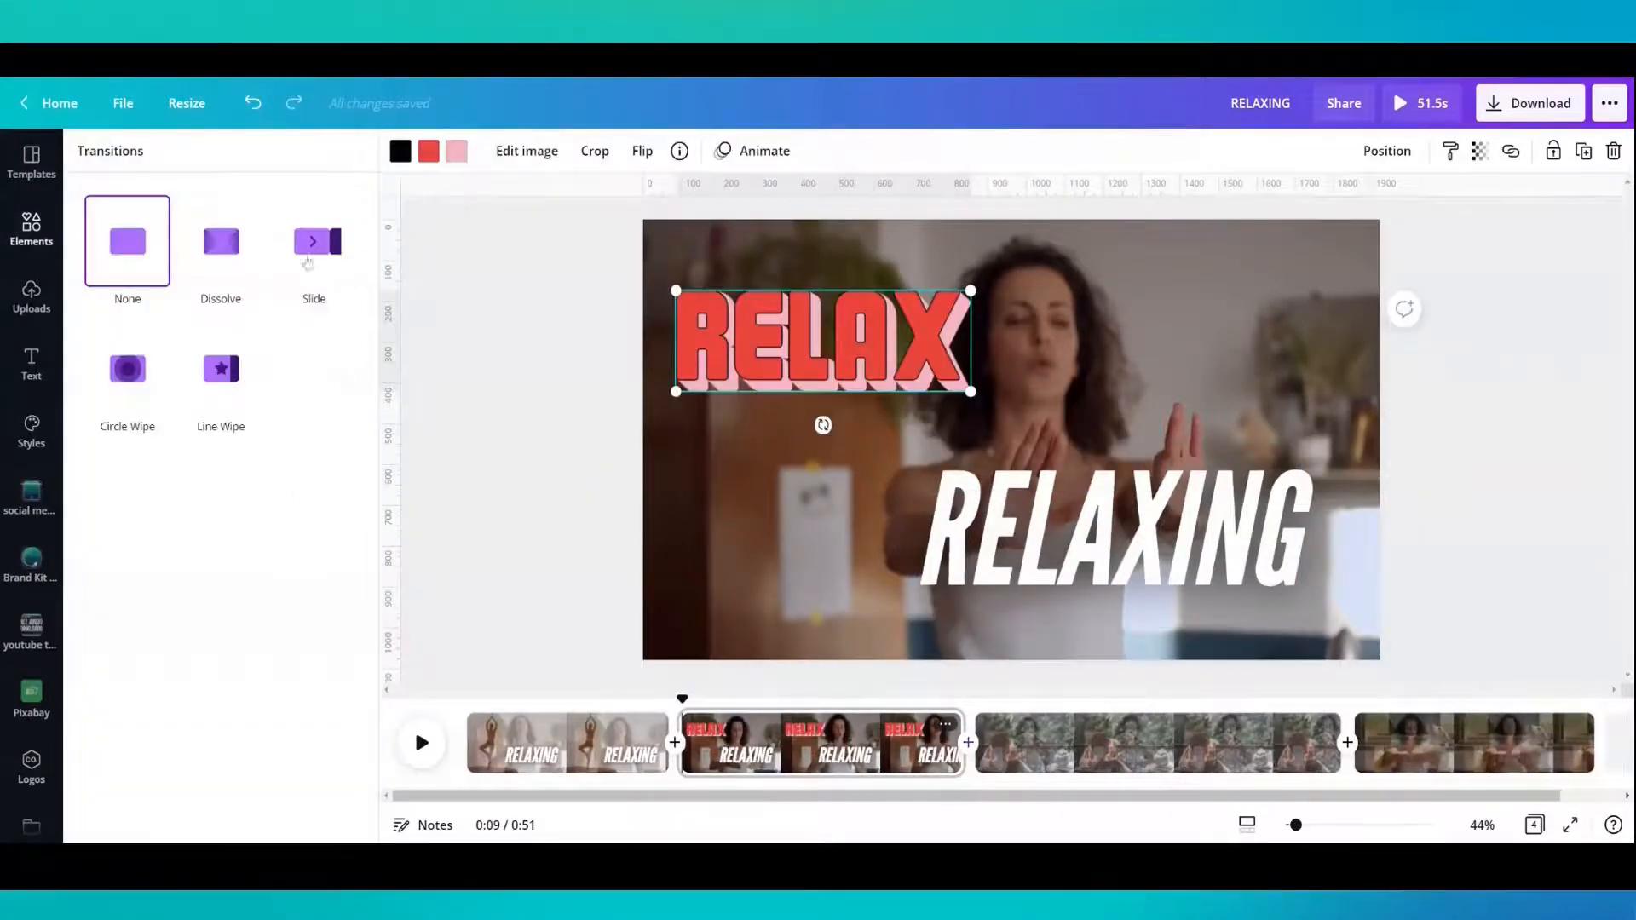
{"action": "left_click", "coordinate": [314, 241]}
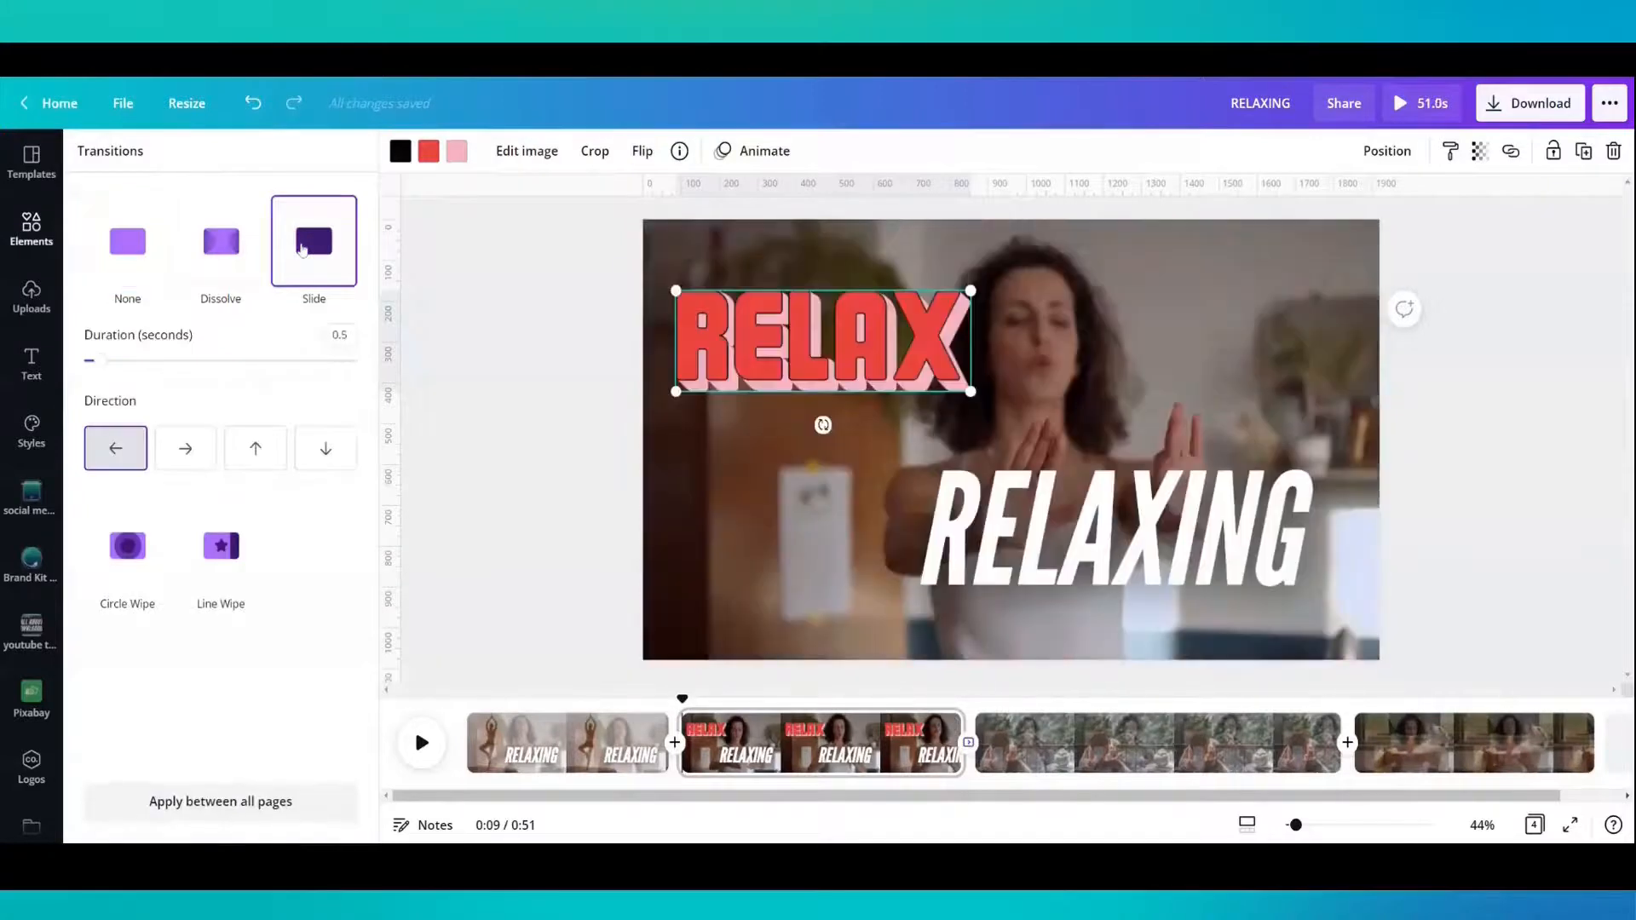
{"action": "left_click_drag", "start_coordinate": [90, 360], "coordinate": [243, 360]}
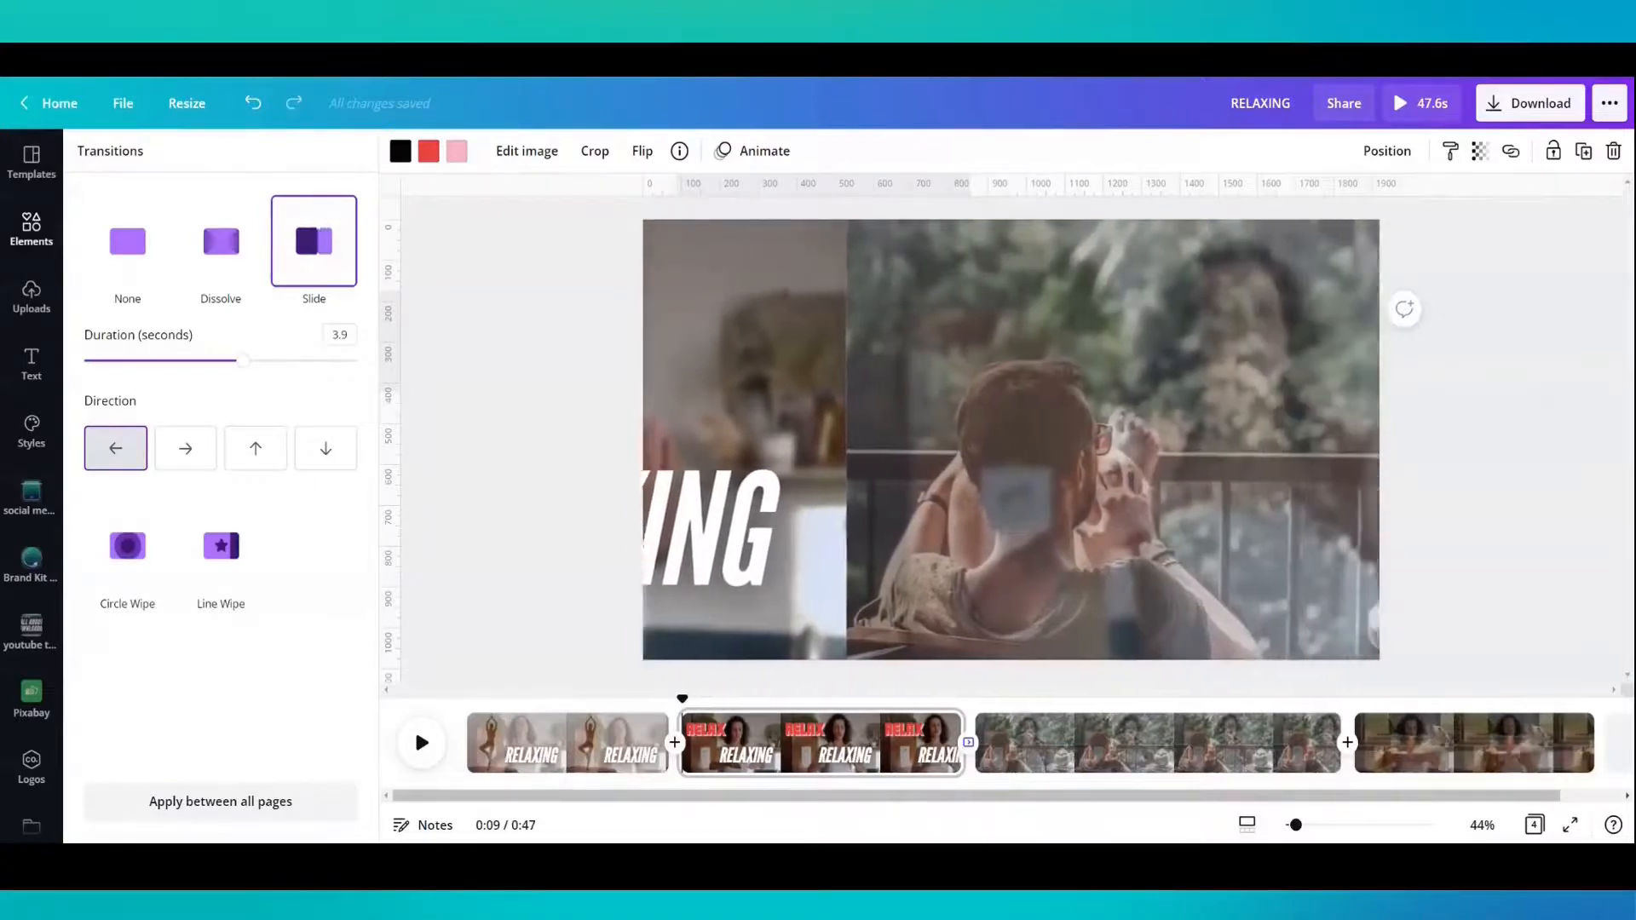
{"action": "left_click", "coordinate": [220, 242]}
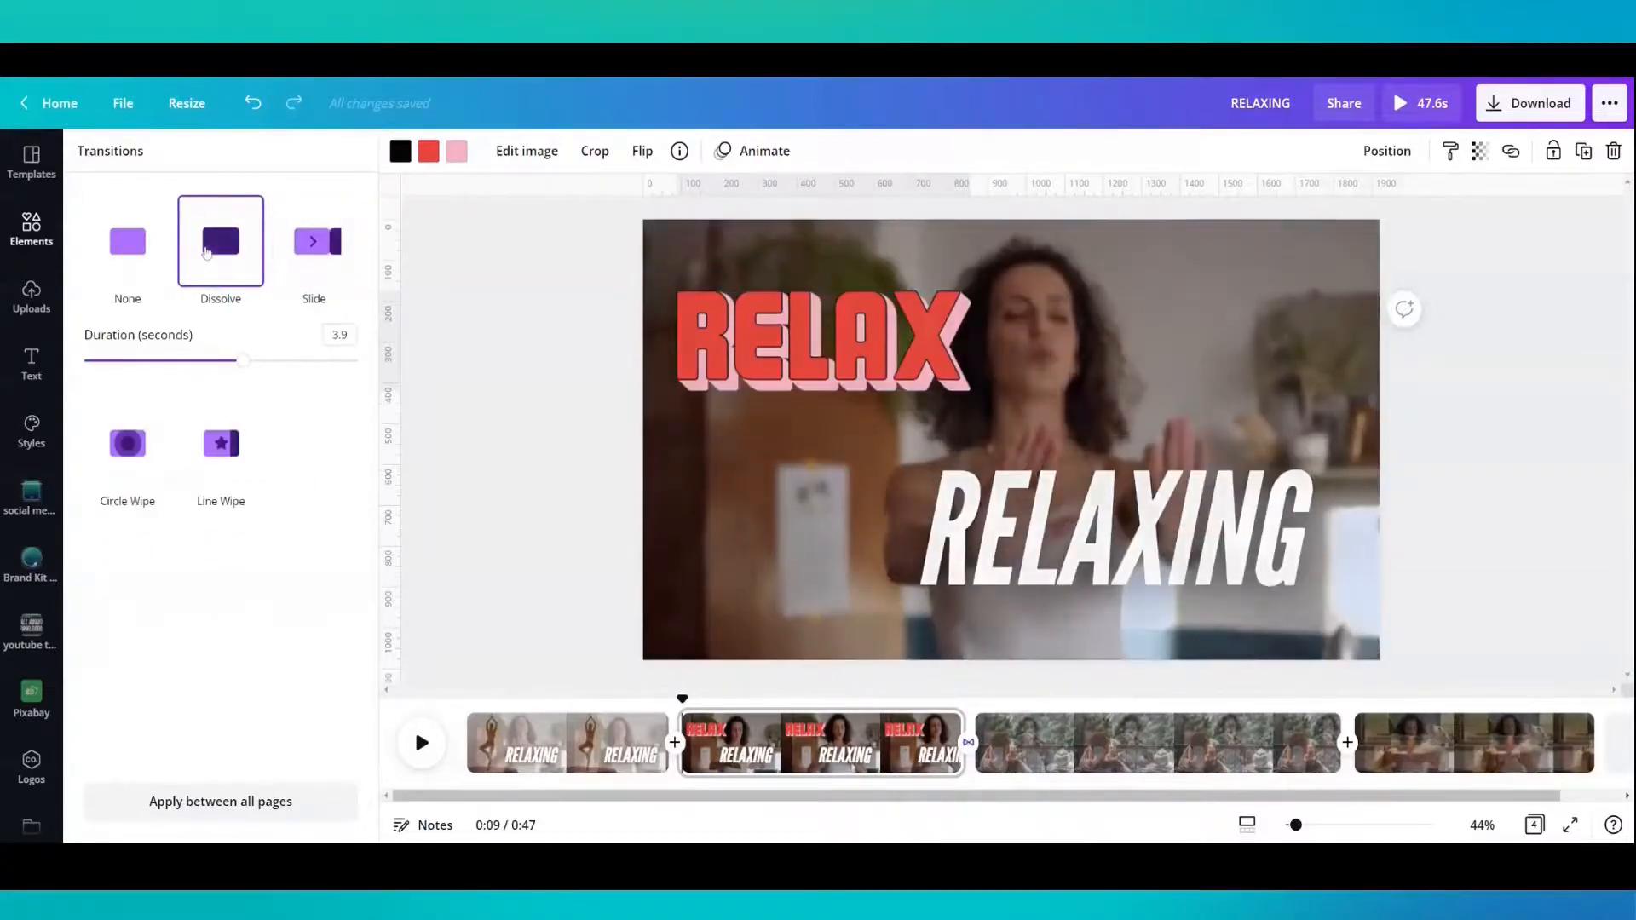
{"action": "left_click", "coordinate": [822, 339]}
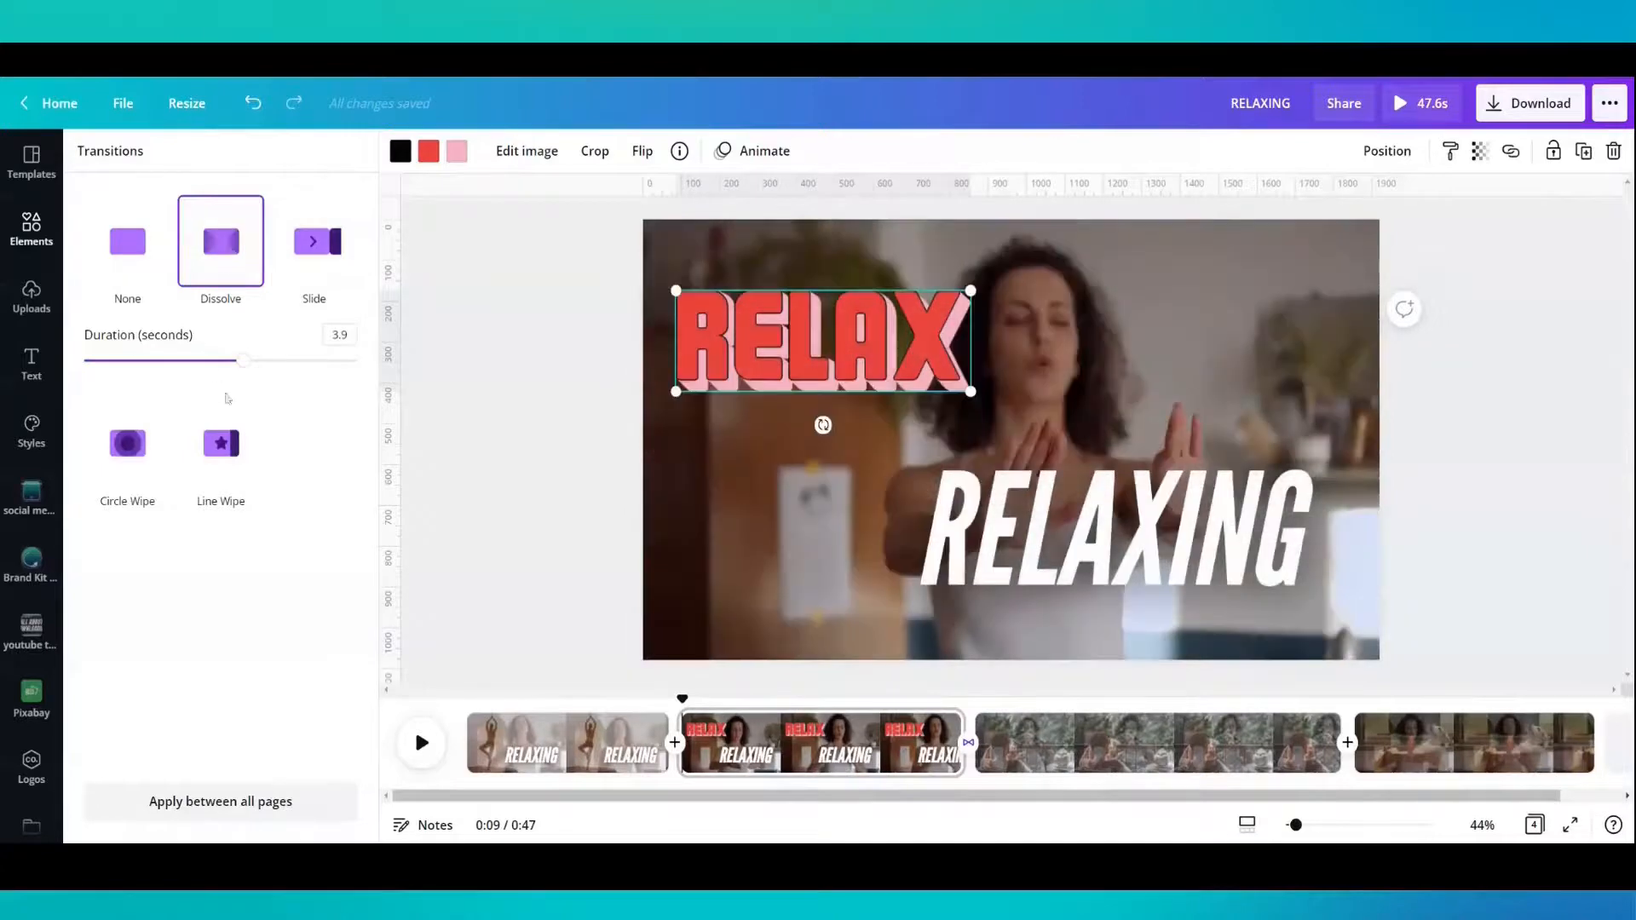
{"action": "left_click_drag", "start_coordinate": [242, 360], "coordinate": [176, 360]}
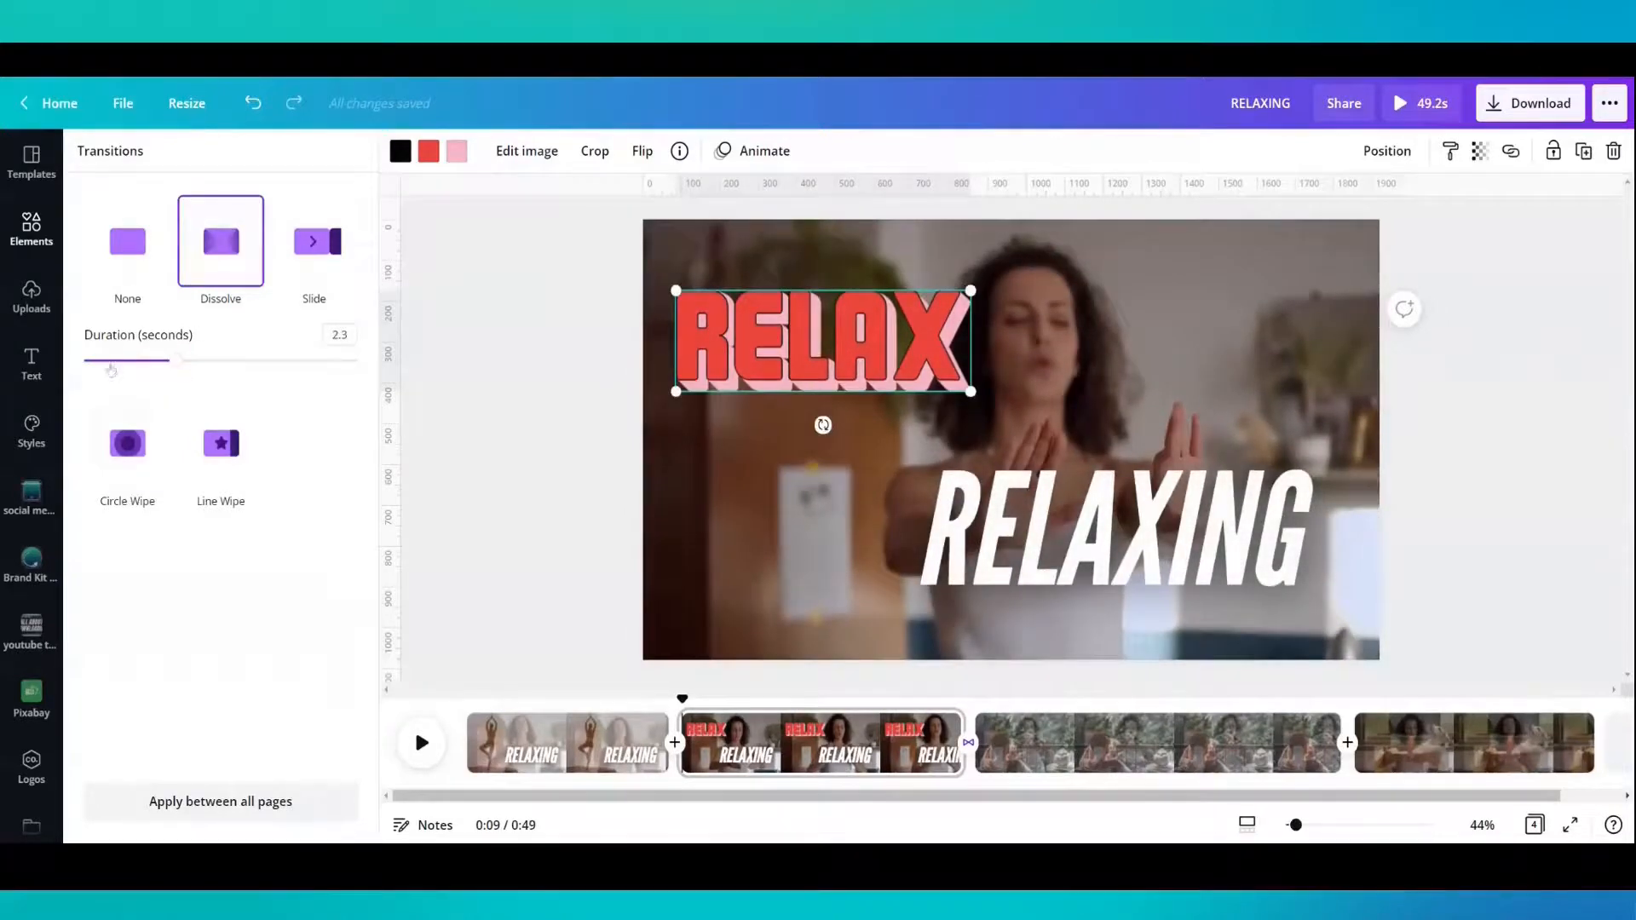
{"action": "left_click_drag", "start_coordinate": [180, 359], "coordinate": [107, 360]}
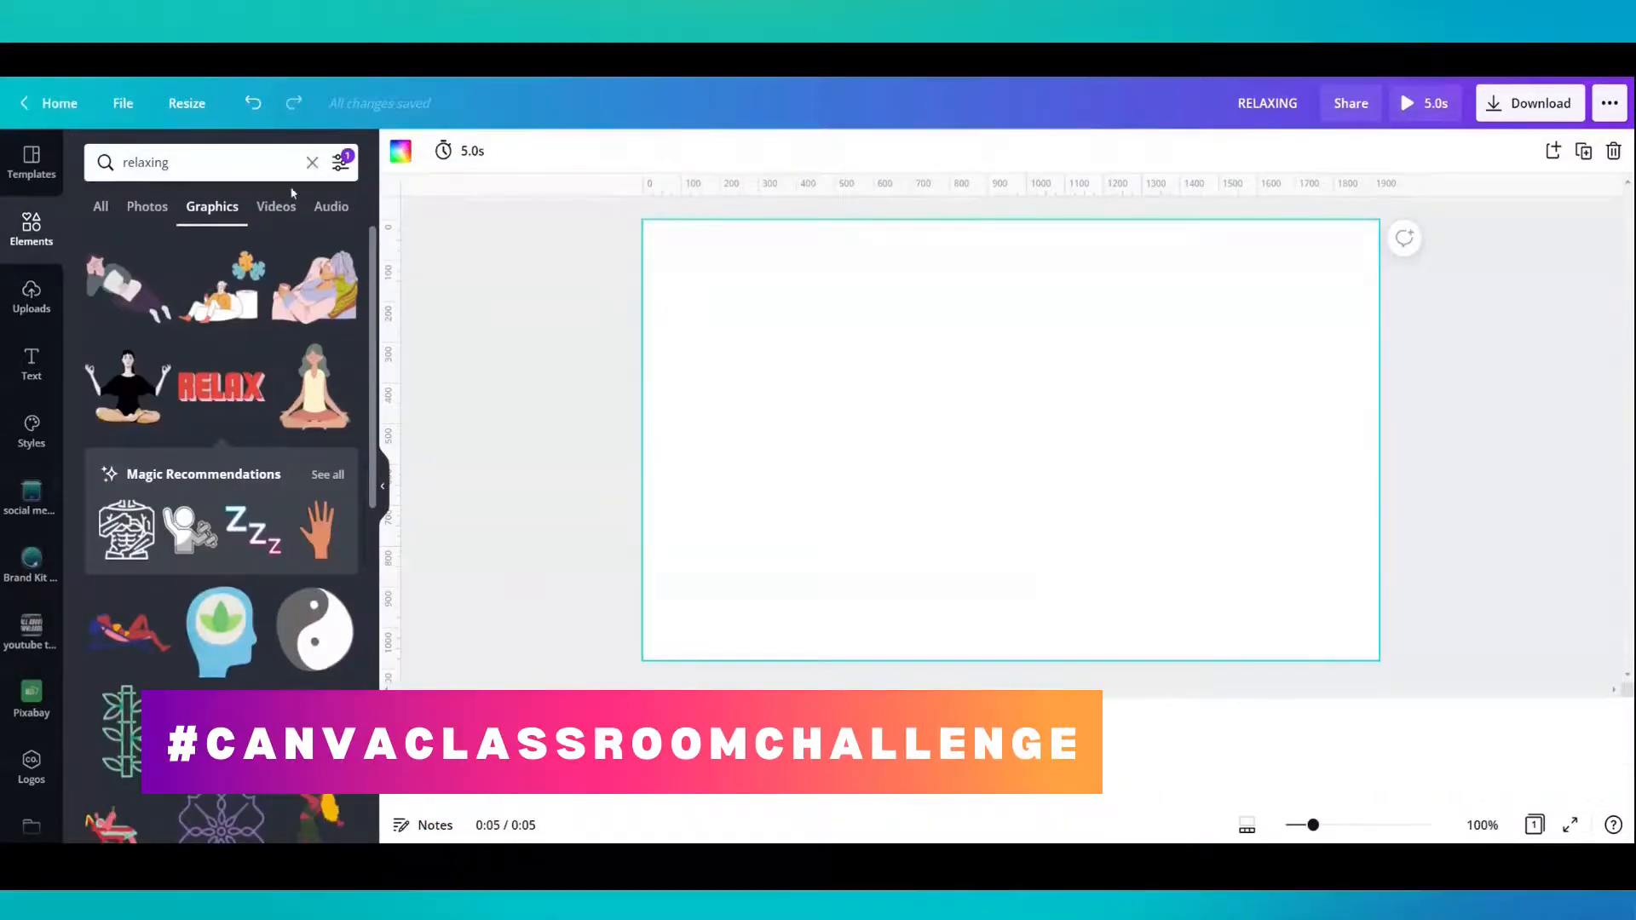
- Place the free 'Beach sand relaxation' clip on the blank page and view more by its creator
{"action": "left_click", "coordinate": [275, 206]}
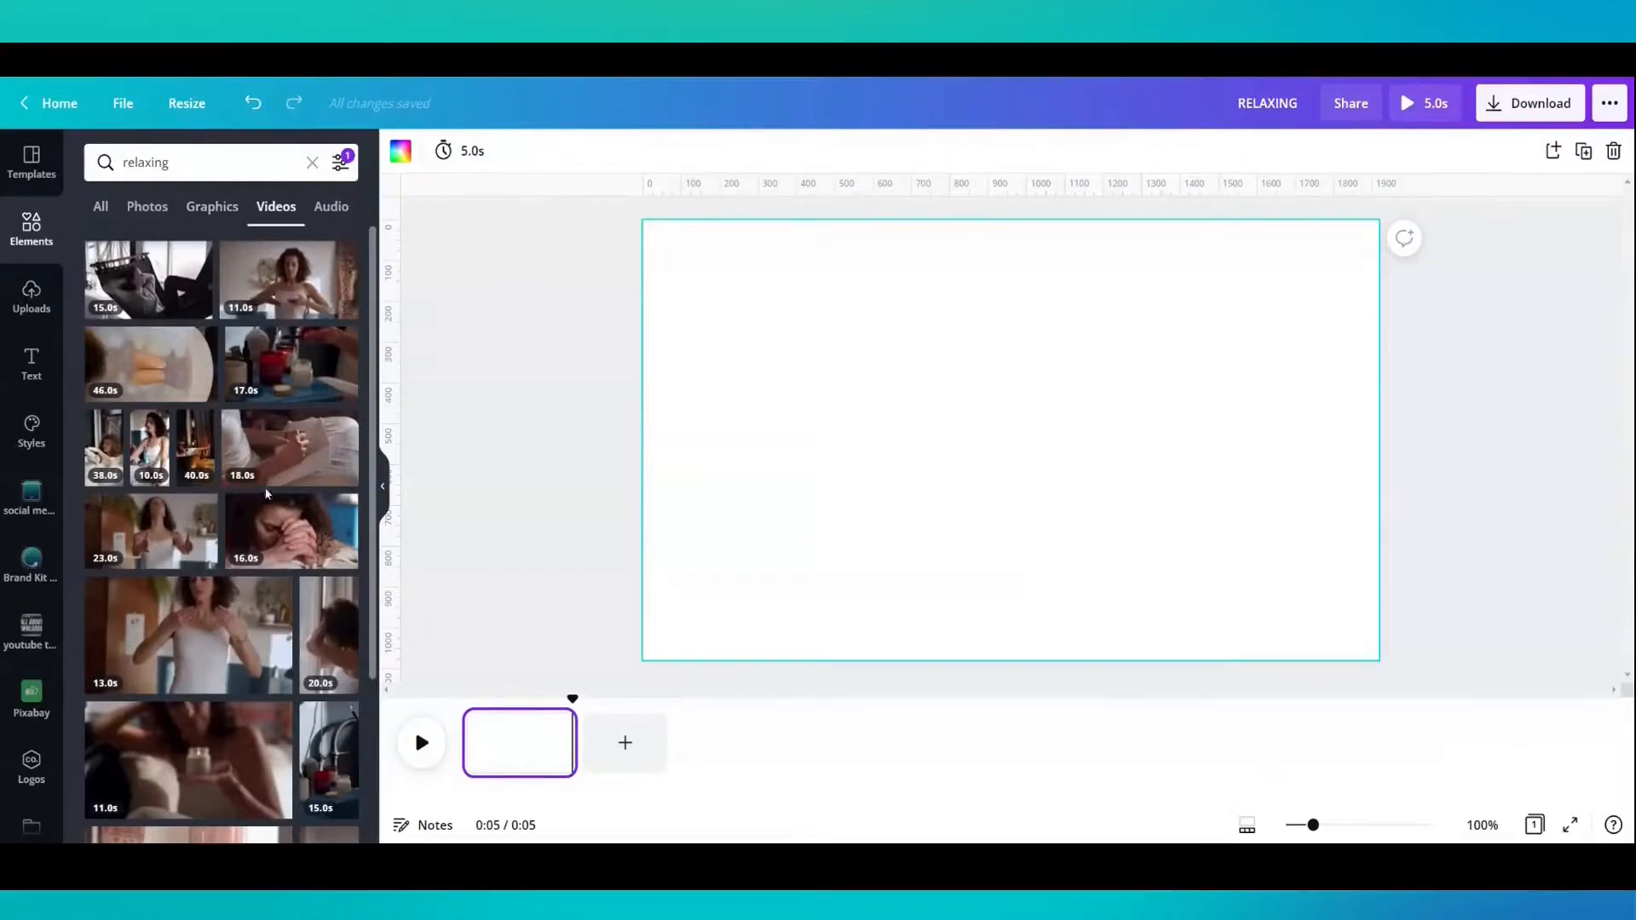
{"action": "left_click", "coordinate": [242, 391]}
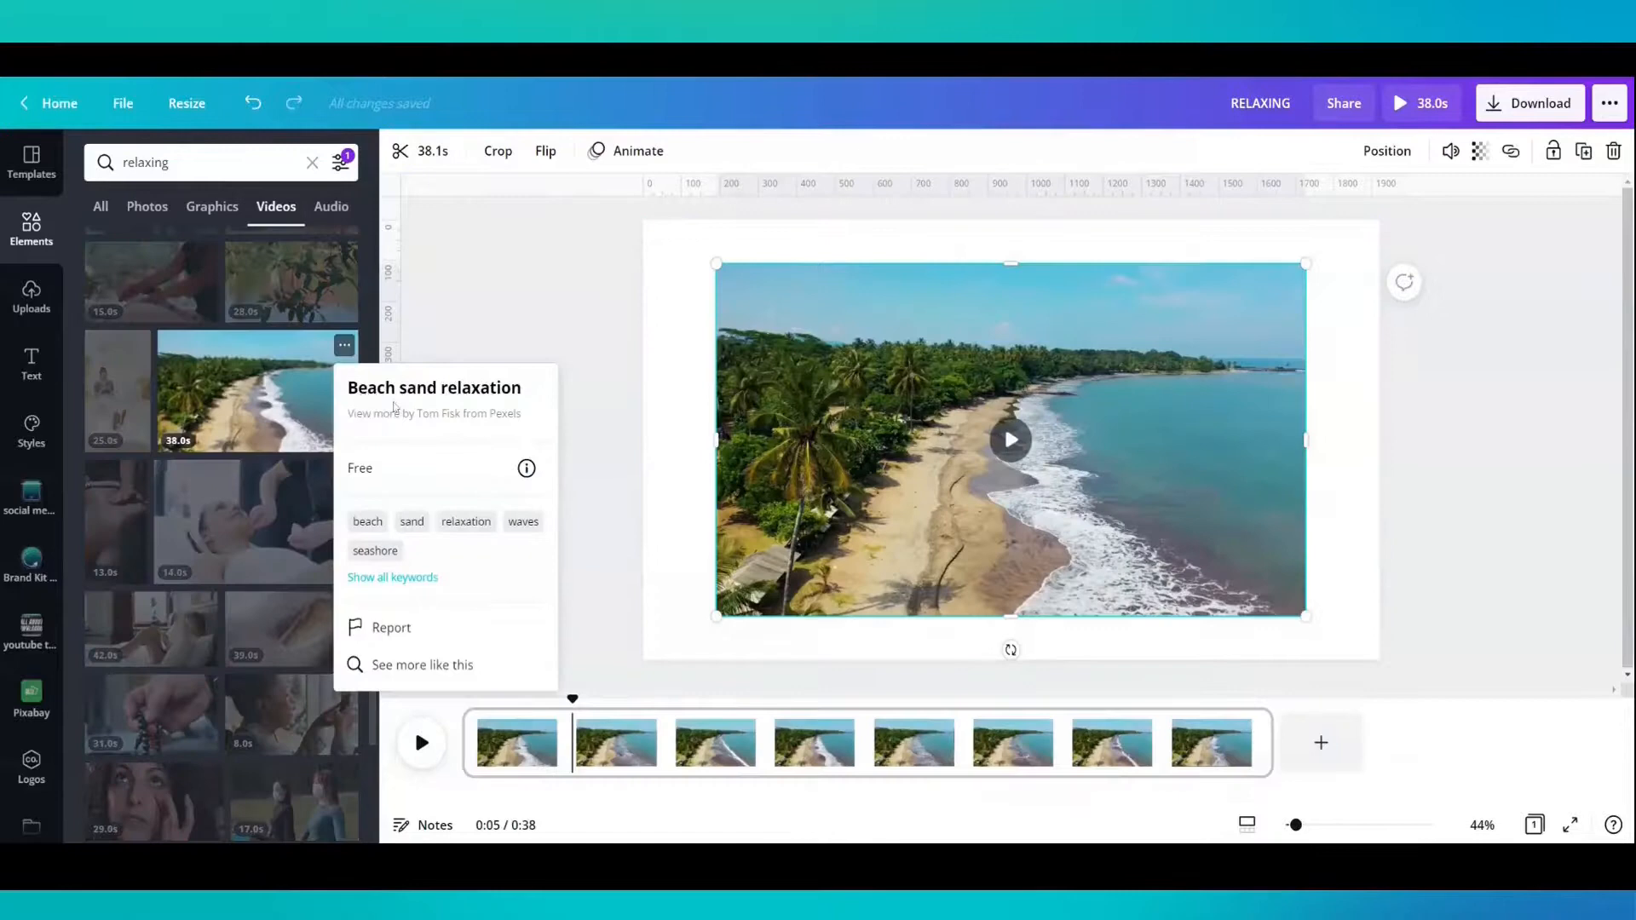
{"action": "mouse_move", "coordinate": [416, 418]}
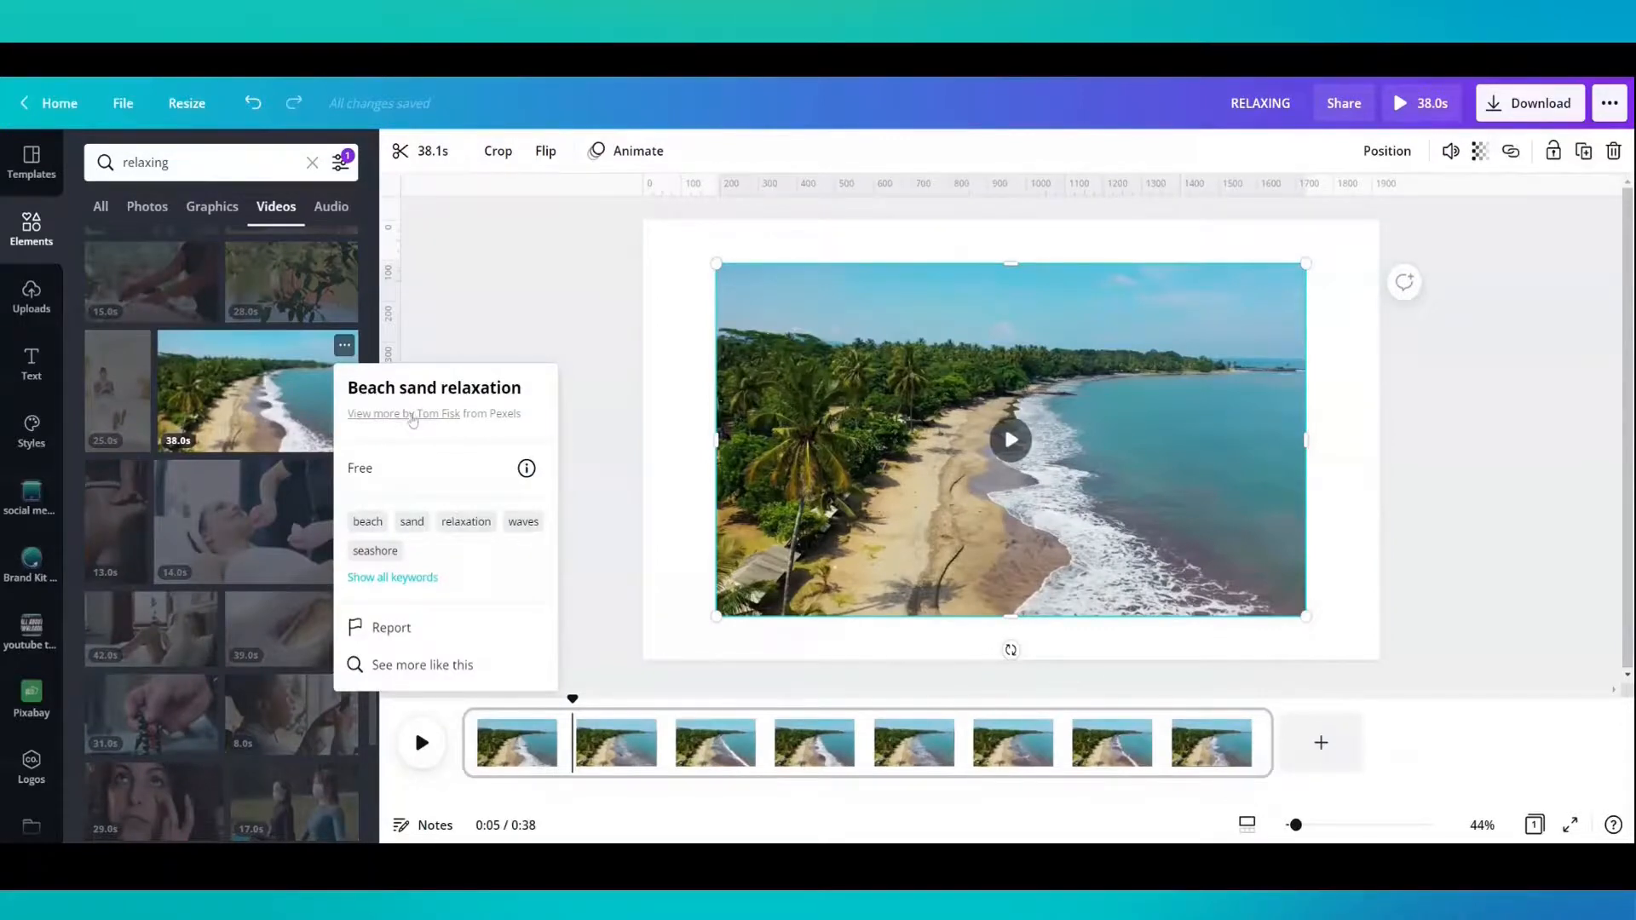
{"action": "left_click", "coordinate": [402, 413]}
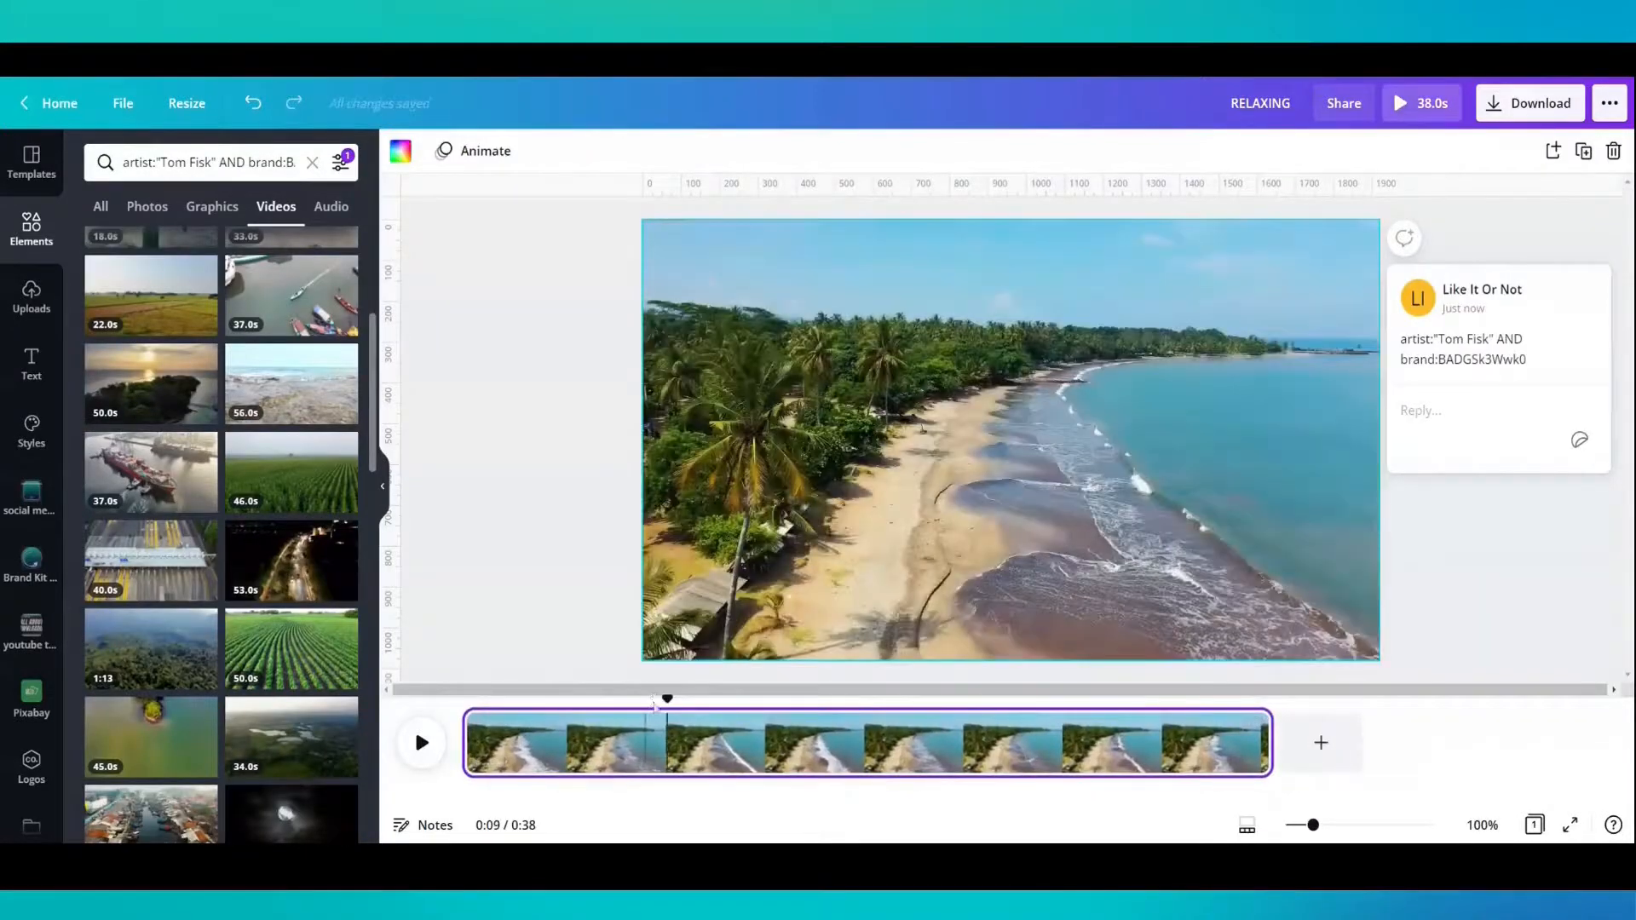
- Split the beach clip at the playhead into three pages and add a heading to the last
{"action": "right_click", "coordinate": [712, 755]}
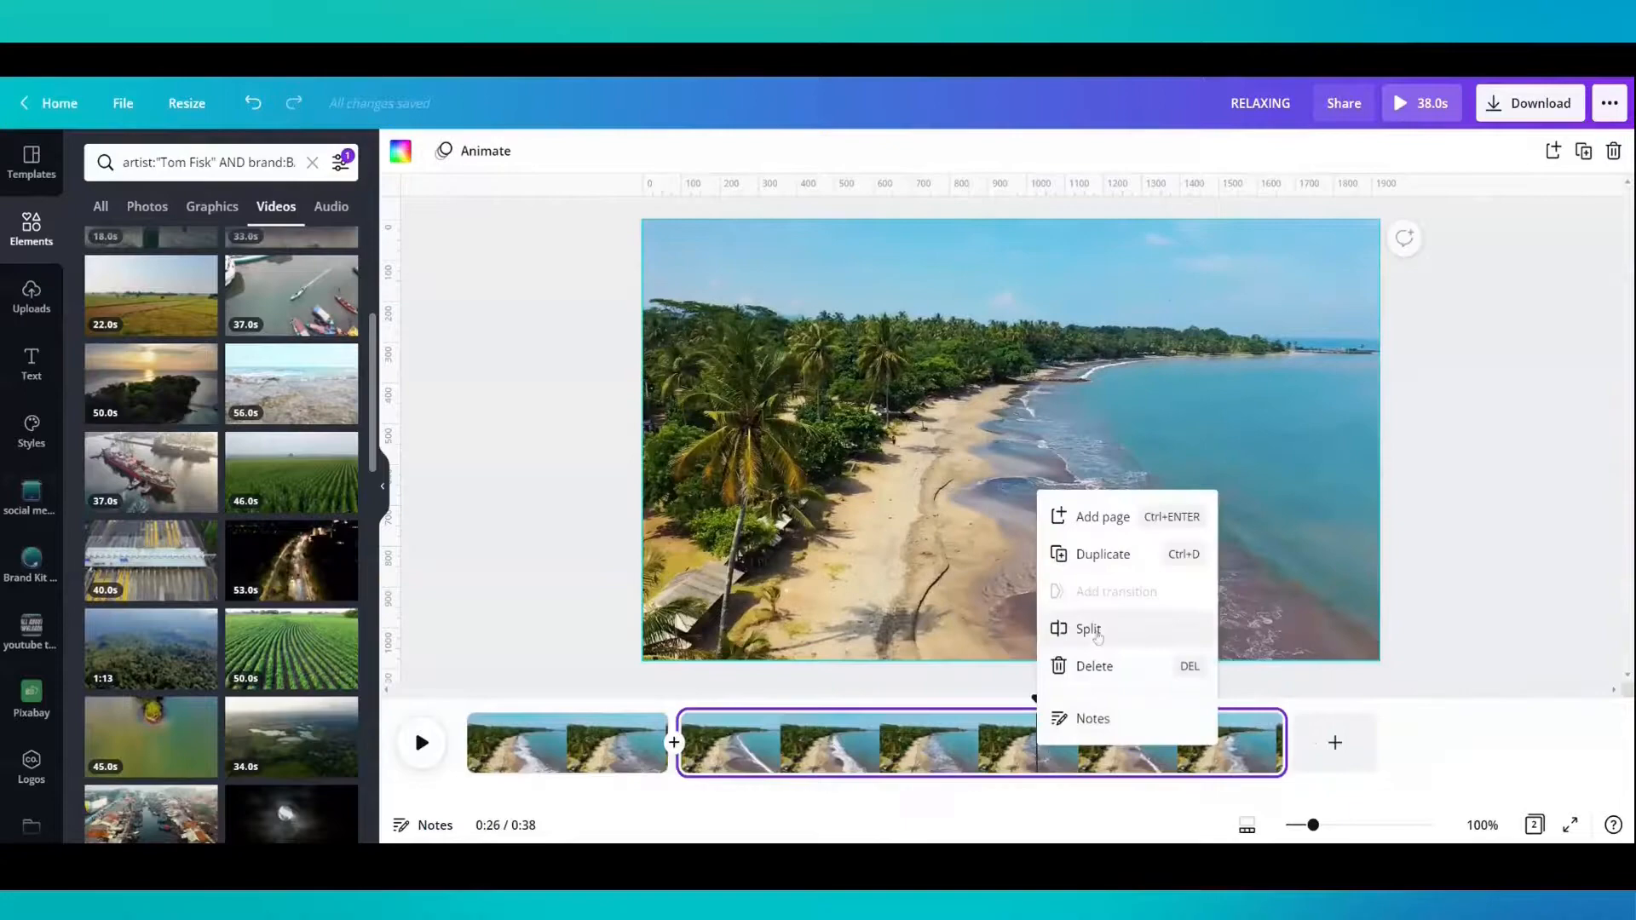
{"action": "left_click", "coordinate": [1088, 628]}
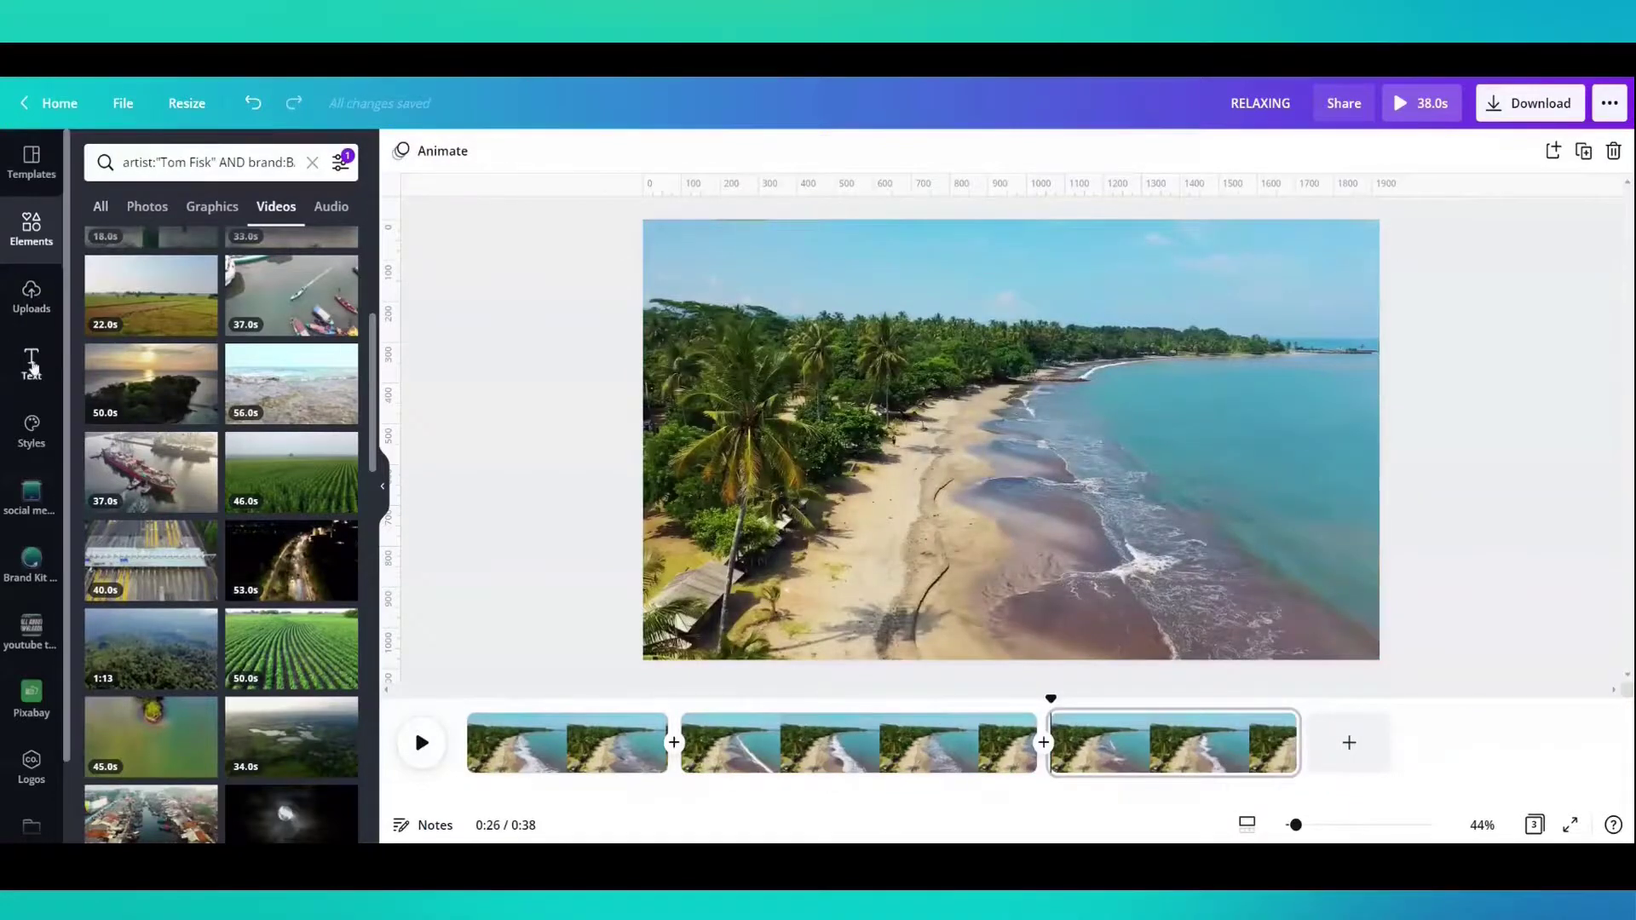
{"action": "left_click", "coordinate": [30, 360]}
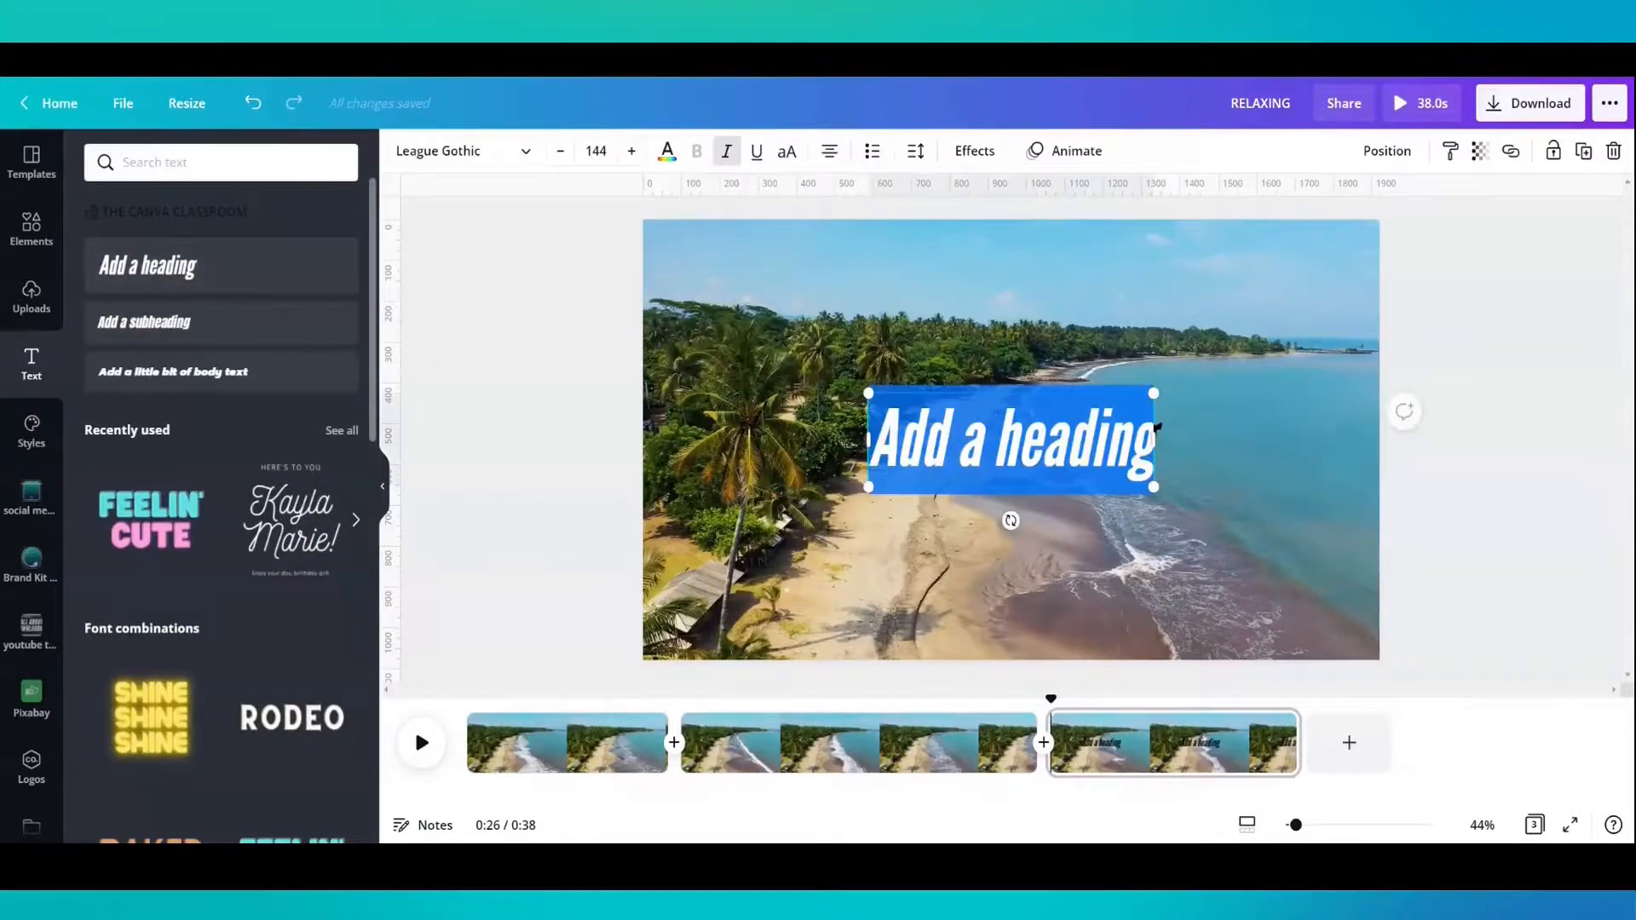
- Type 'GO TO THE BEACH' as the heading and search elements for 'FAMILY'
{"action": "type", "text": "GO TO THE BEACH"}
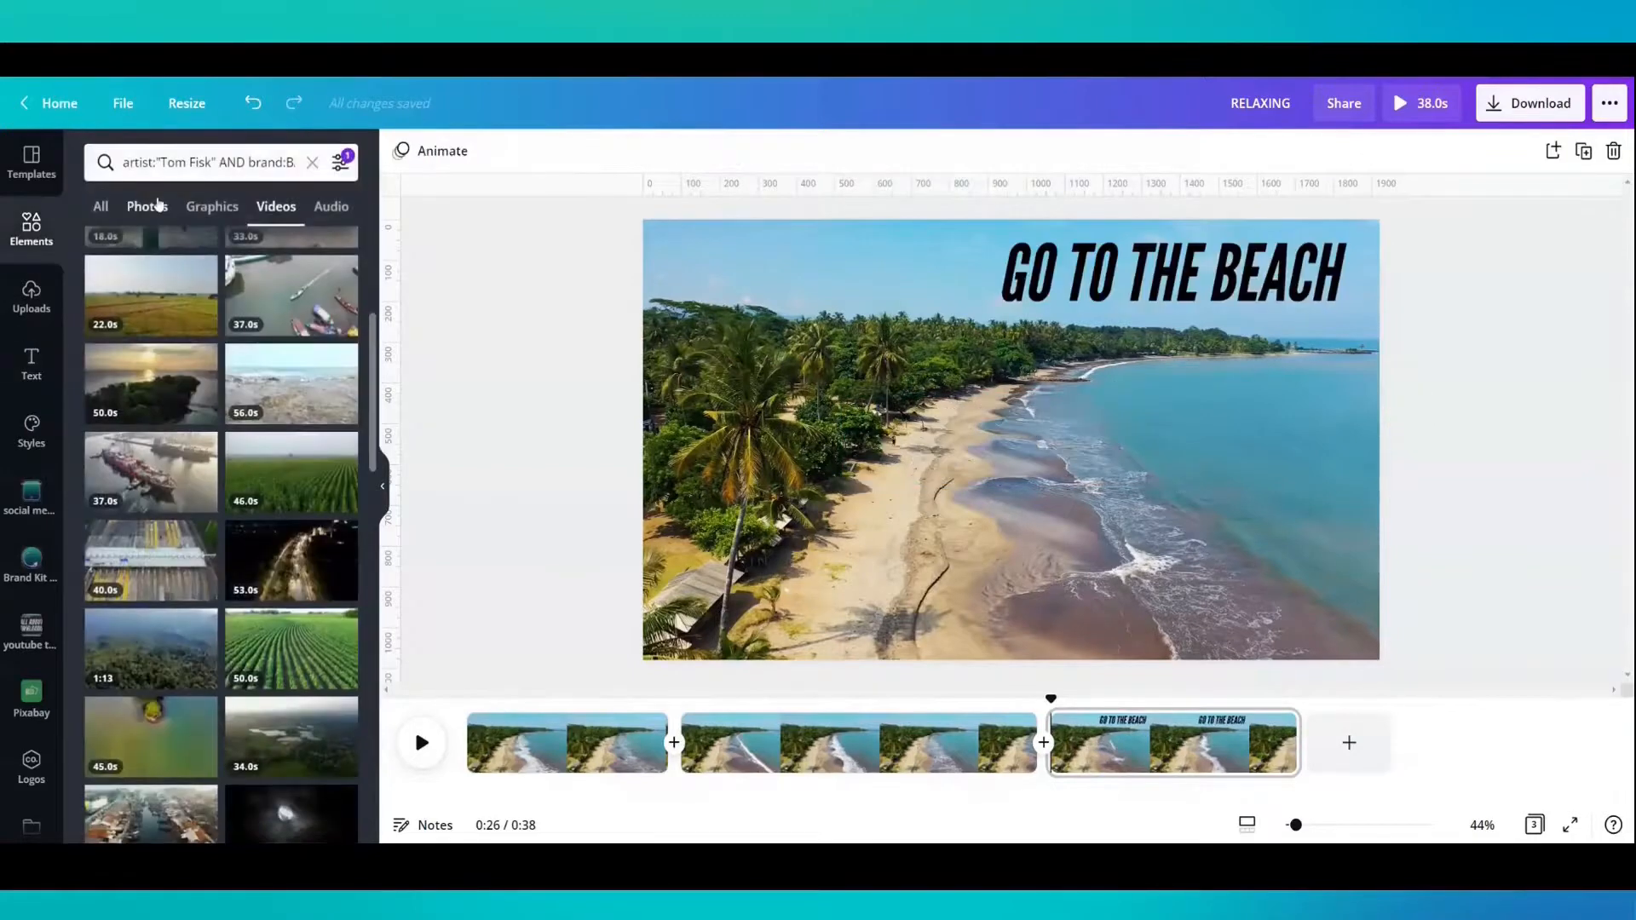
{"action": "triple_click", "coordinate": [205, 163]}
{"action": "type", "text": "GRID"}
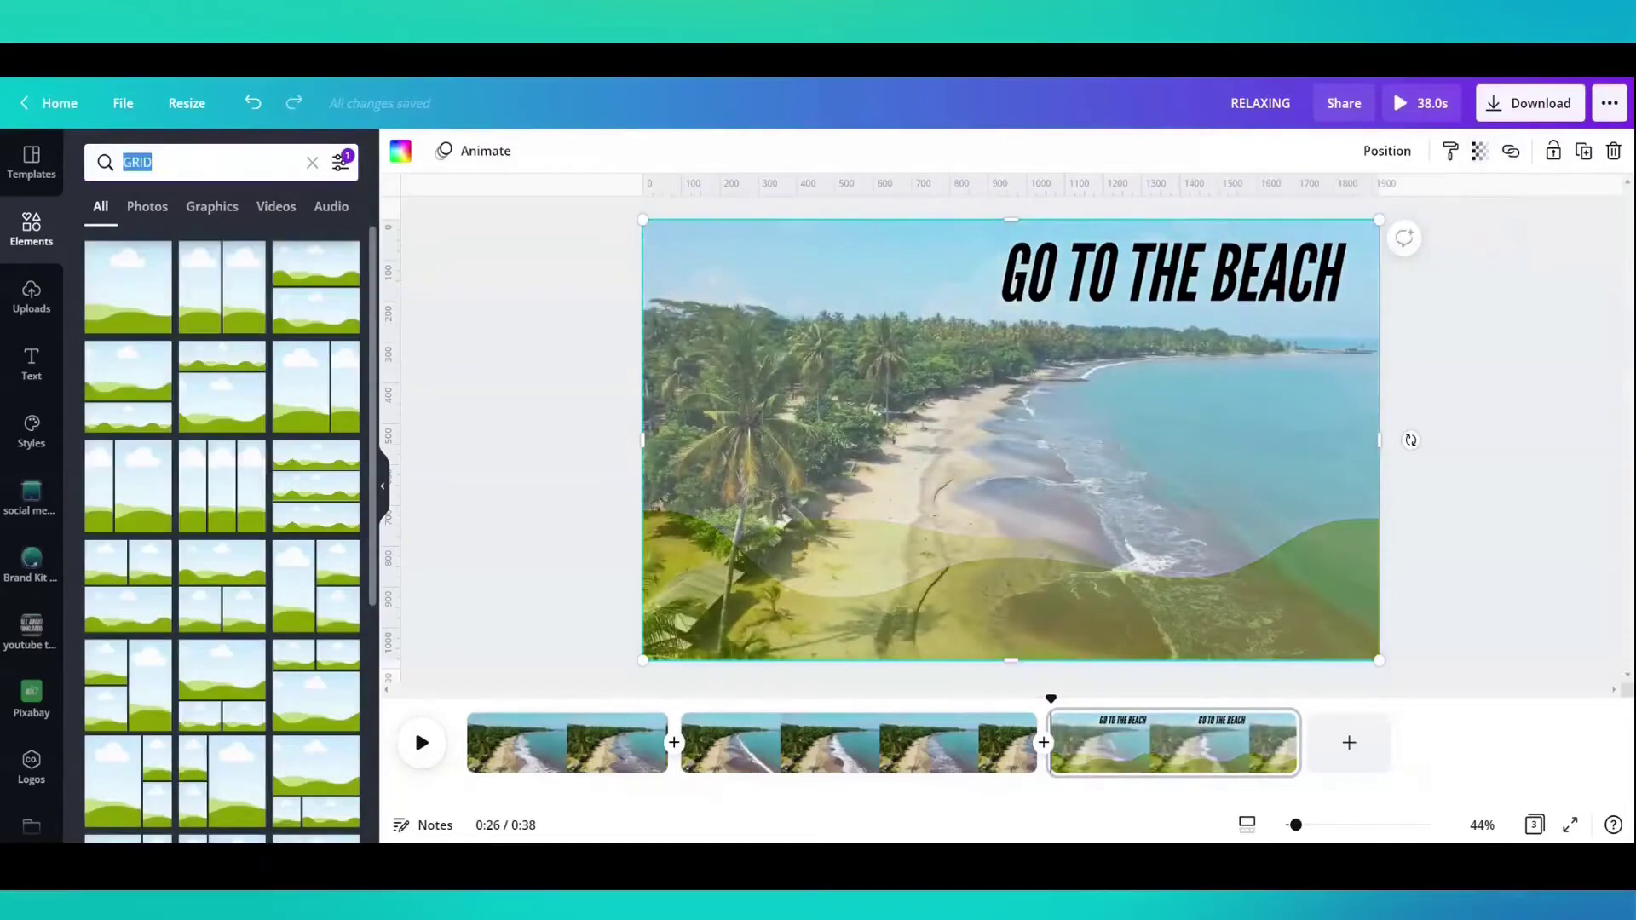
{"action": "type", "text": "FAMILY"}
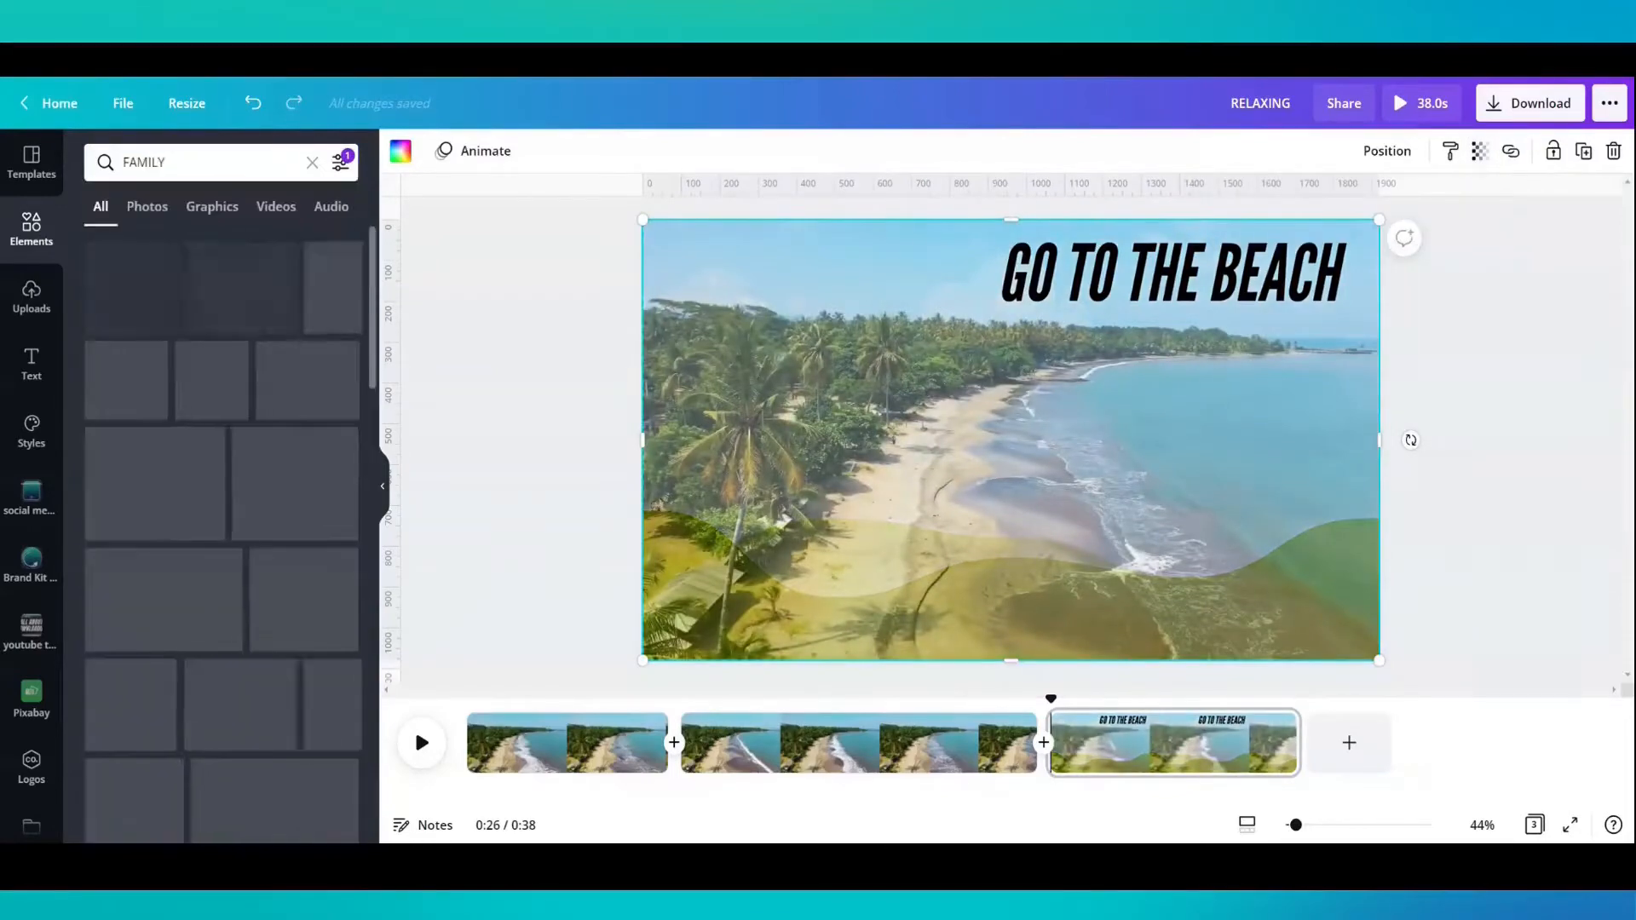